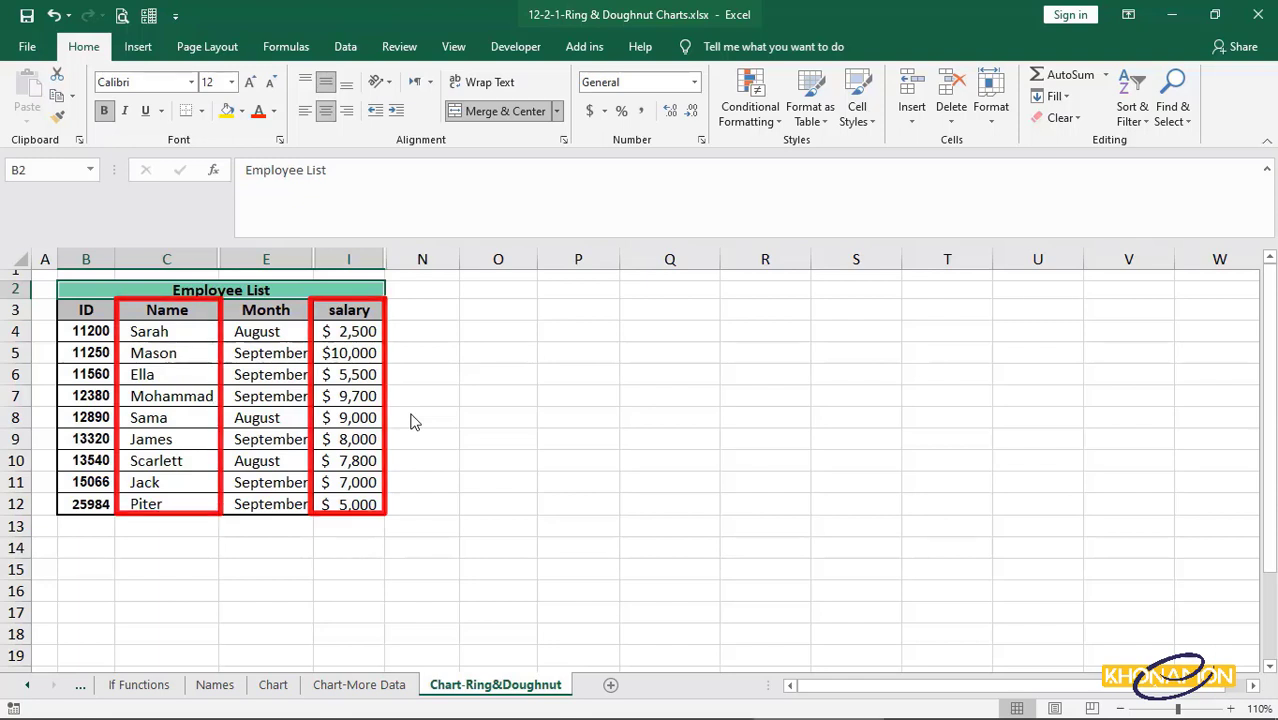
Step: Insert a doughnut chart of all employee names and salaries from the table
click(166, 332)
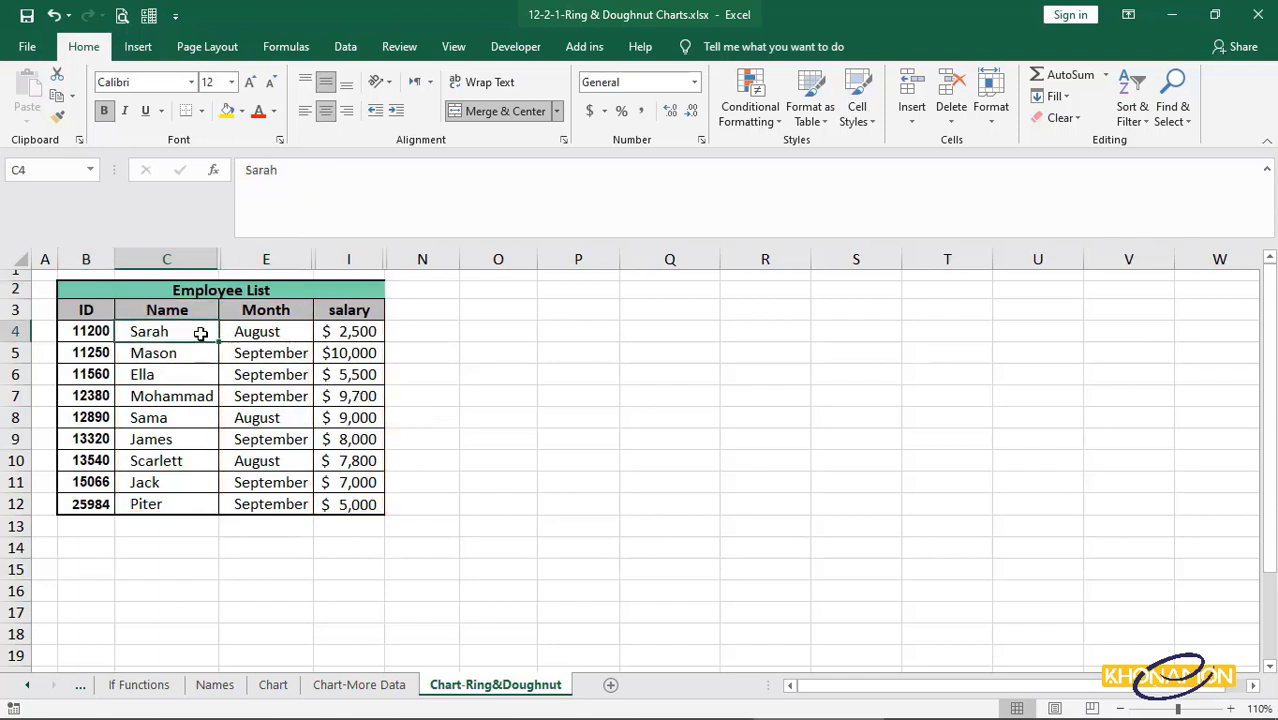
key(ctrl)
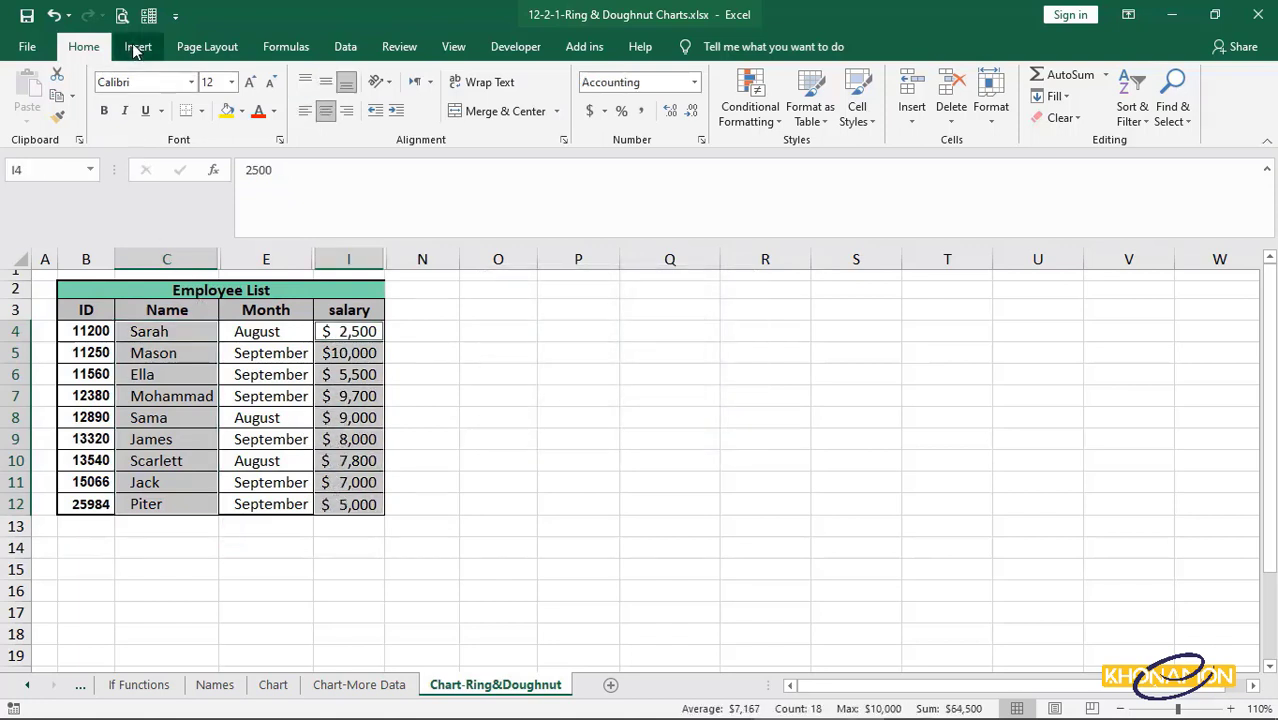
click(138, 46)
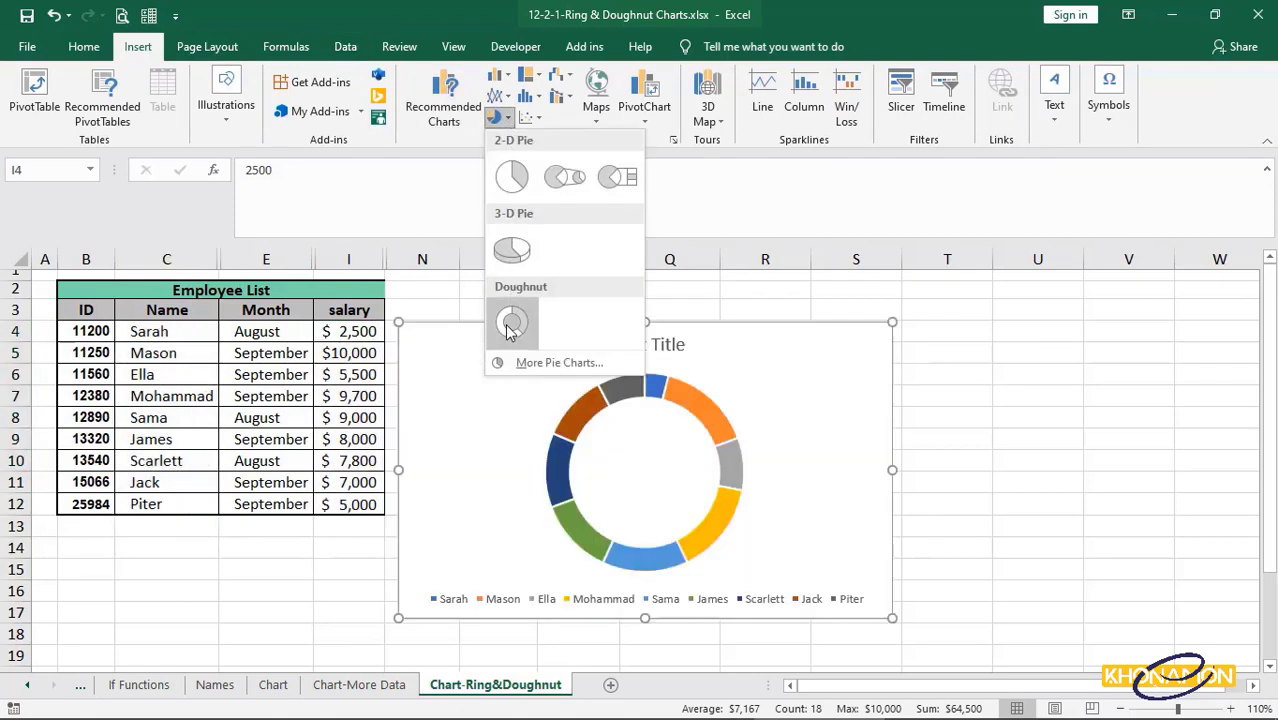
click(512, 320)
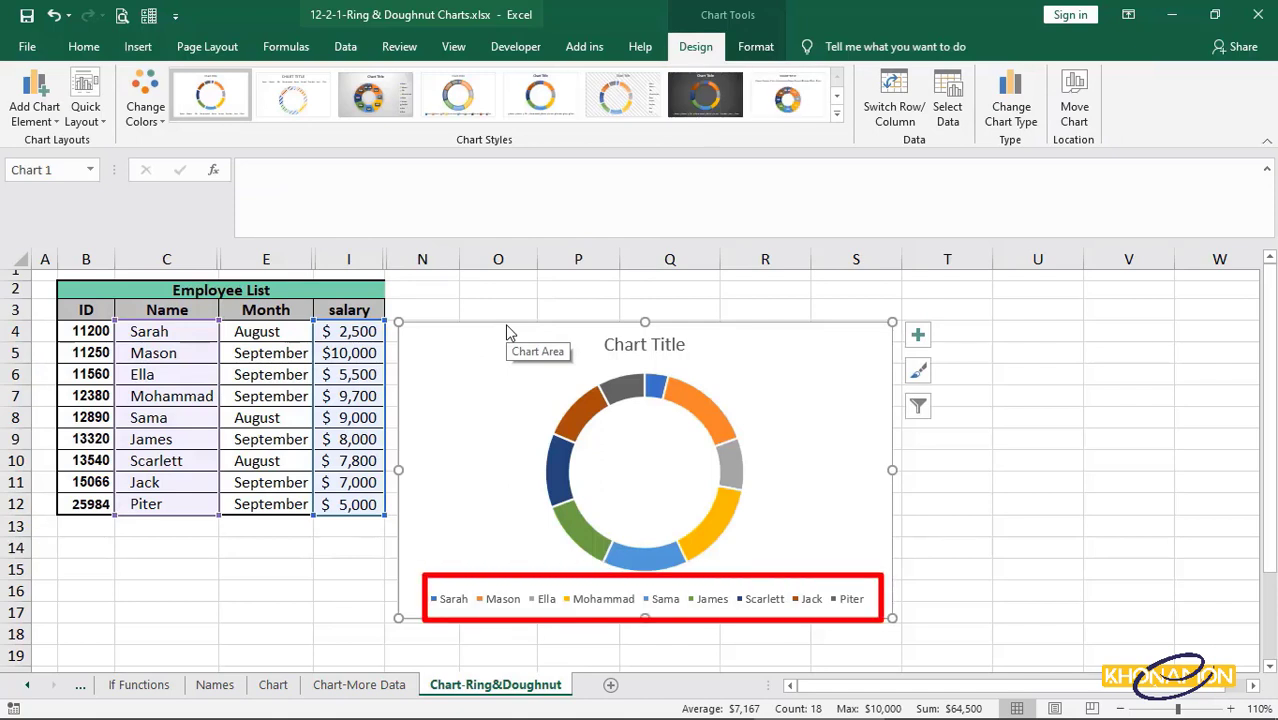
mouse_move(802, 564)
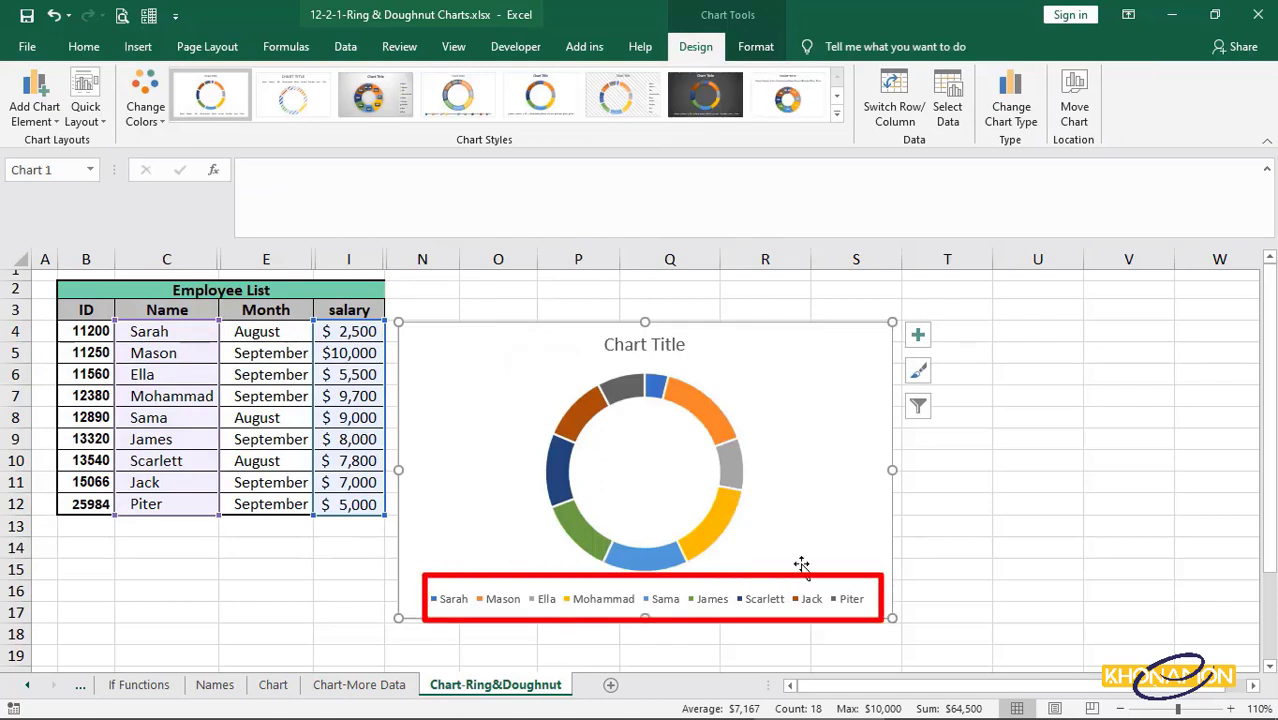
mouse_move(878, 592)
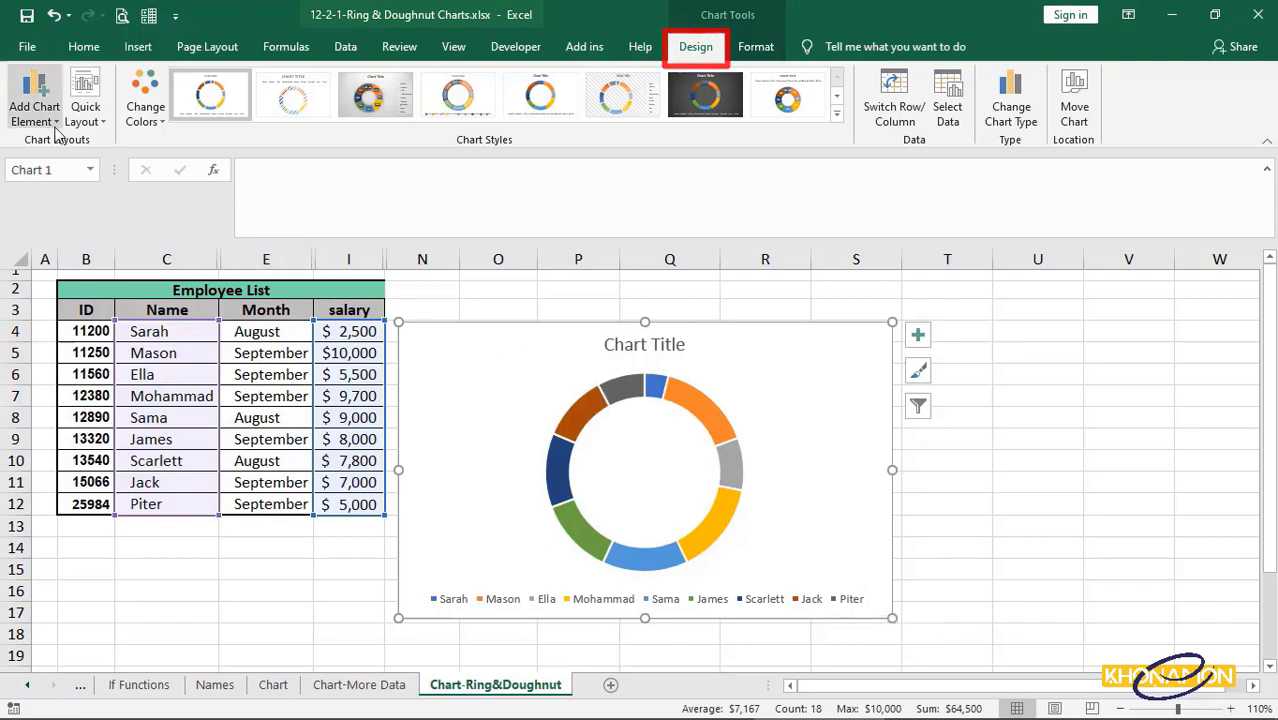
Step: Add dollar salary data labels to each slice via Add Chart Element > Data Labels
click(34, 104)
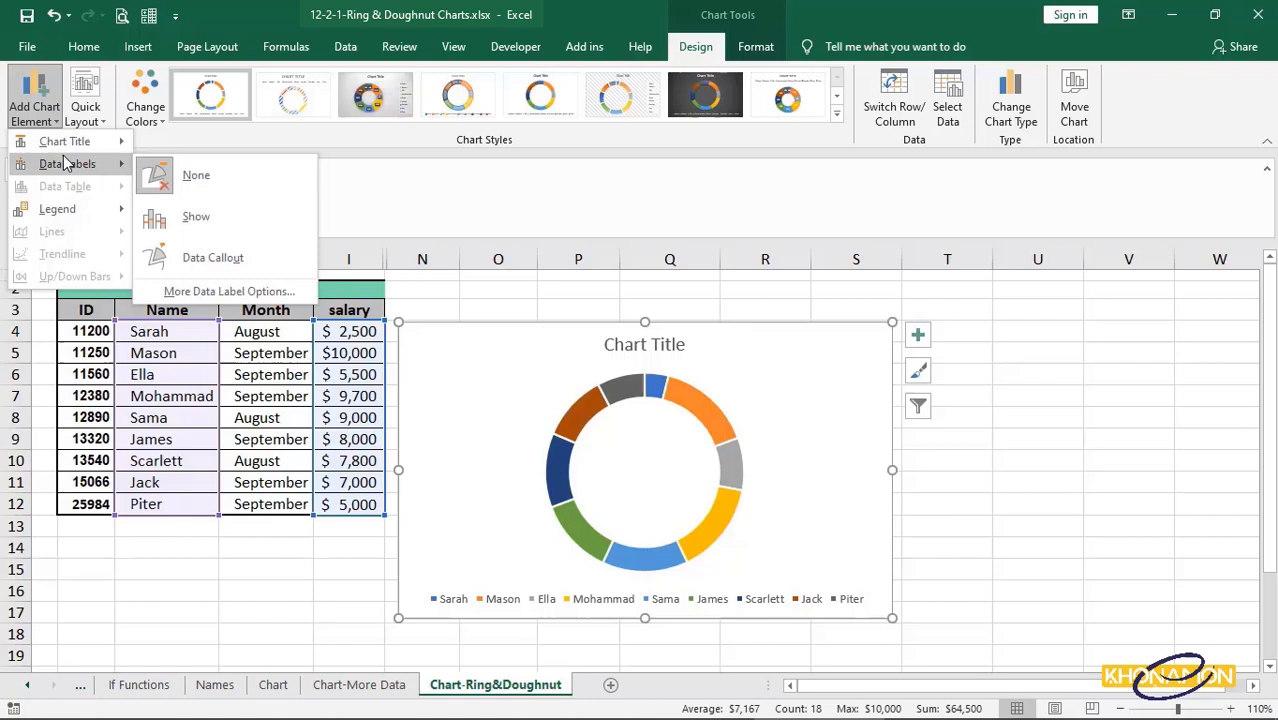
click(196, 216)
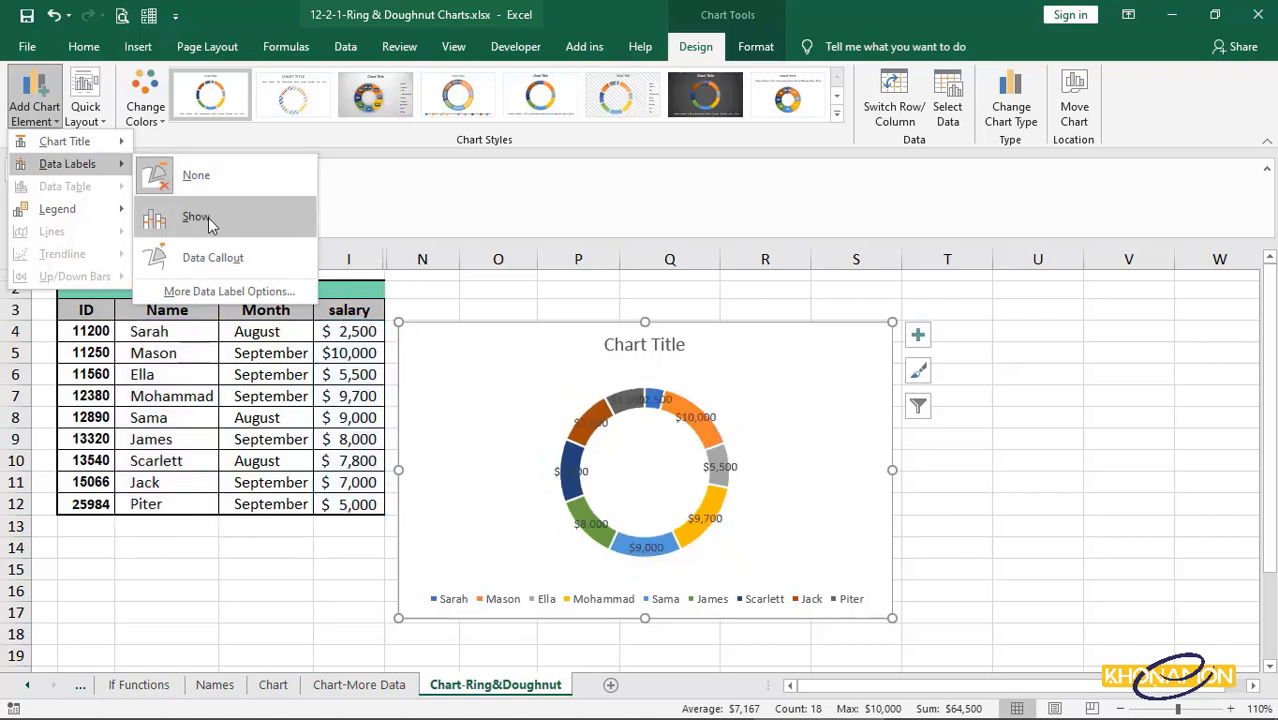
click(196, 216)
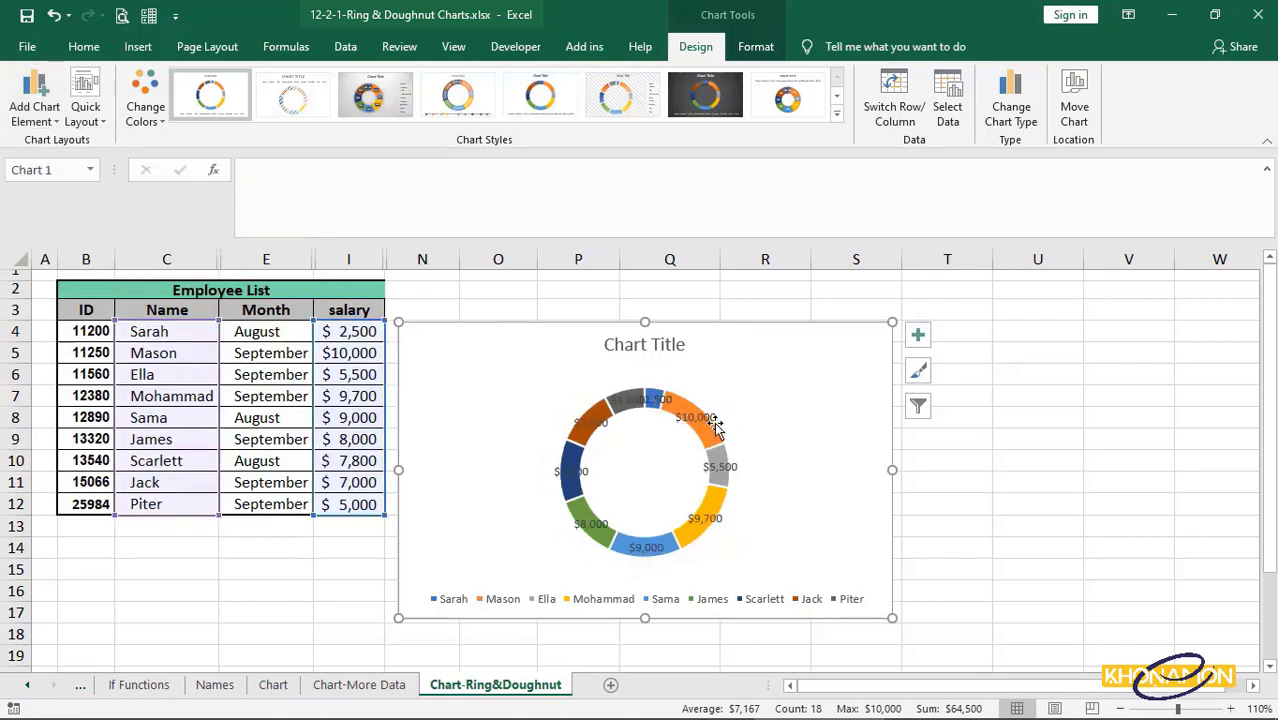
click(716, 418)
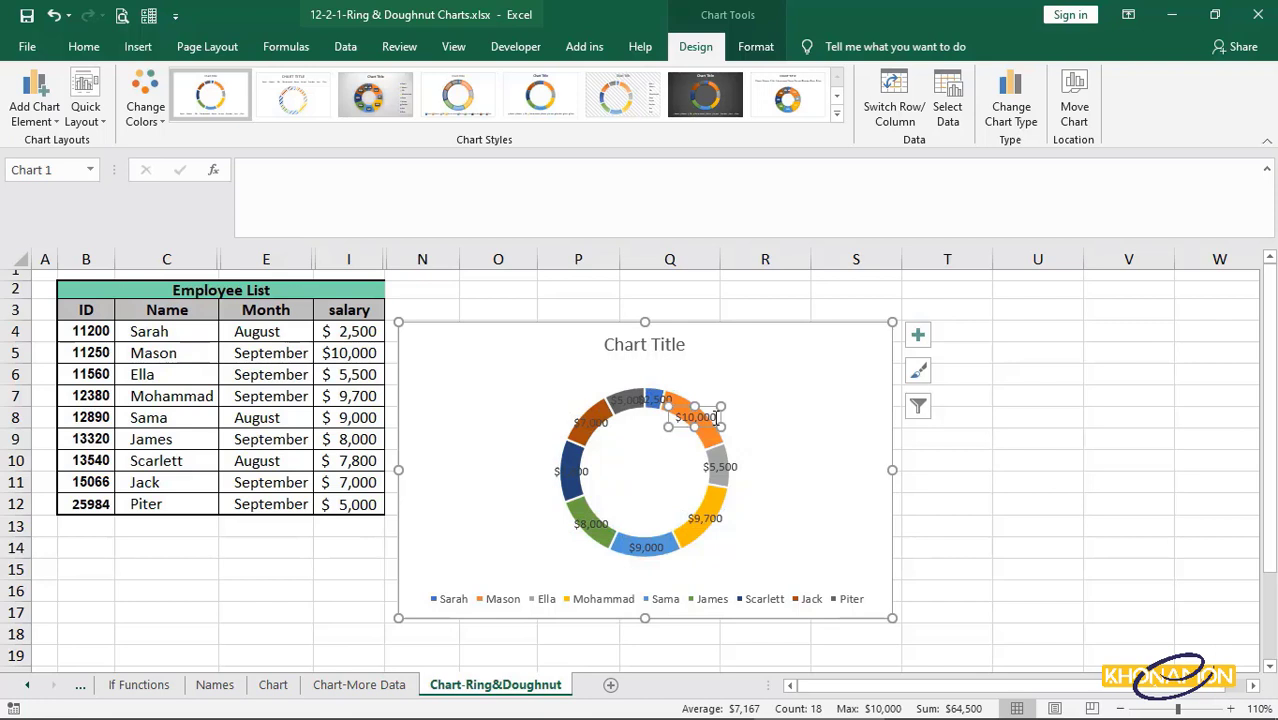
Step: Set the data labels to show Category Name and Percentage instead of Value
double_click(696, 418)
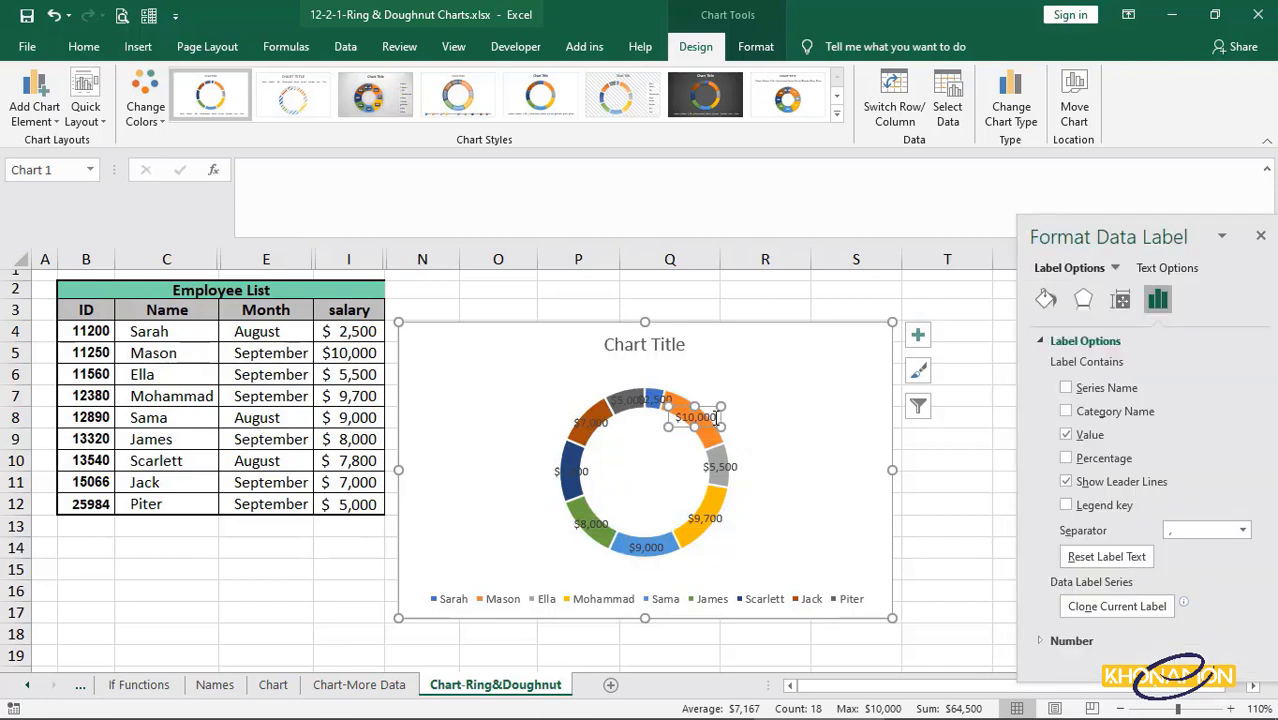
click(644, 480)
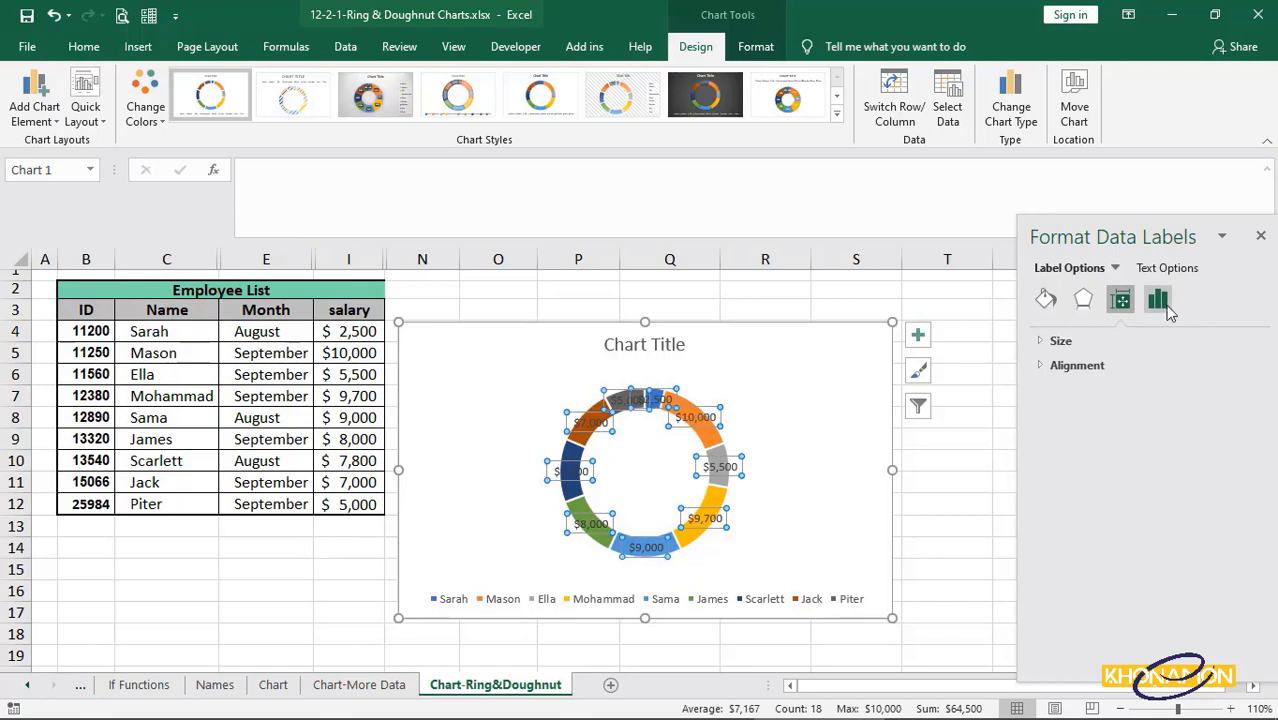
click(1156, 300)
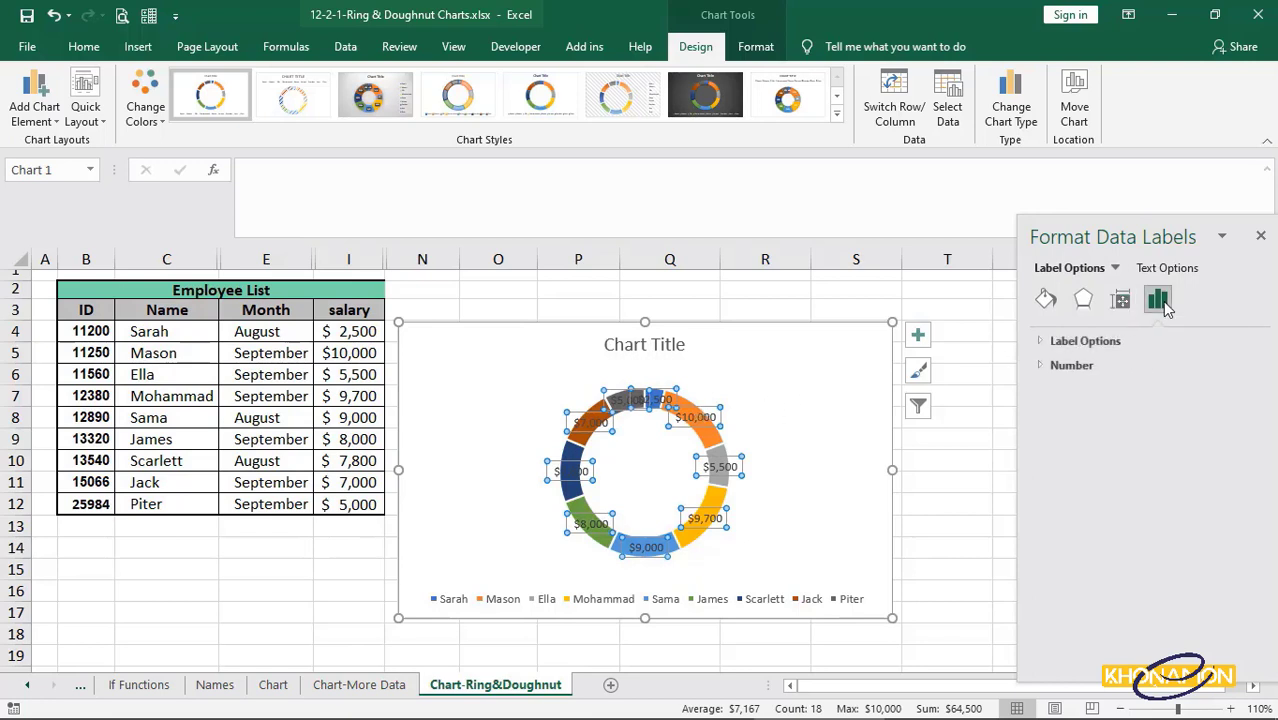
click(1084, 340)
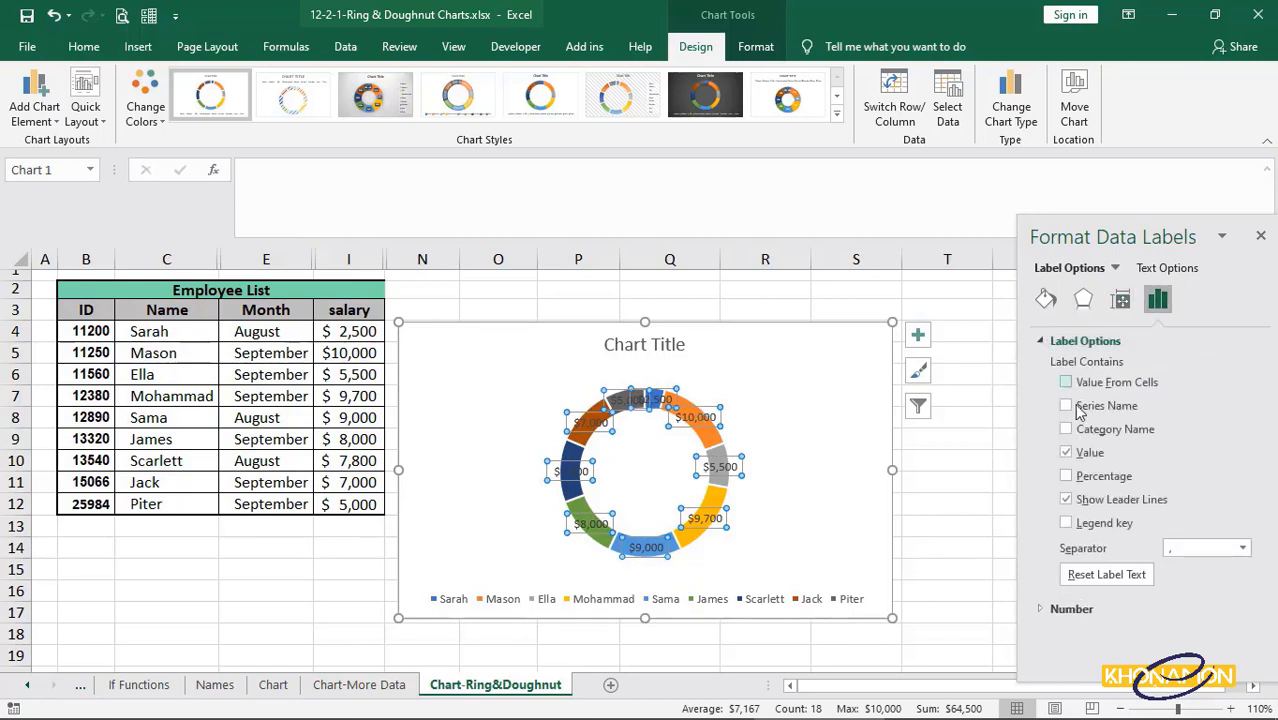
click(1066, 428)
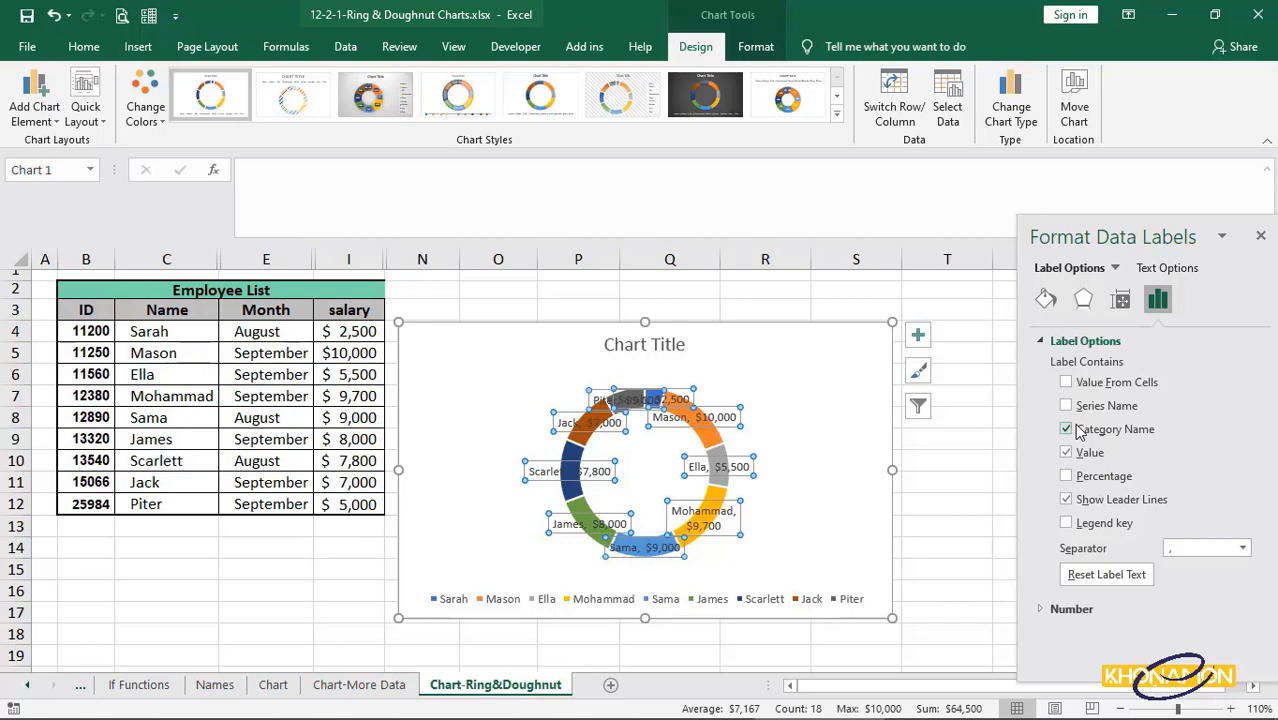
click(1066, 476)
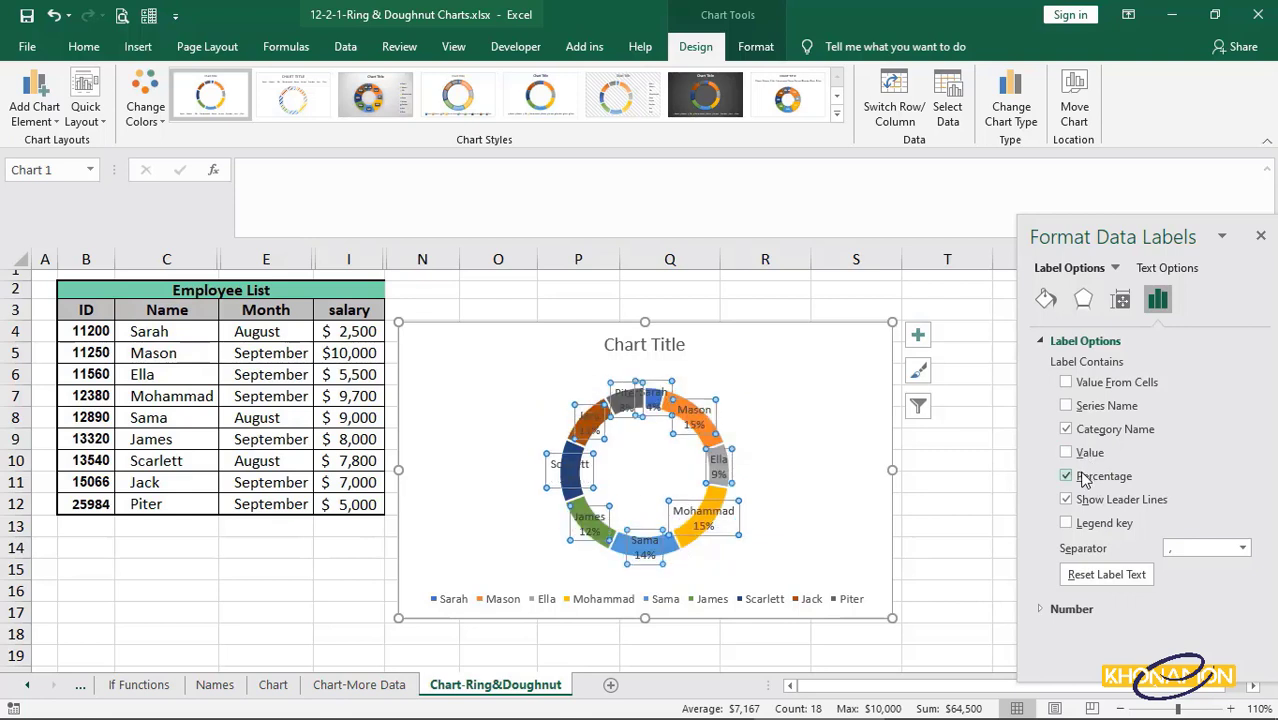
Step: Review the label size, alignment and effects settings in Format Data Labels
click(1120, 300)
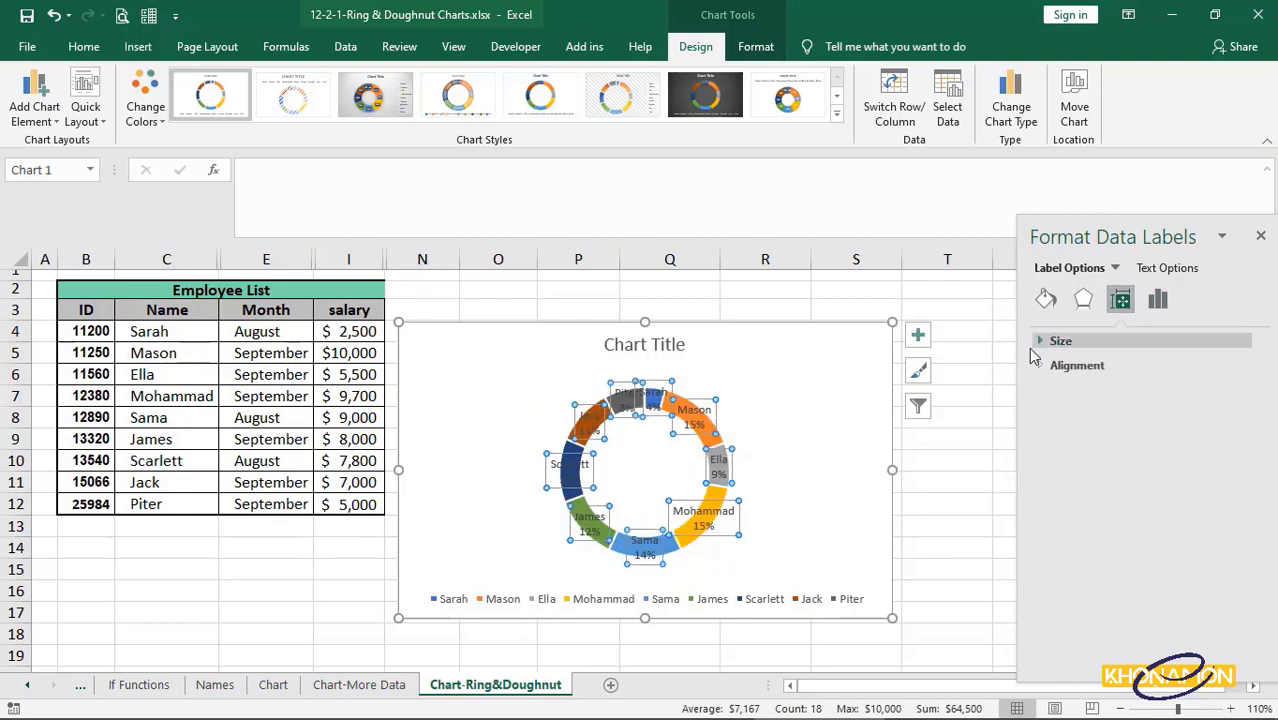
click(1076, 364)
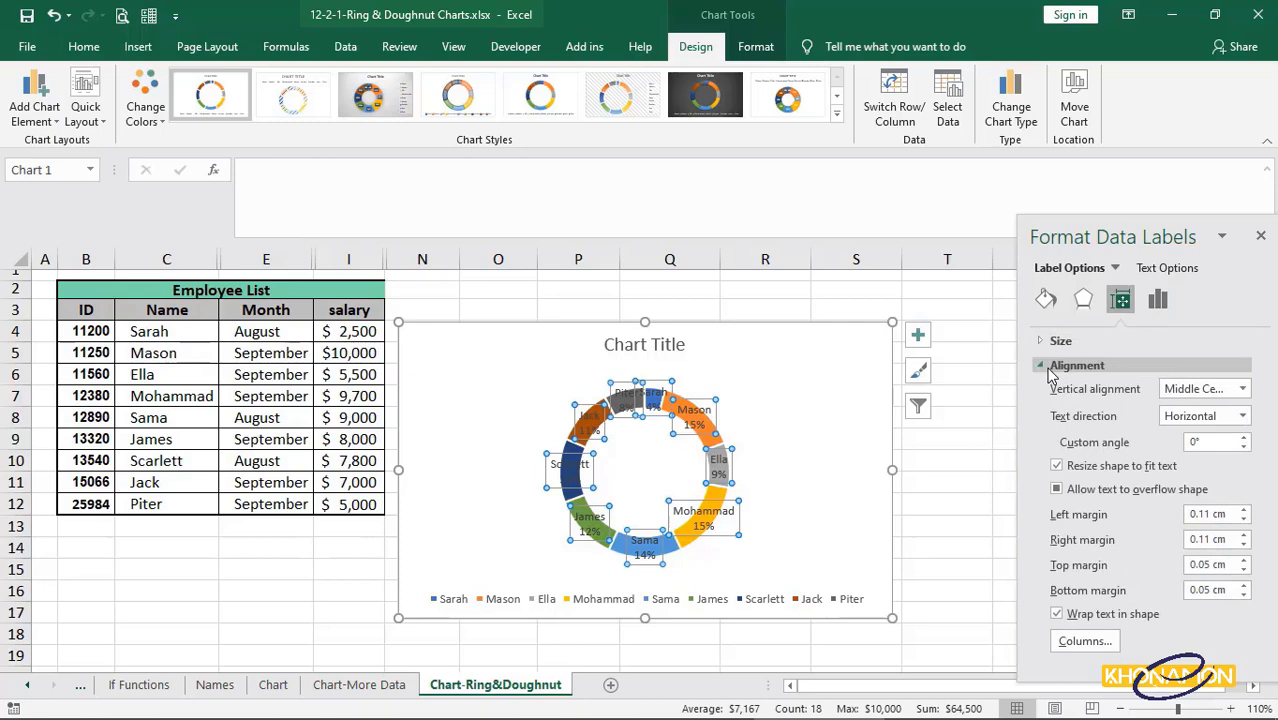
click(1120, 300)
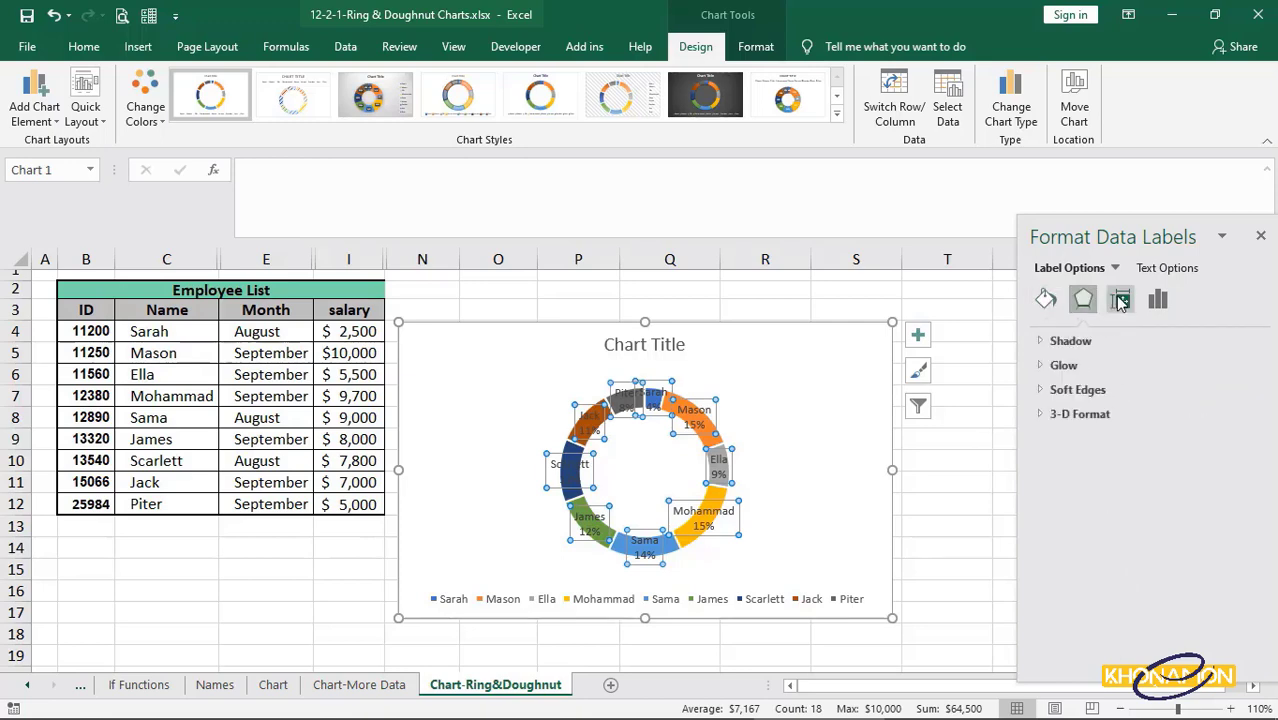
click(1156, 300)
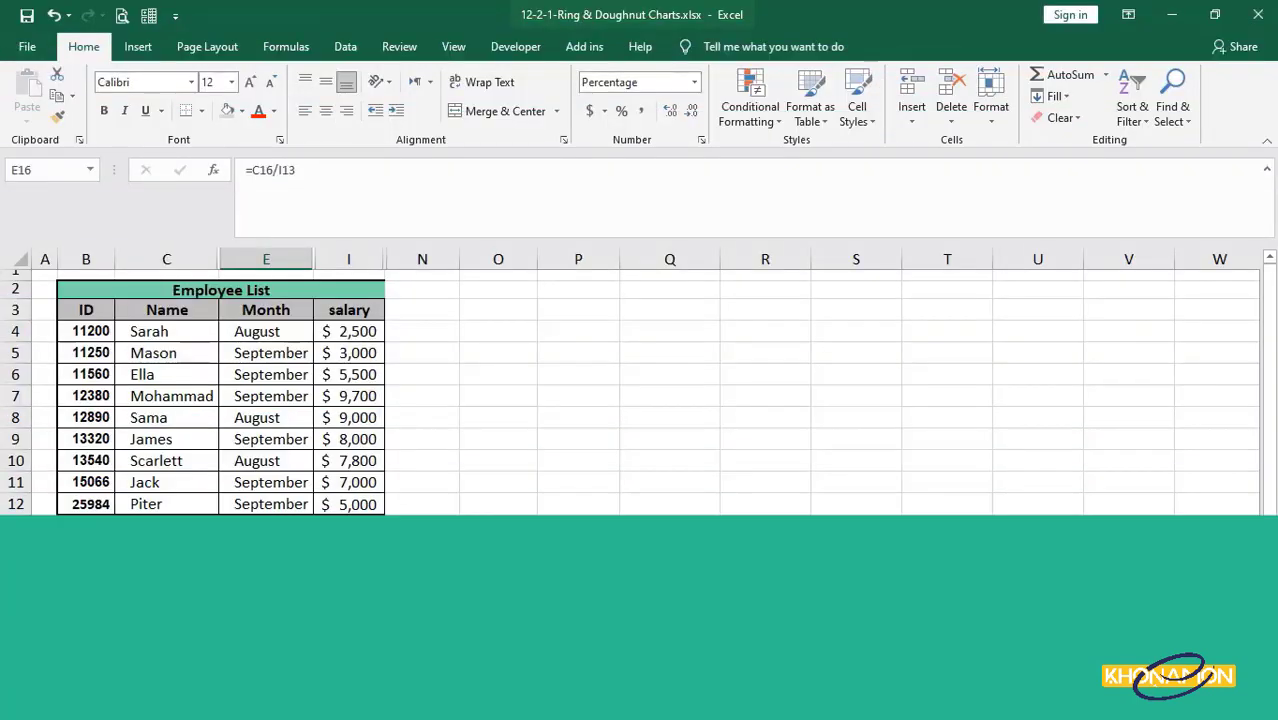
Step: Add AUG/SEP totals with =C15/I13 percentage shares and chart them as a two-slice doughnut
scroll(down, 3)
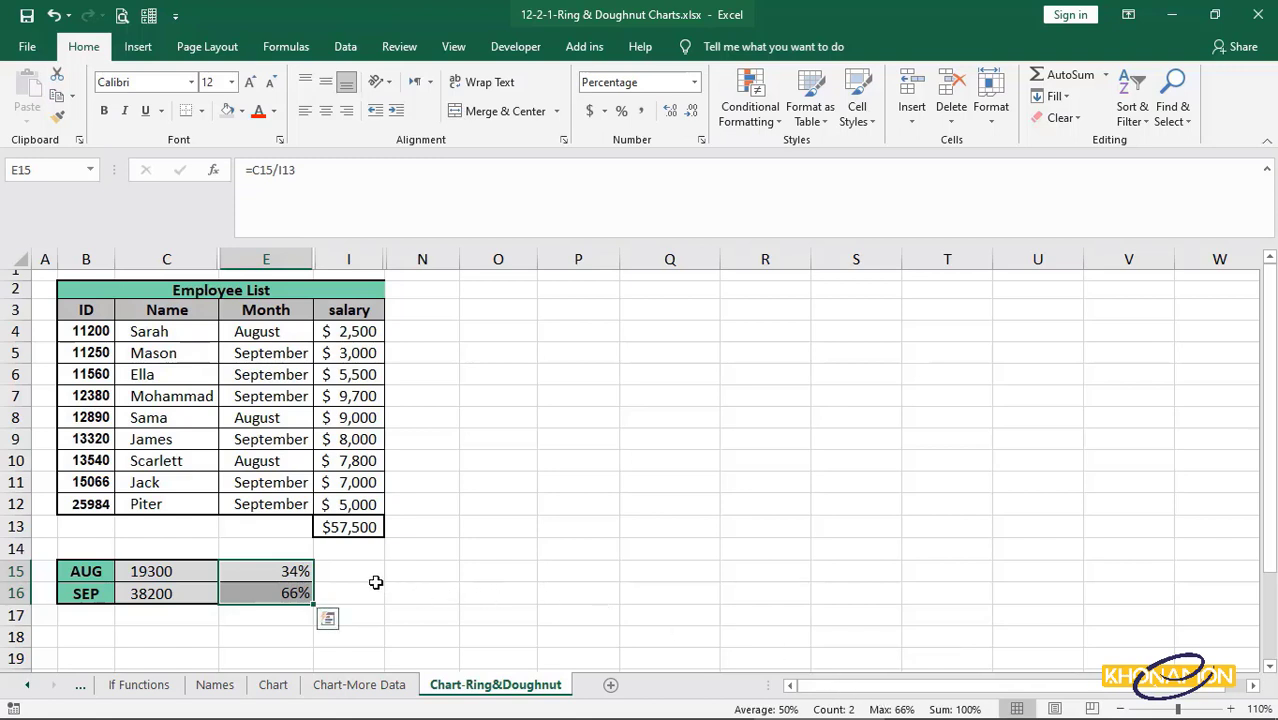
click(348, 572)
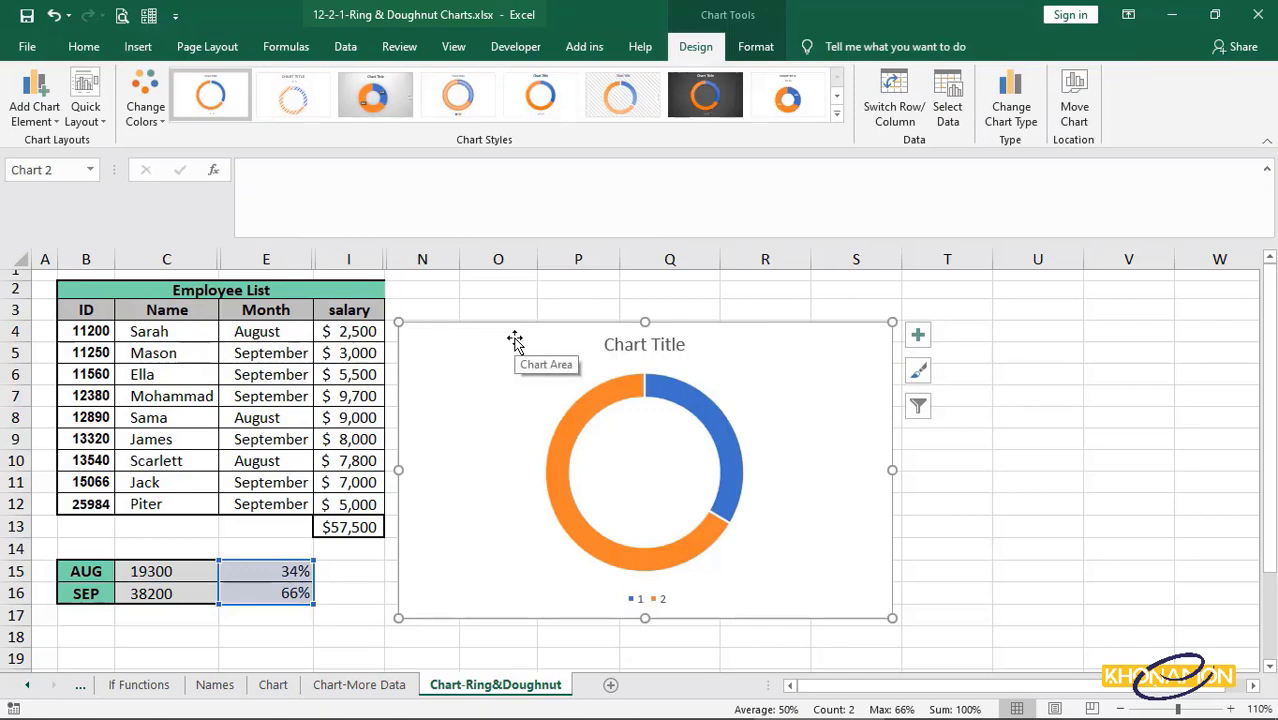
Step: Retitle the doughnut 'Each Month Salary %' and delete its legend
click(644, 598)
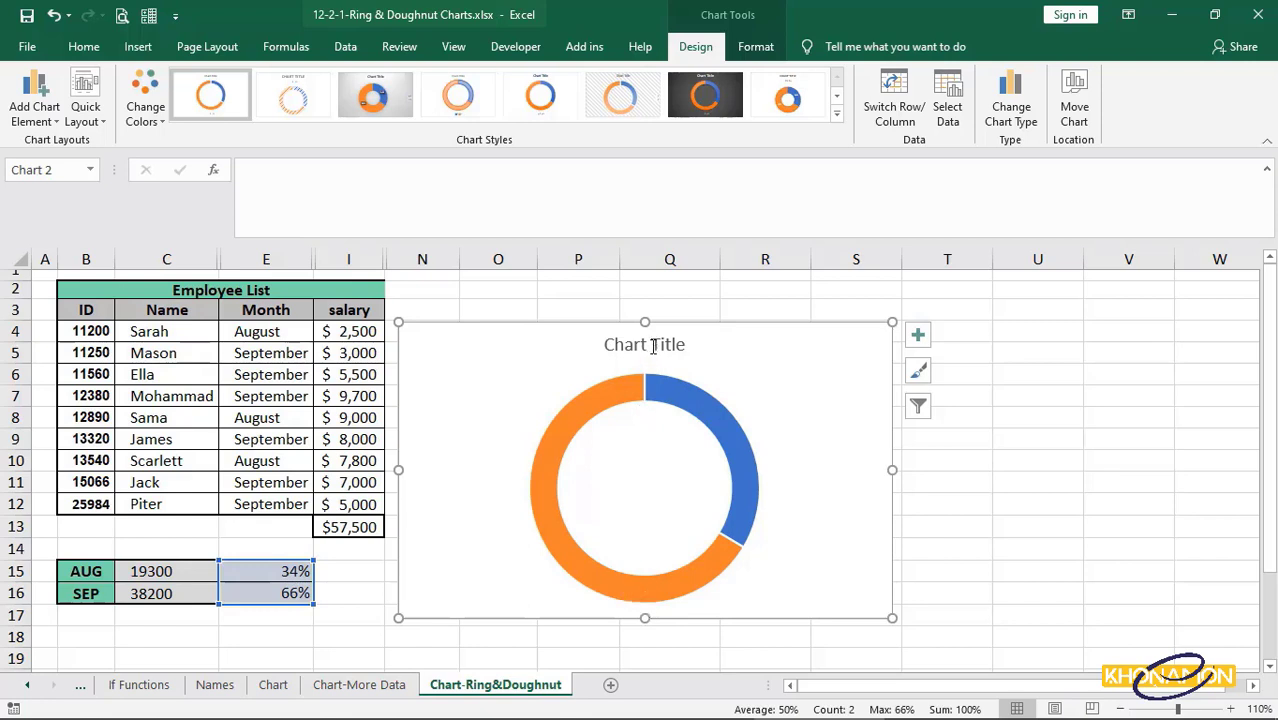
double_click(644, 344)
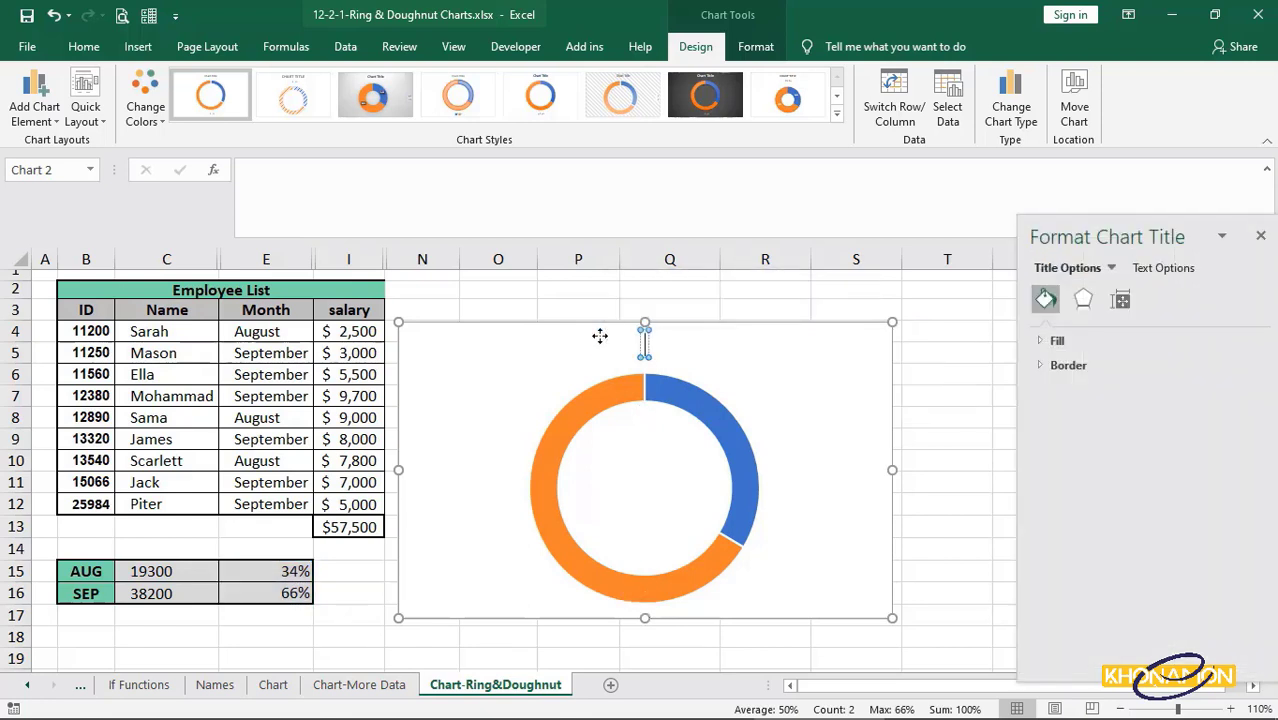
click(644, 344)
text(Each Month Salary %)
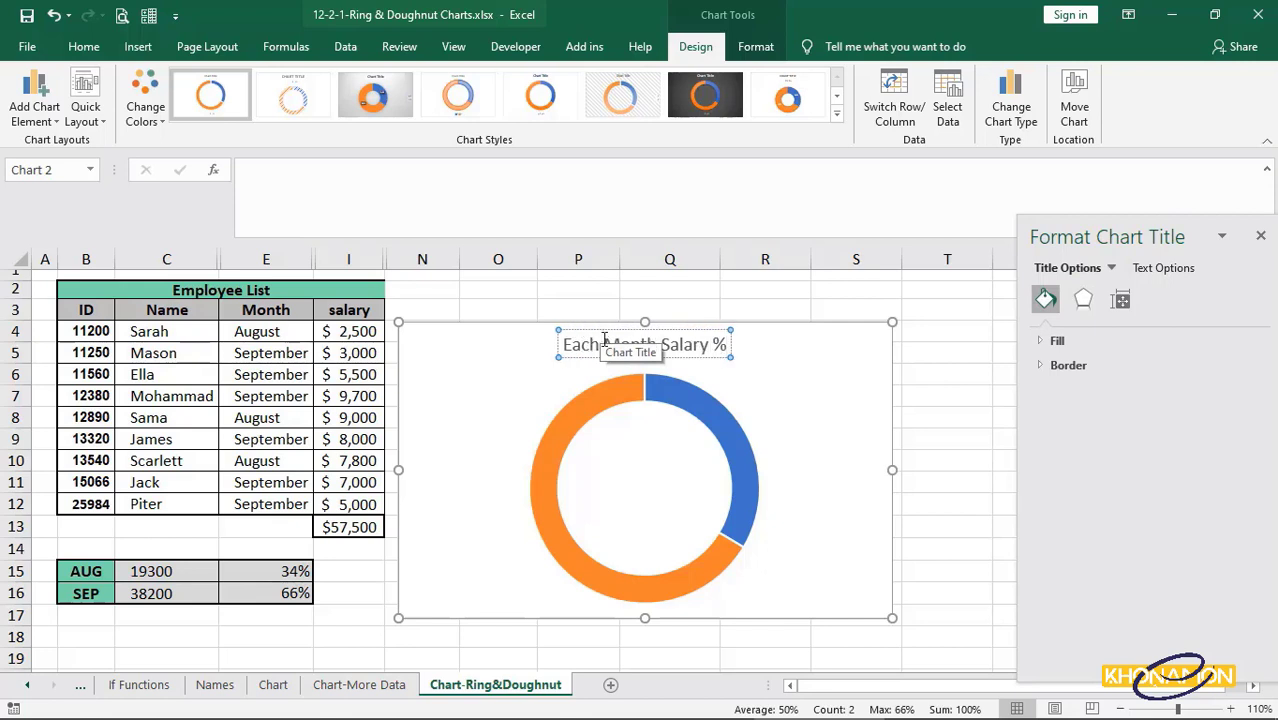
click(760, 400)
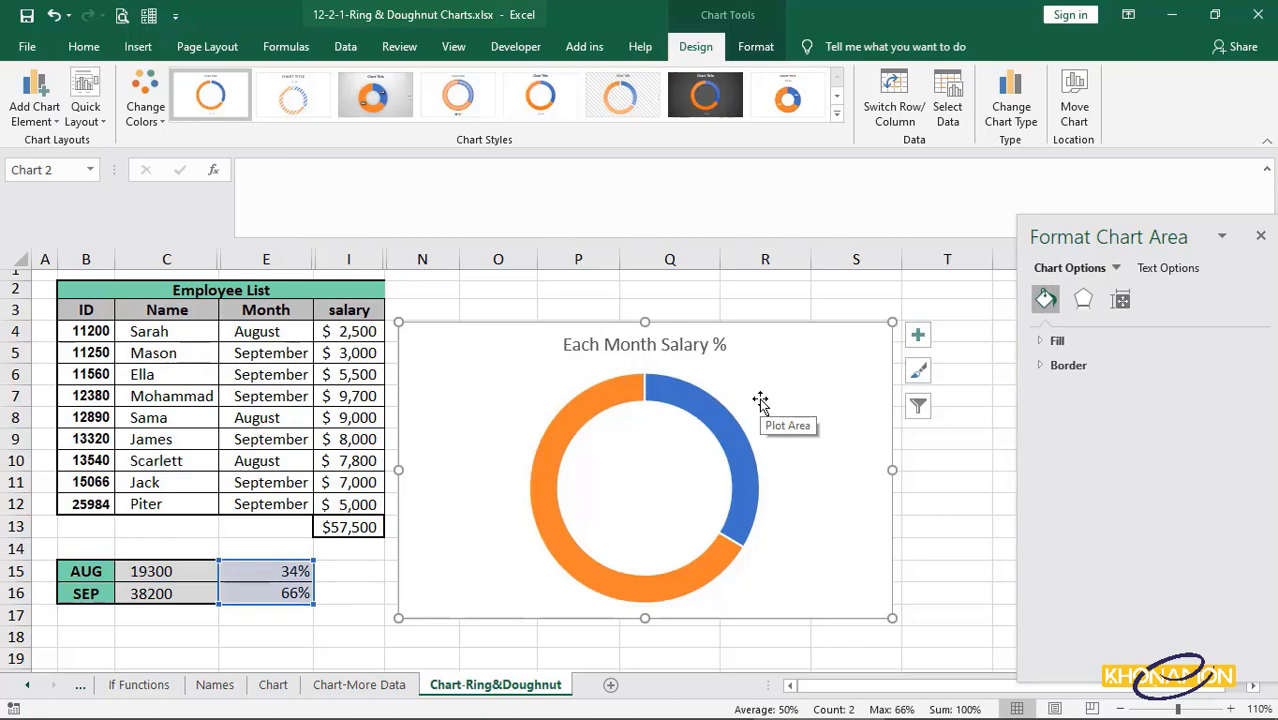
Step: Fill the larger September slice green and the smaller August slice gray
click(616, 400)
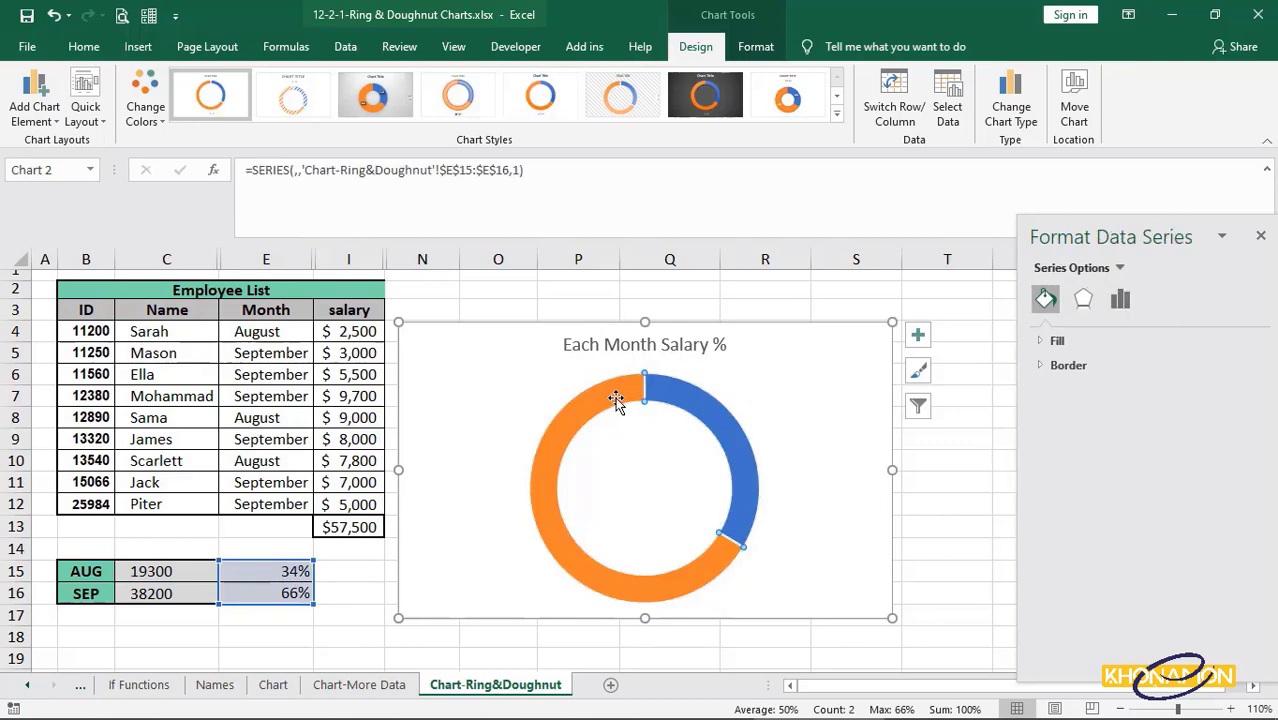
click(756, 46)
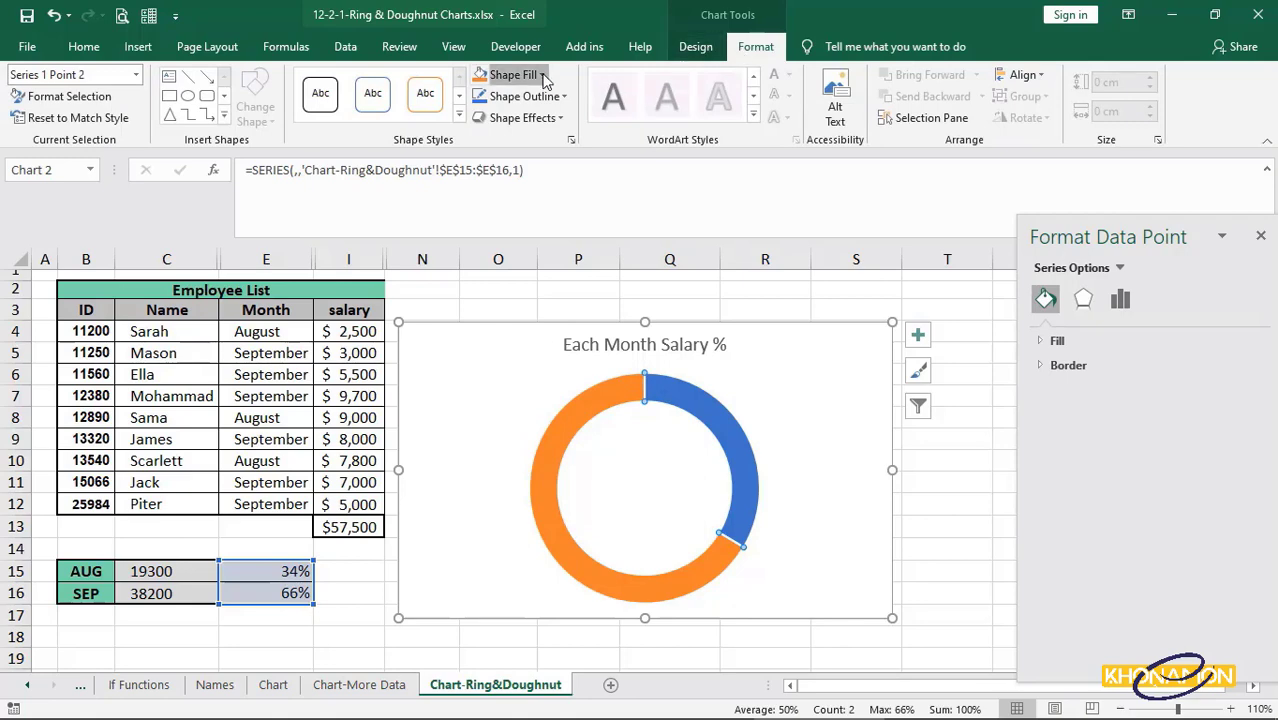
click(512, 74)
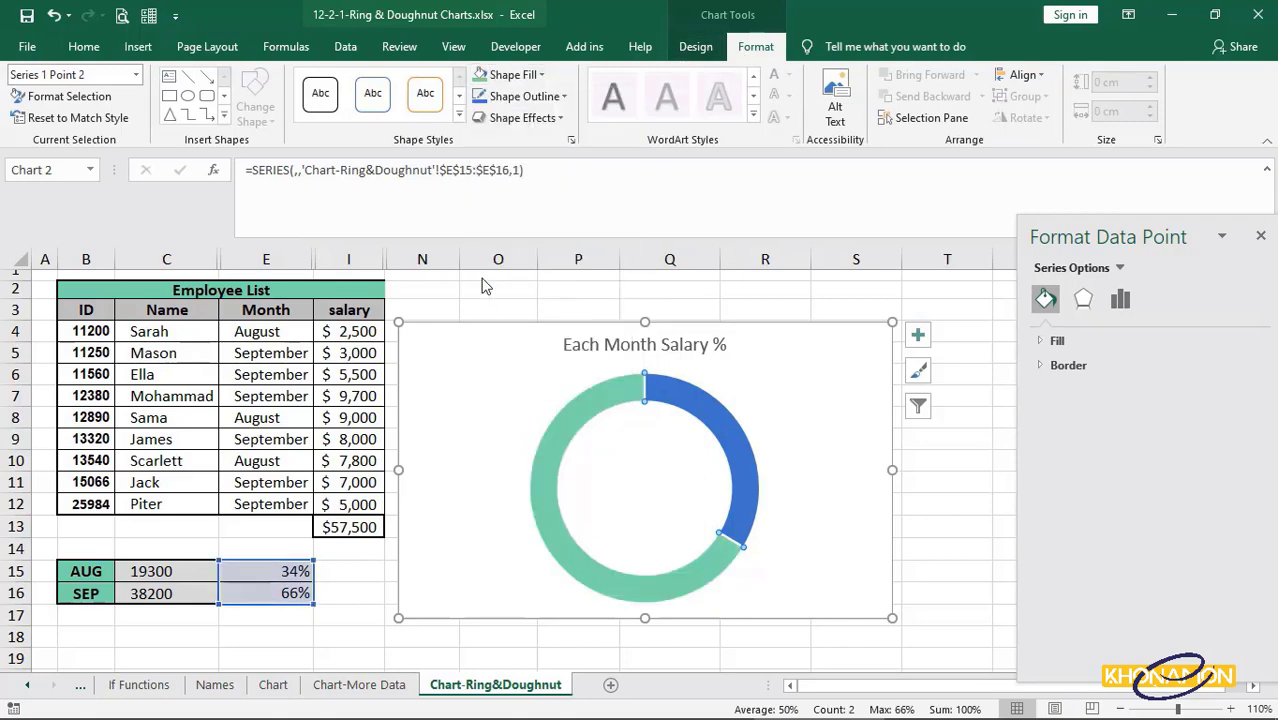
click(684, 390)
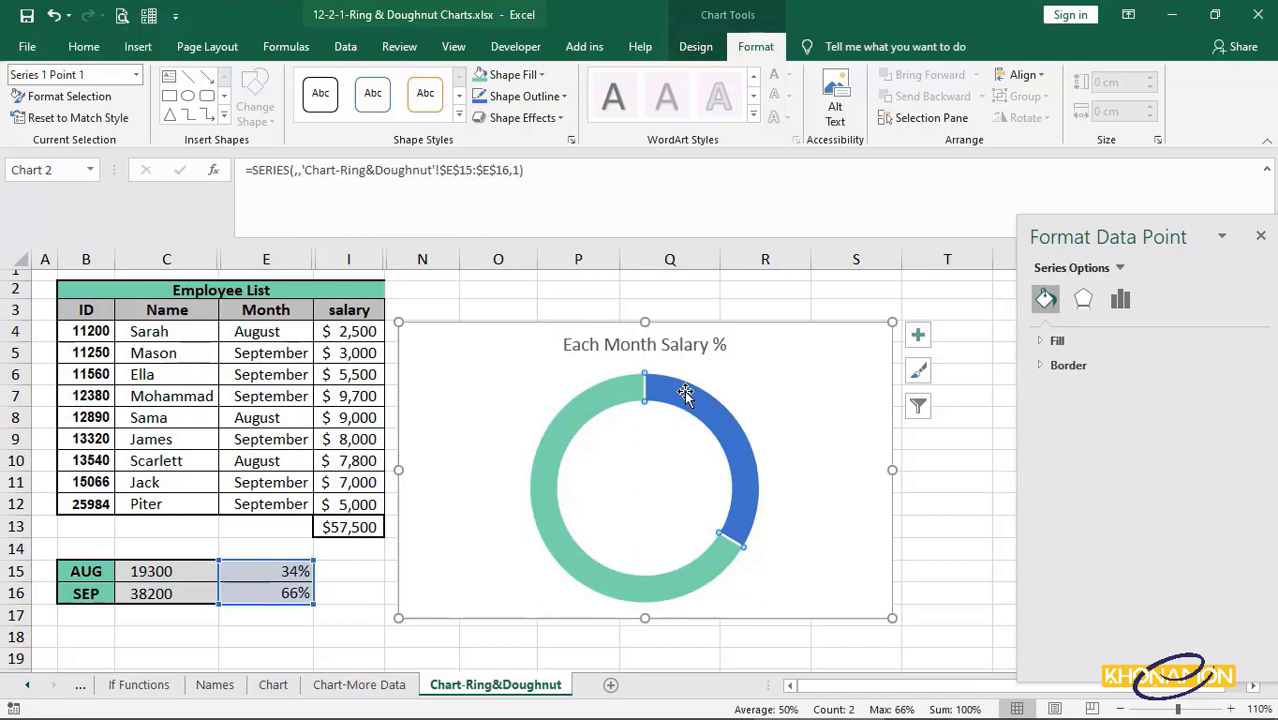
click(512, 74)
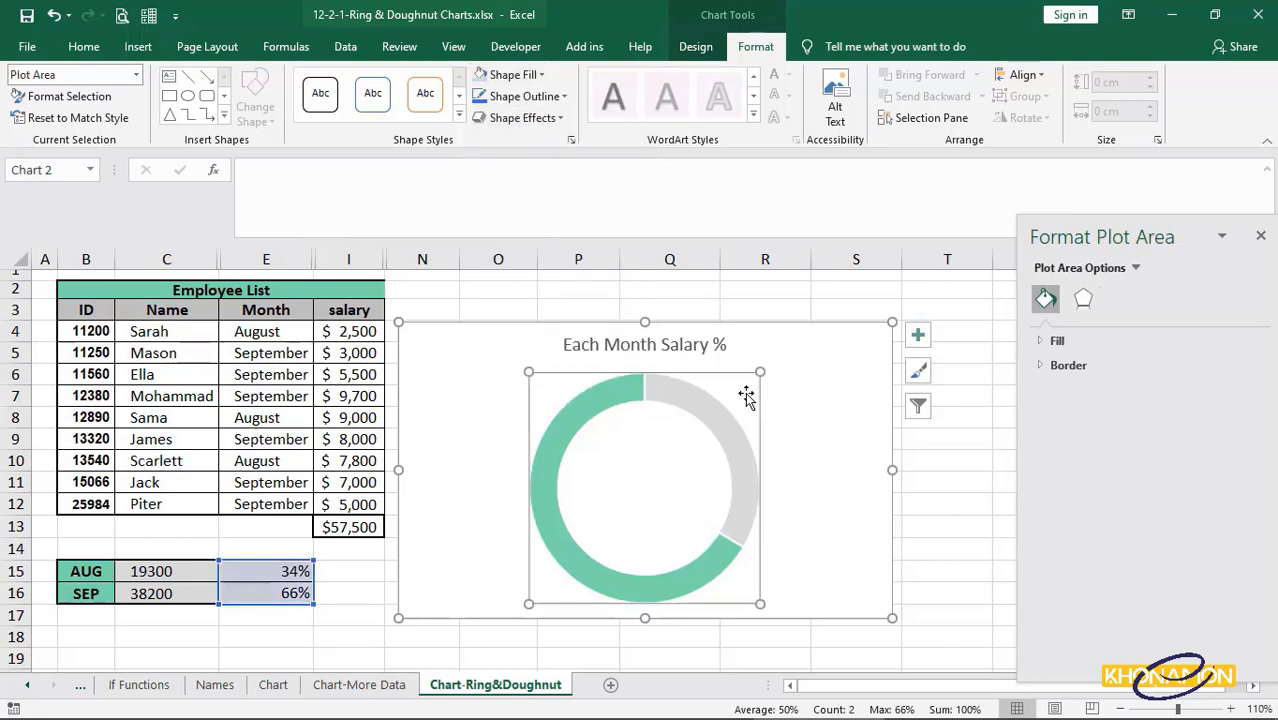
Step: Set the first slice angle to 70° and the doughnut hole size to 55%
click(760, 412)
text(70)
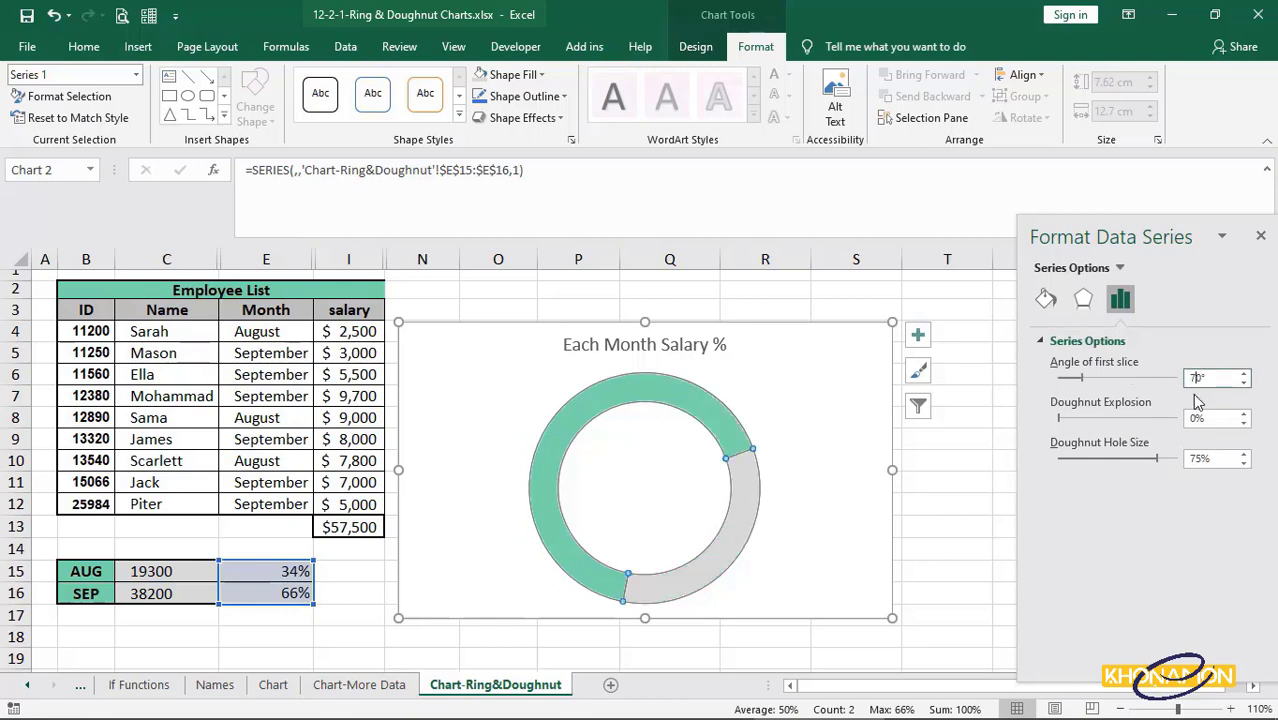
drag(1150, 458, 1124, 458)
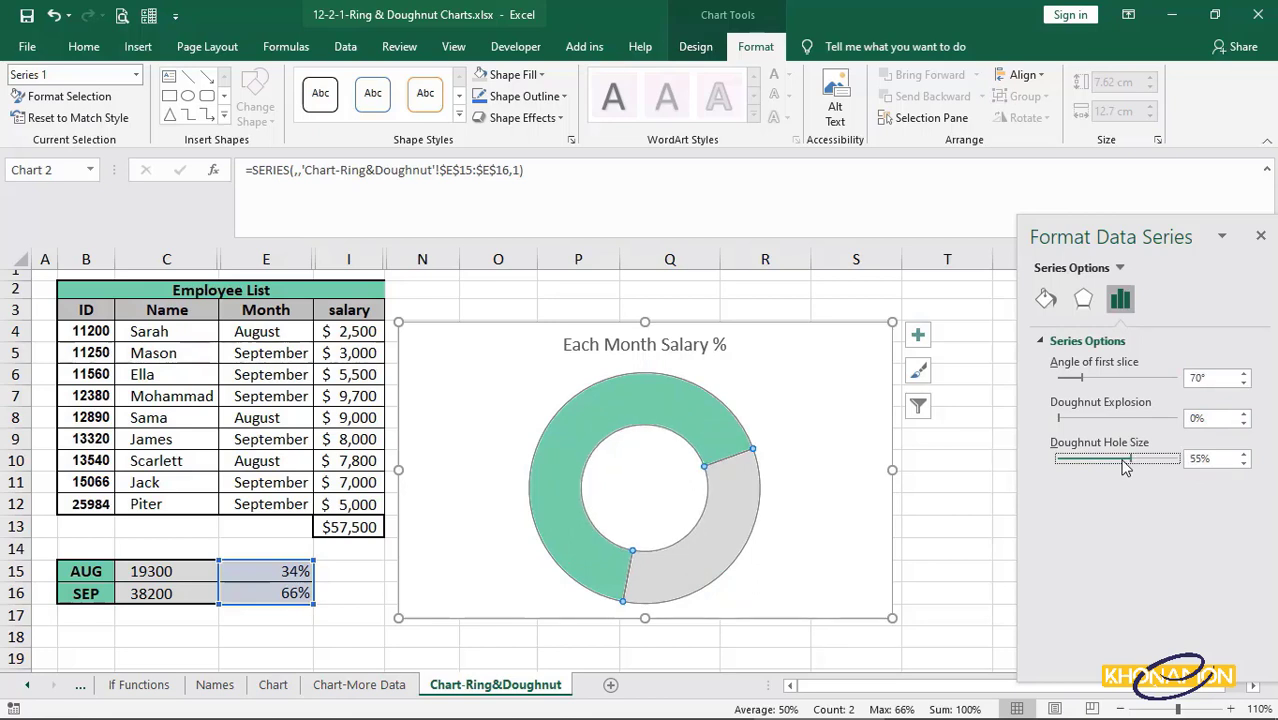
mouse_move(1132, 478)
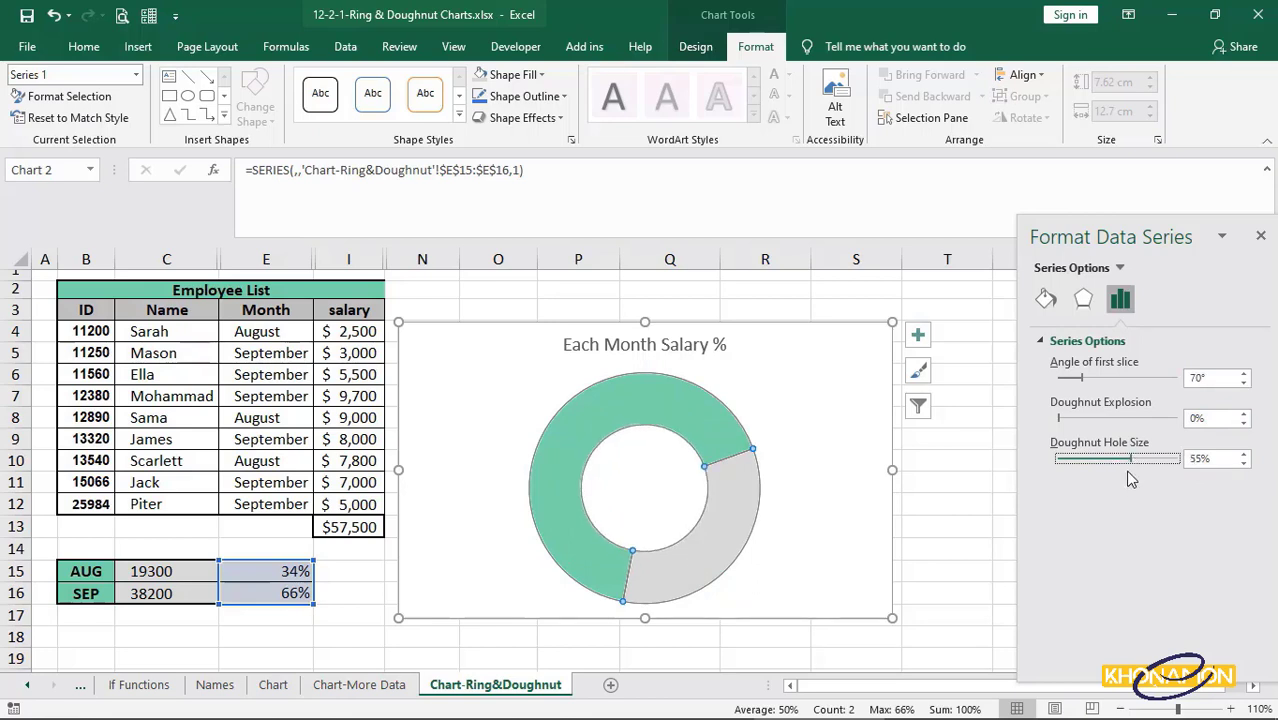
mouse_move(1130, 490)
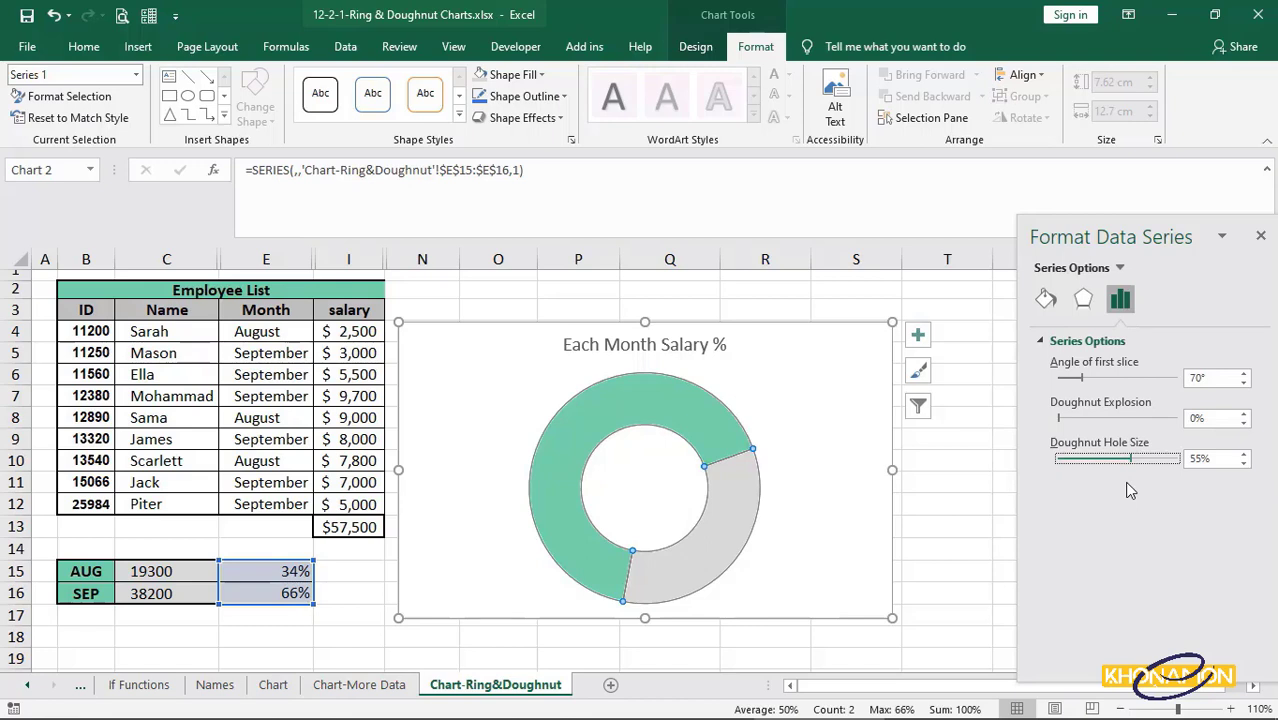
mouse_move(1122, 480)
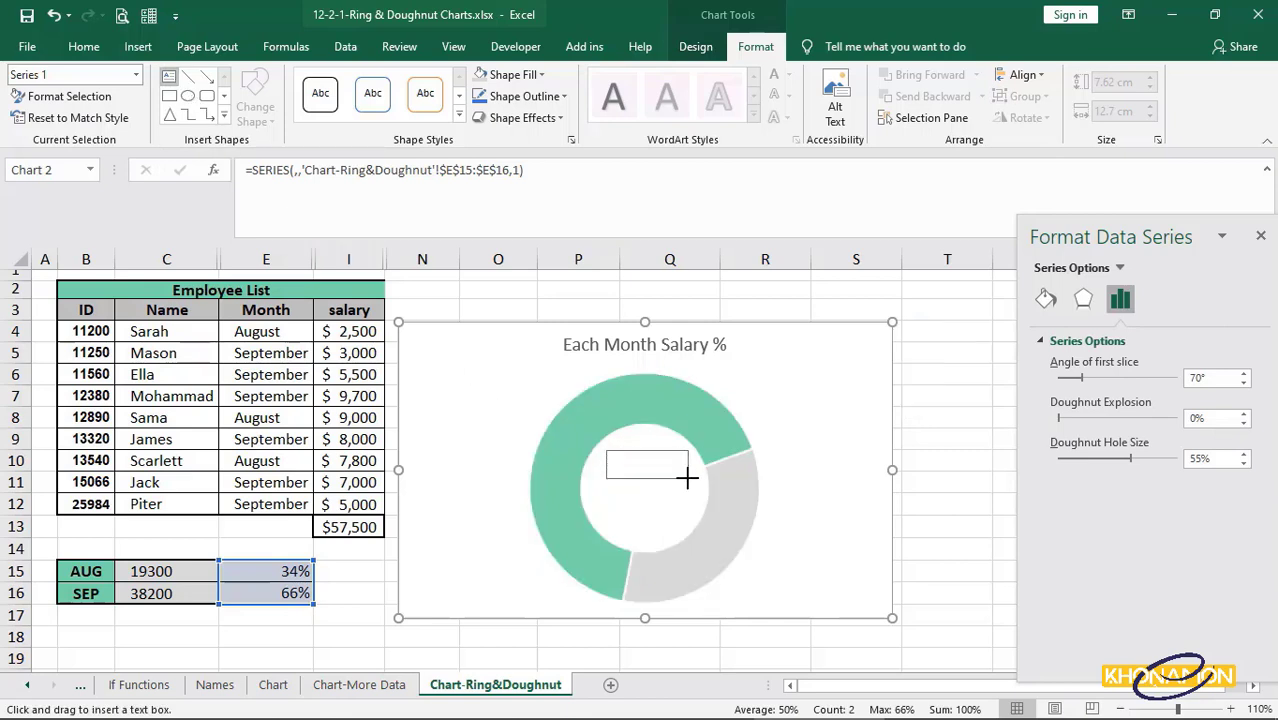
Step: Add a centre text box linked to =E16 showing 66%, sized 14, bold and green
drag(604, 448, 688, 476)
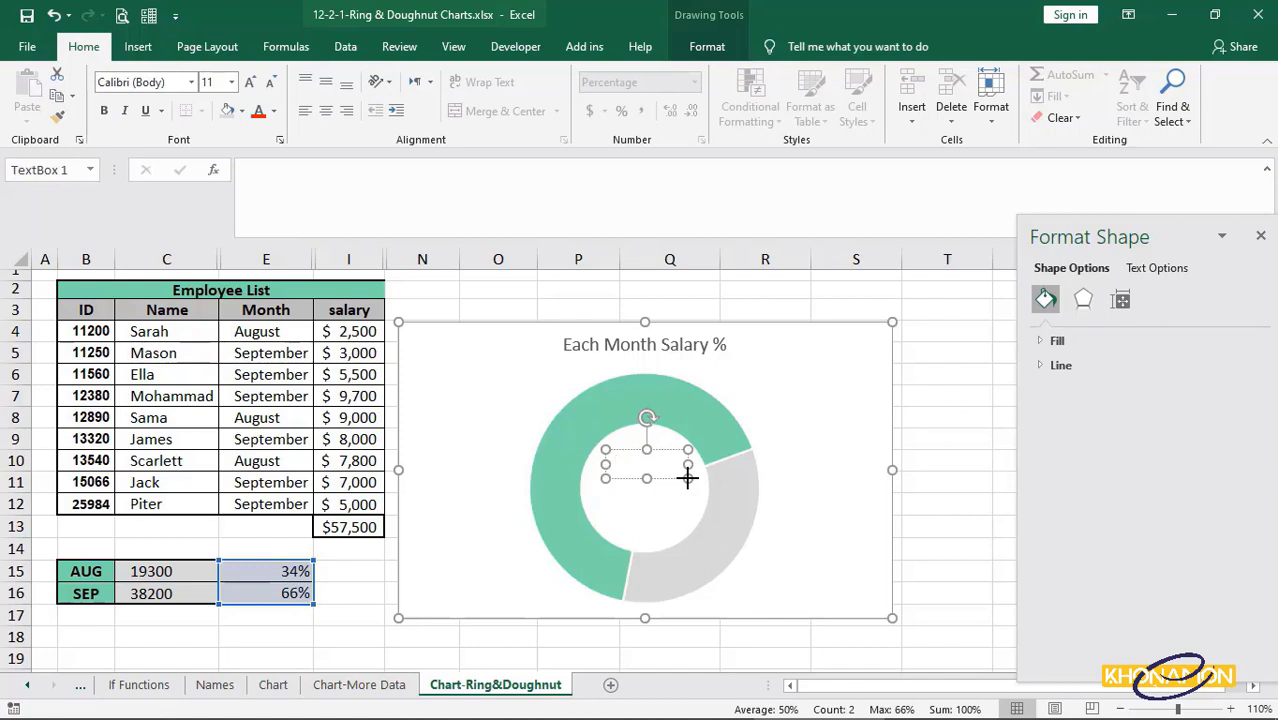
click(644, 464)
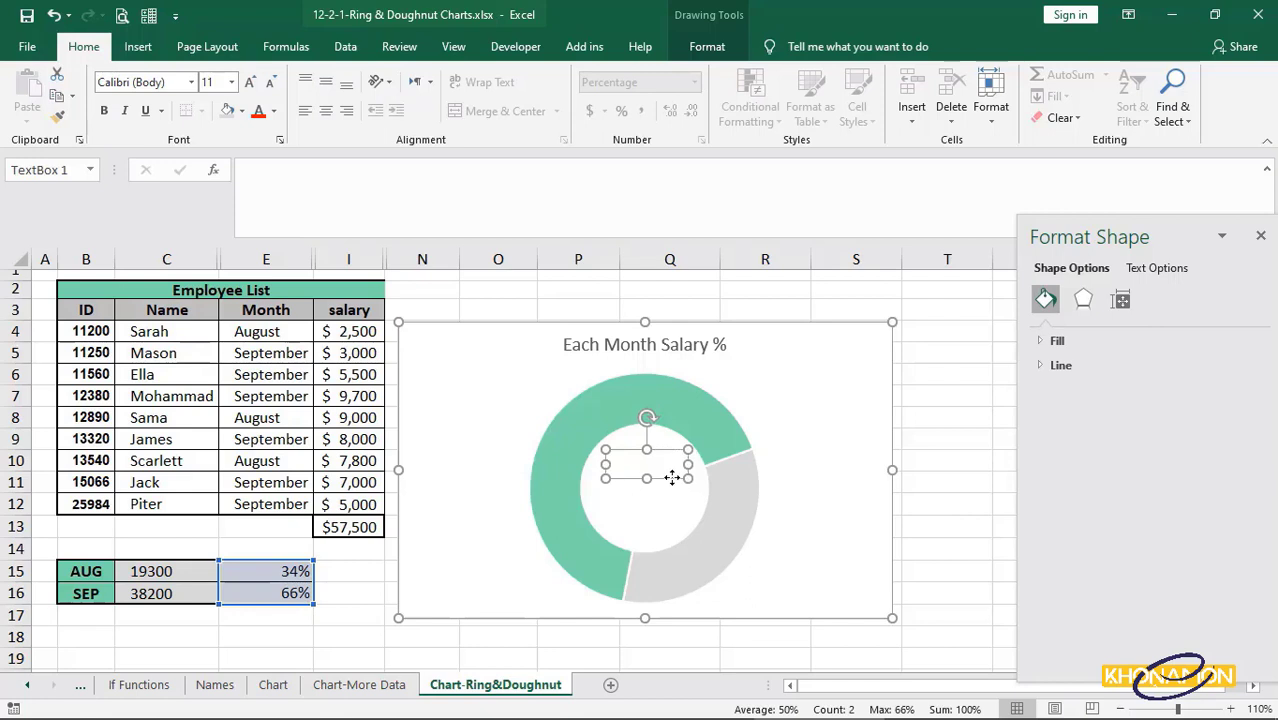
mouse_move(624, 444)
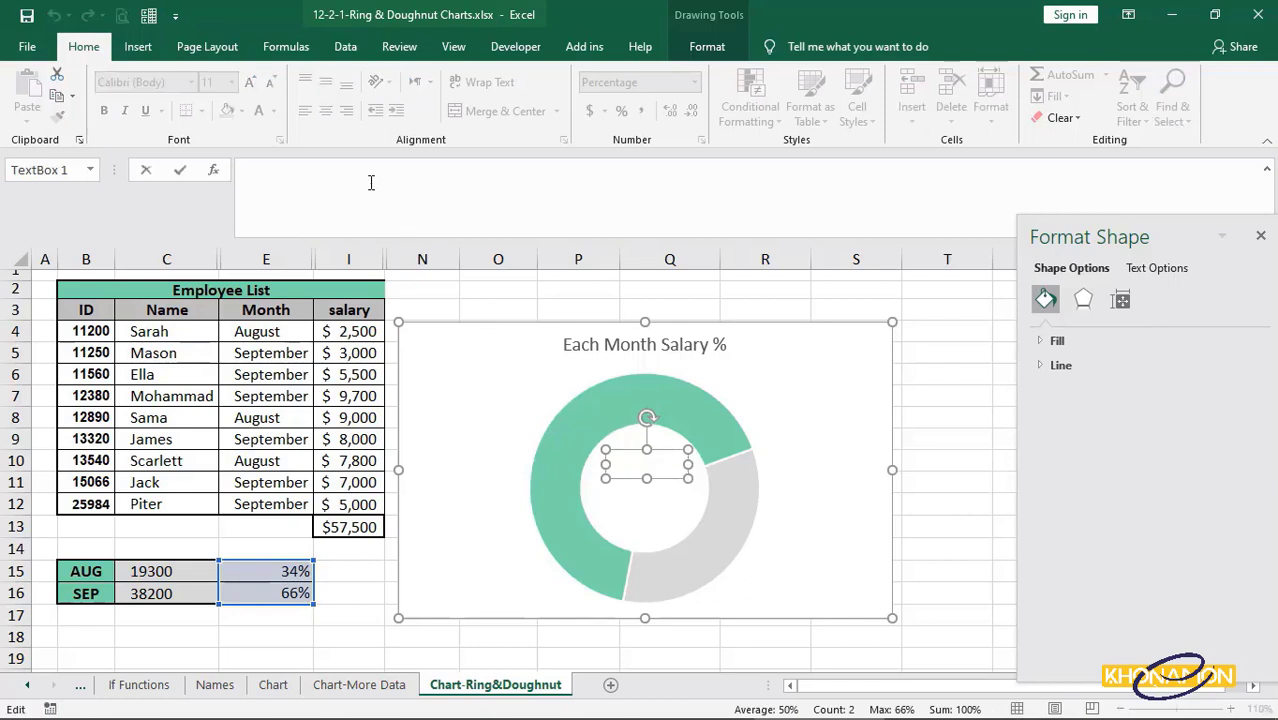
text(='Chart-Ring&Doughnut'!$E$16)
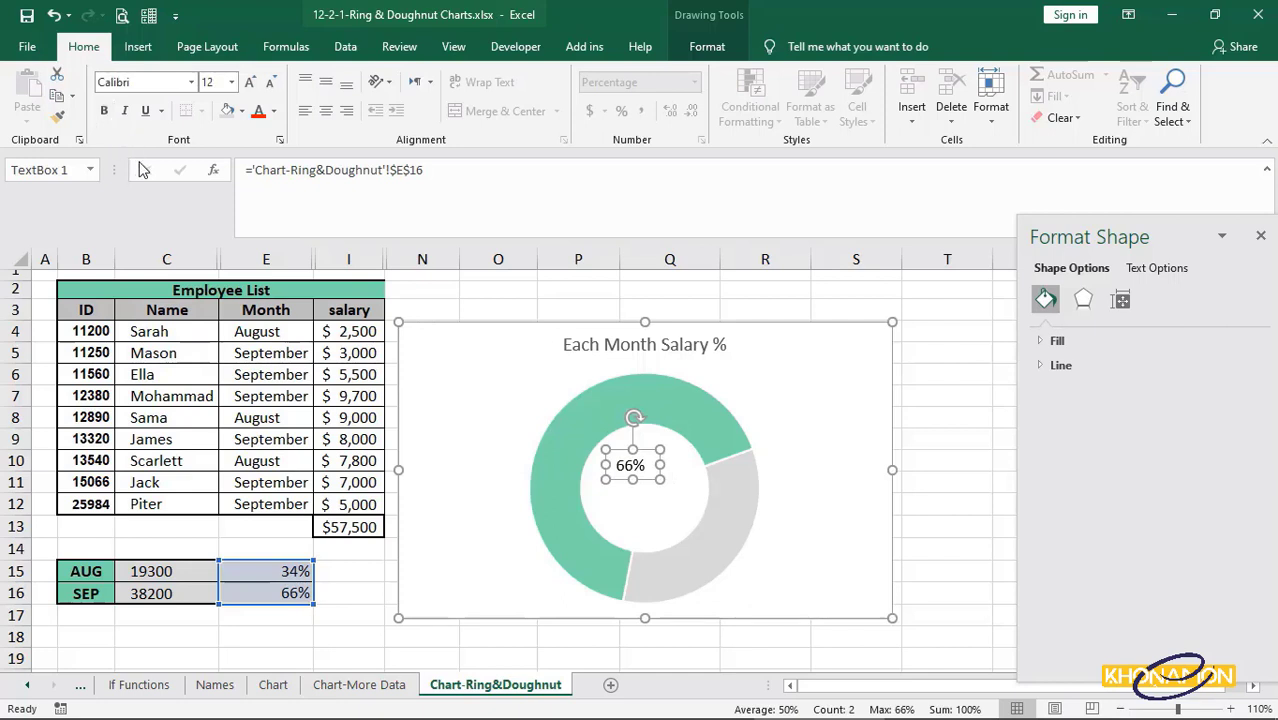
click(250, 82)
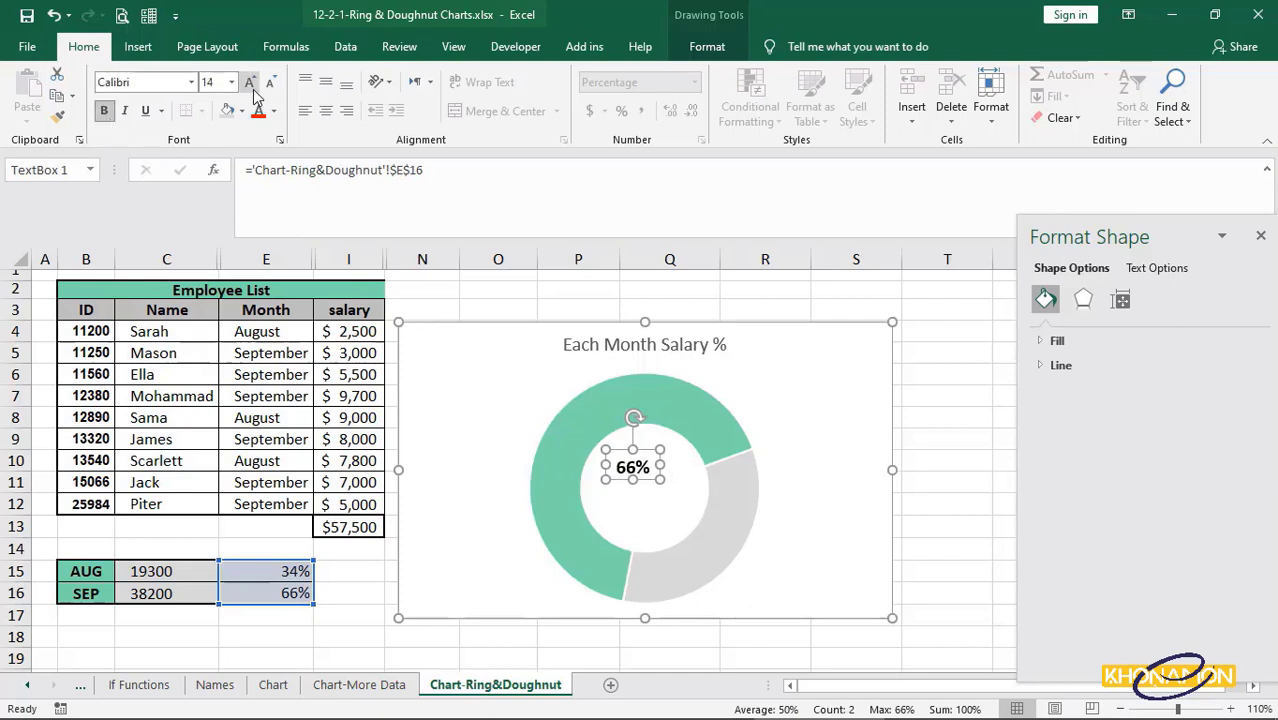
click(272, 112)
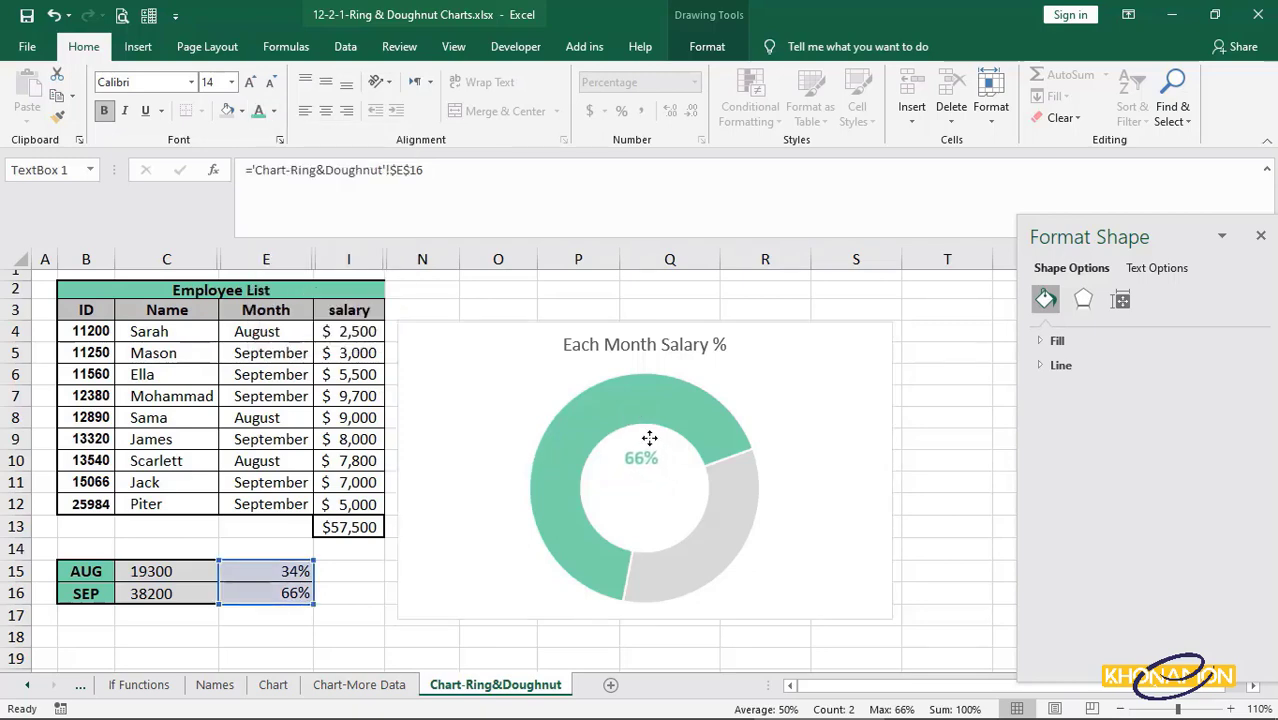
click(650, 516)
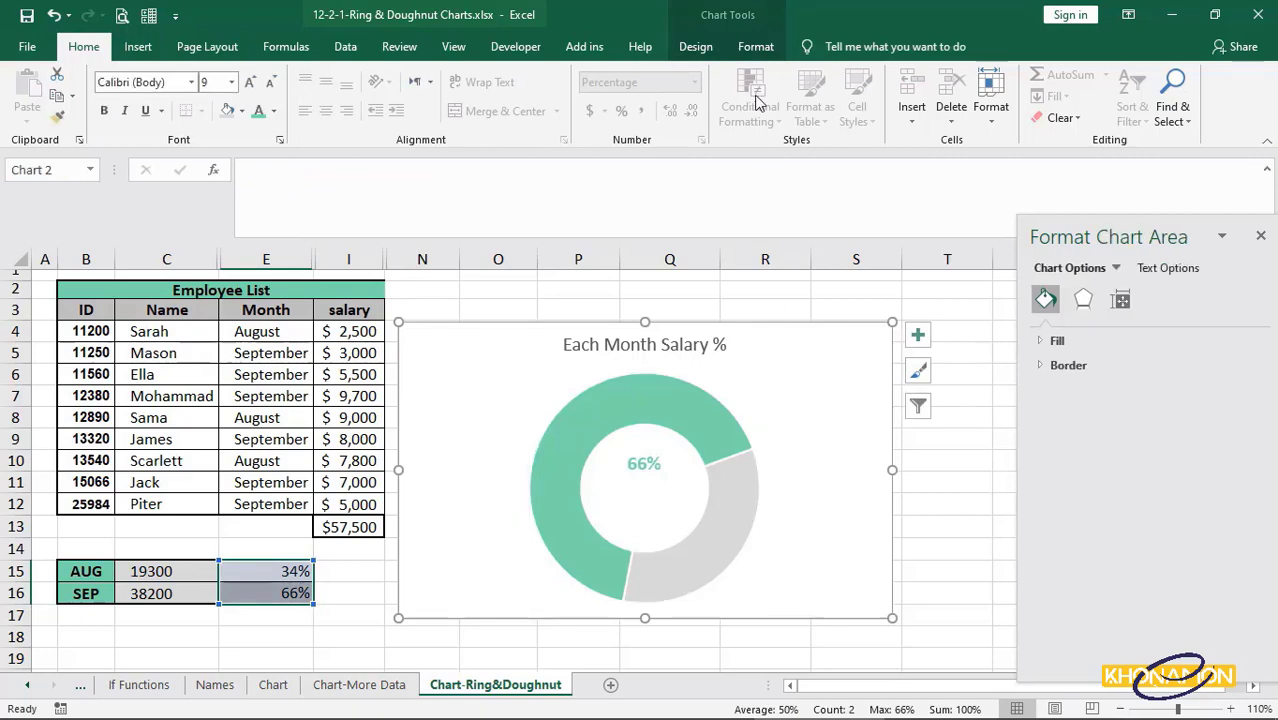
Step: Add a second text box linked to =E15 showing 34%, size 14, bold gray, below 66%
click(756, 46)
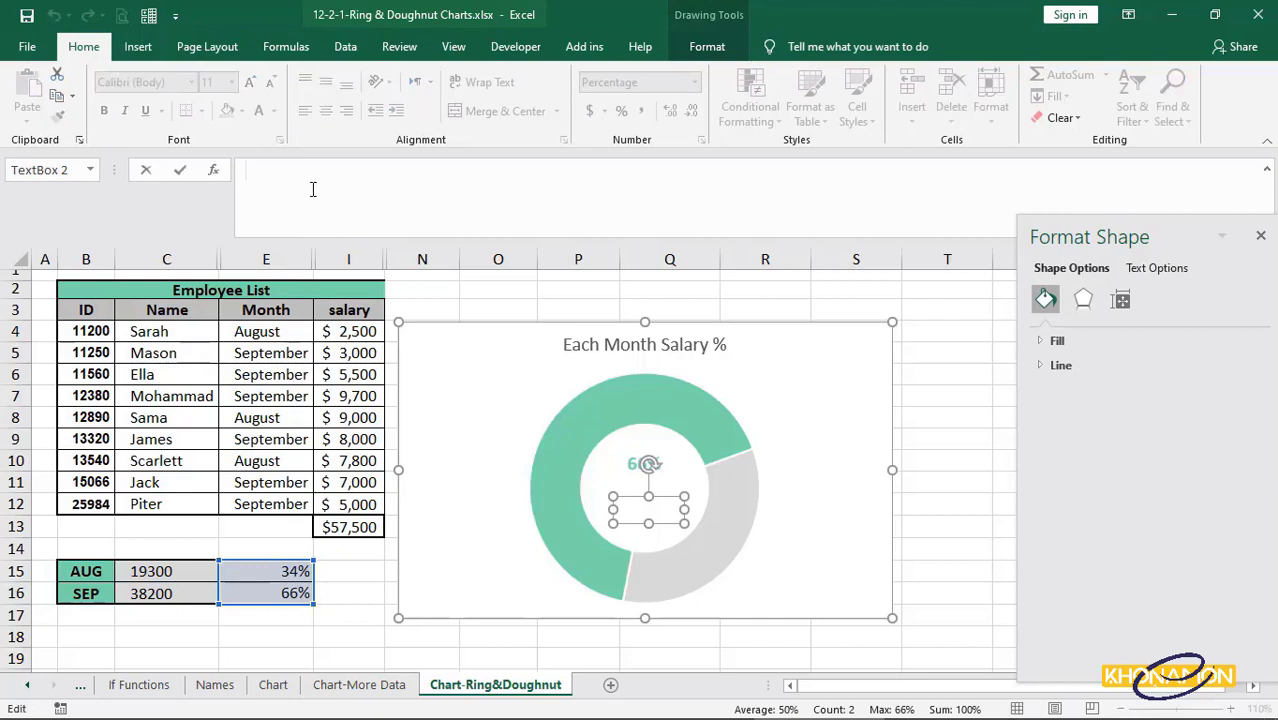
click(296, 572)
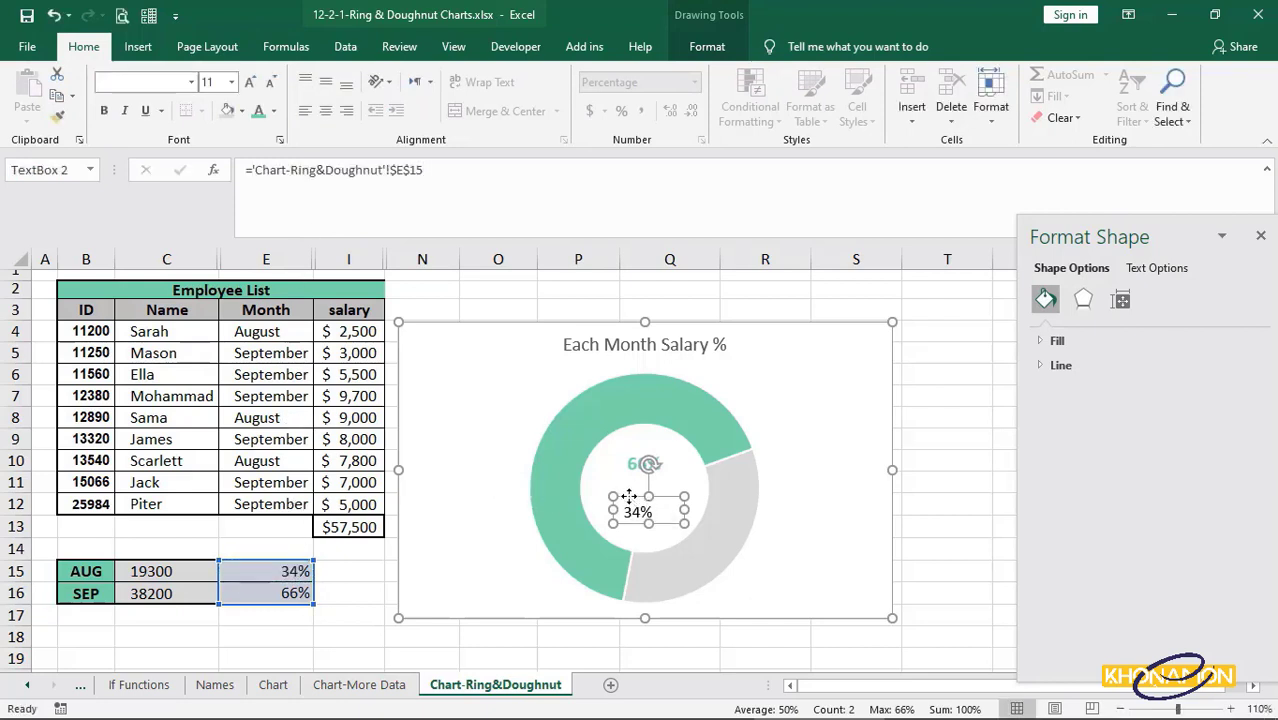
click(248, 82)
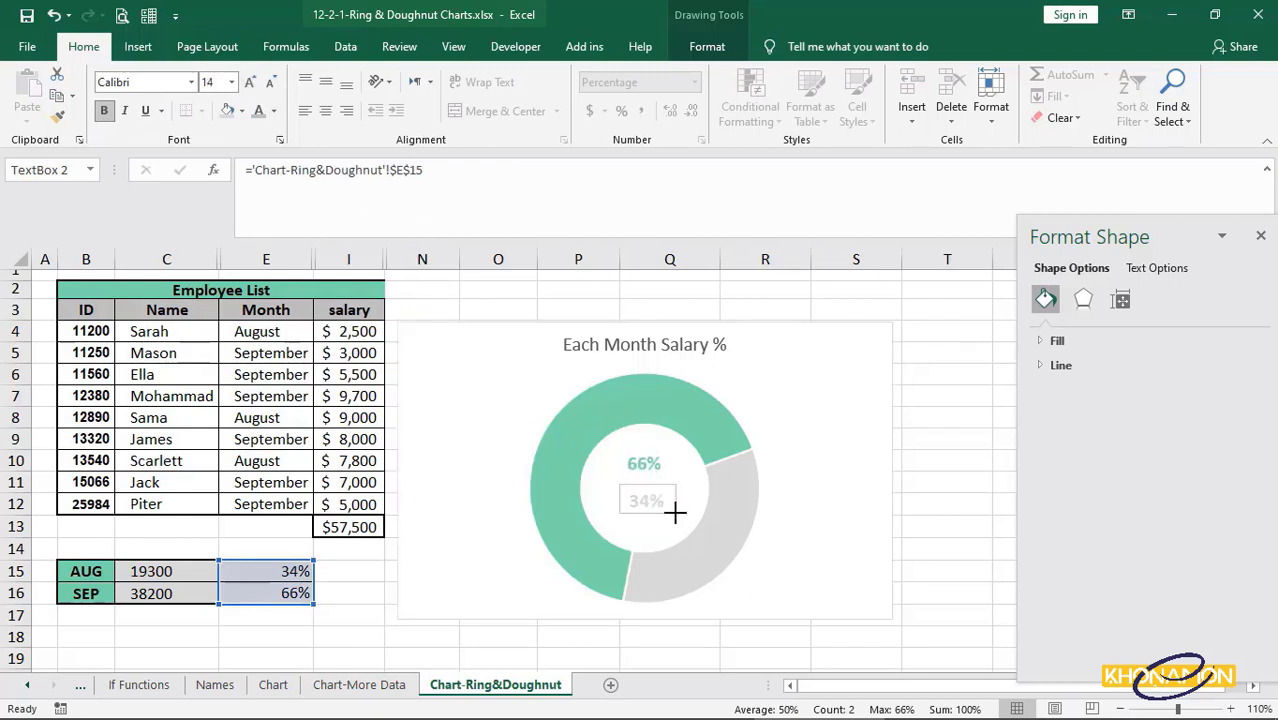
click(644, 464)
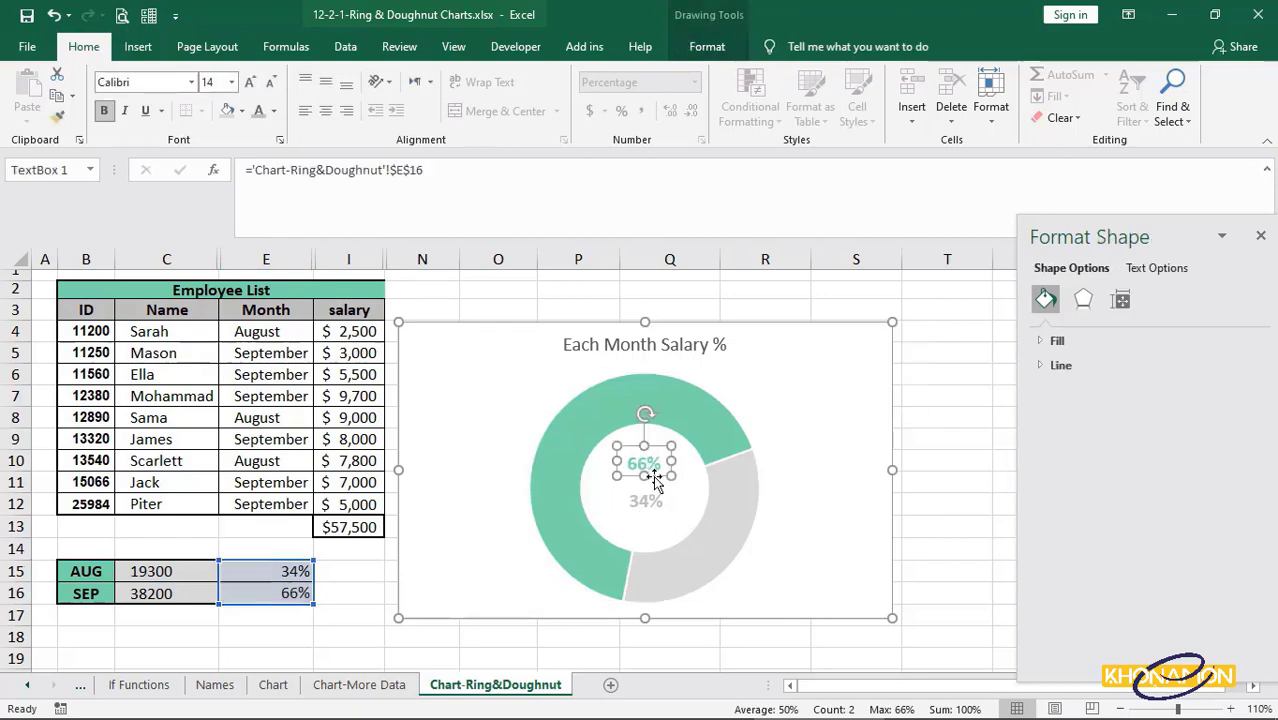
click(786, 516)
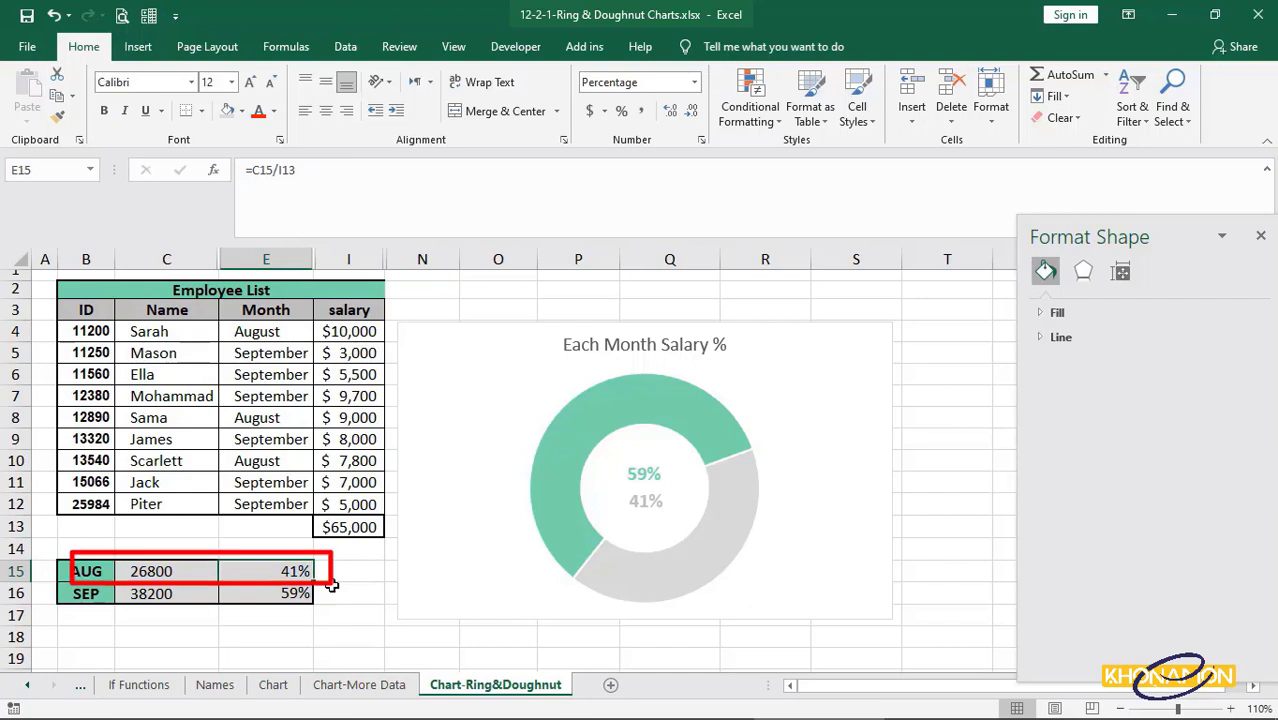
Step: Set the first salary to 10000 so the labels recalculate to 59% and 41%
click(644, 486)
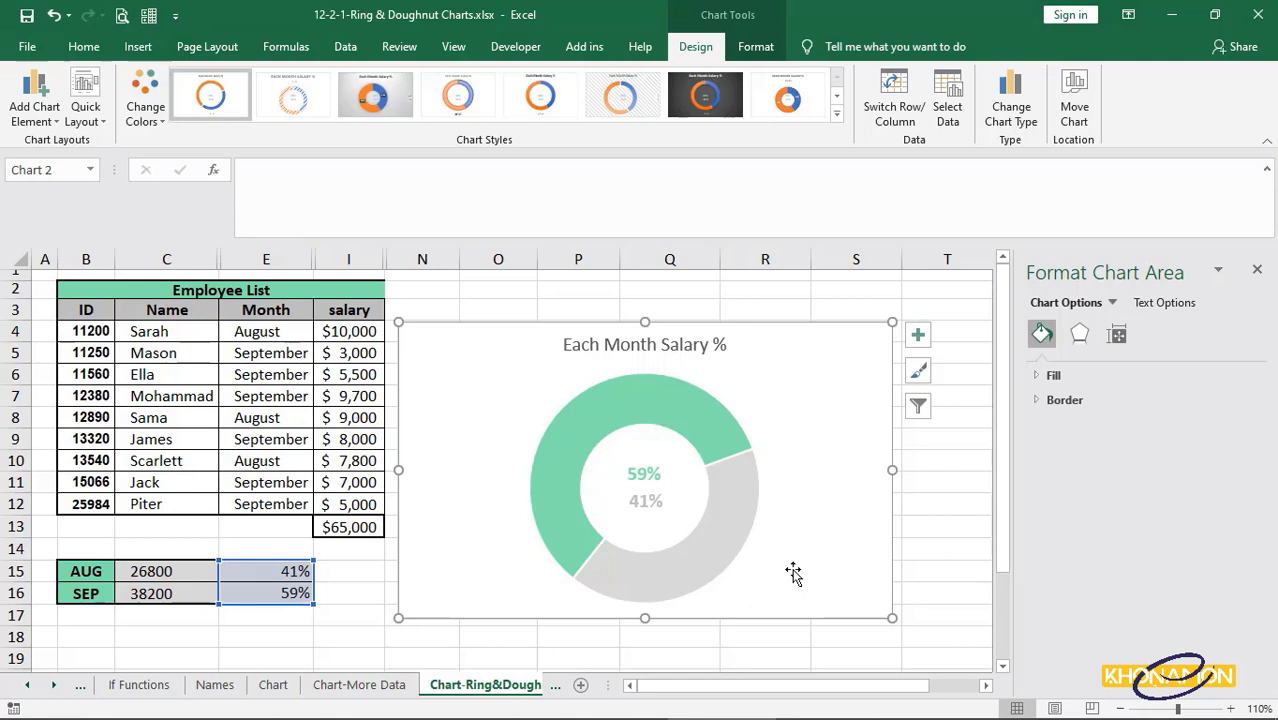
Step: Give the green September slice a solid border line with a wide width
click(704, 444)
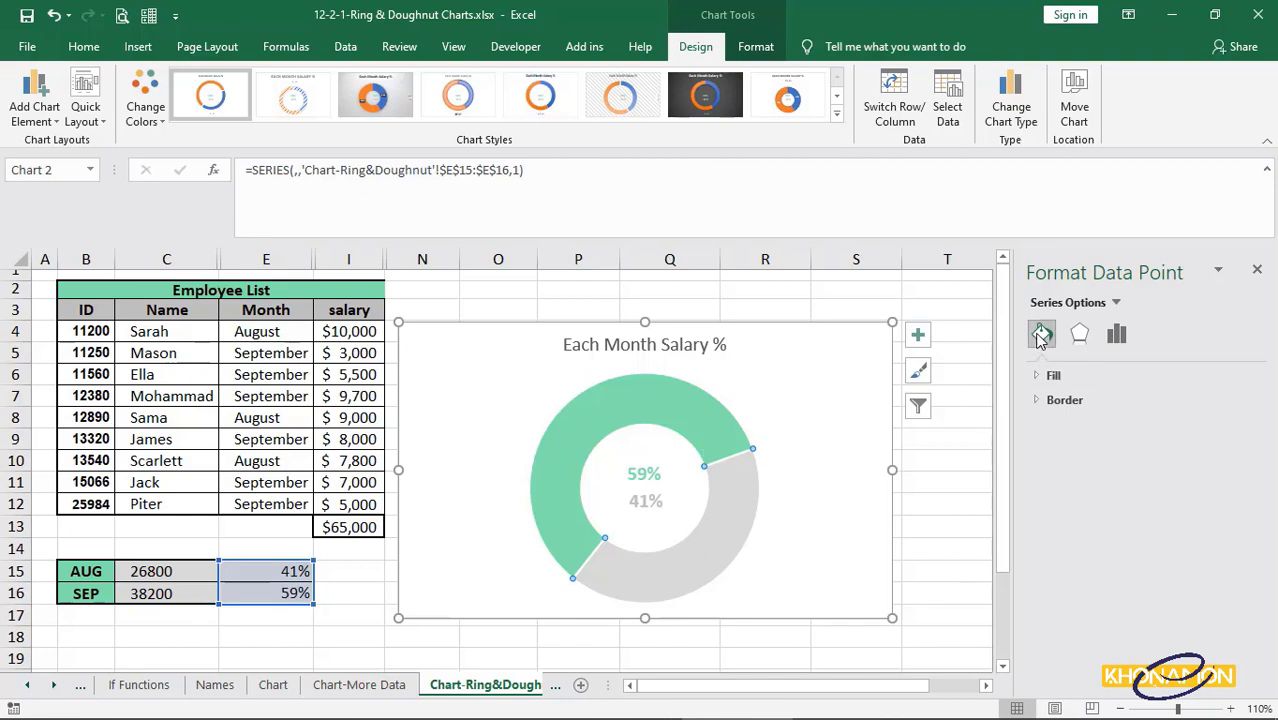
mouse_move(1064, 400)
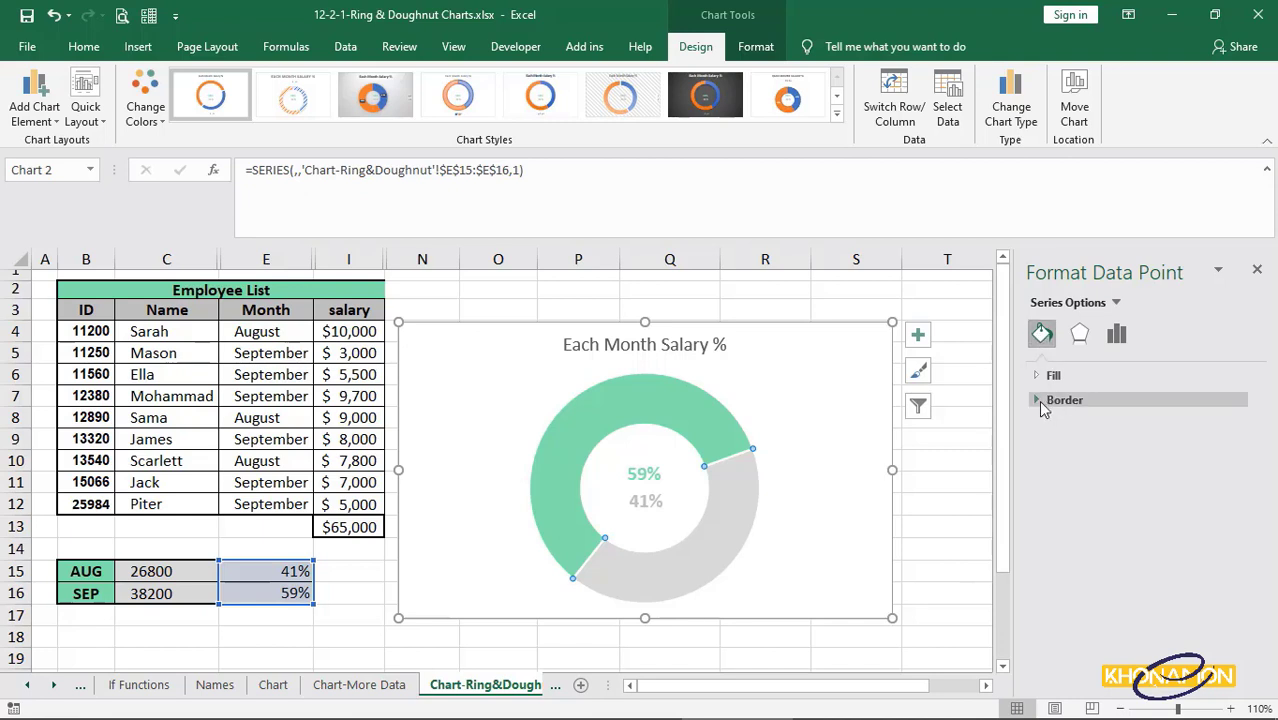
click(1064, 400)
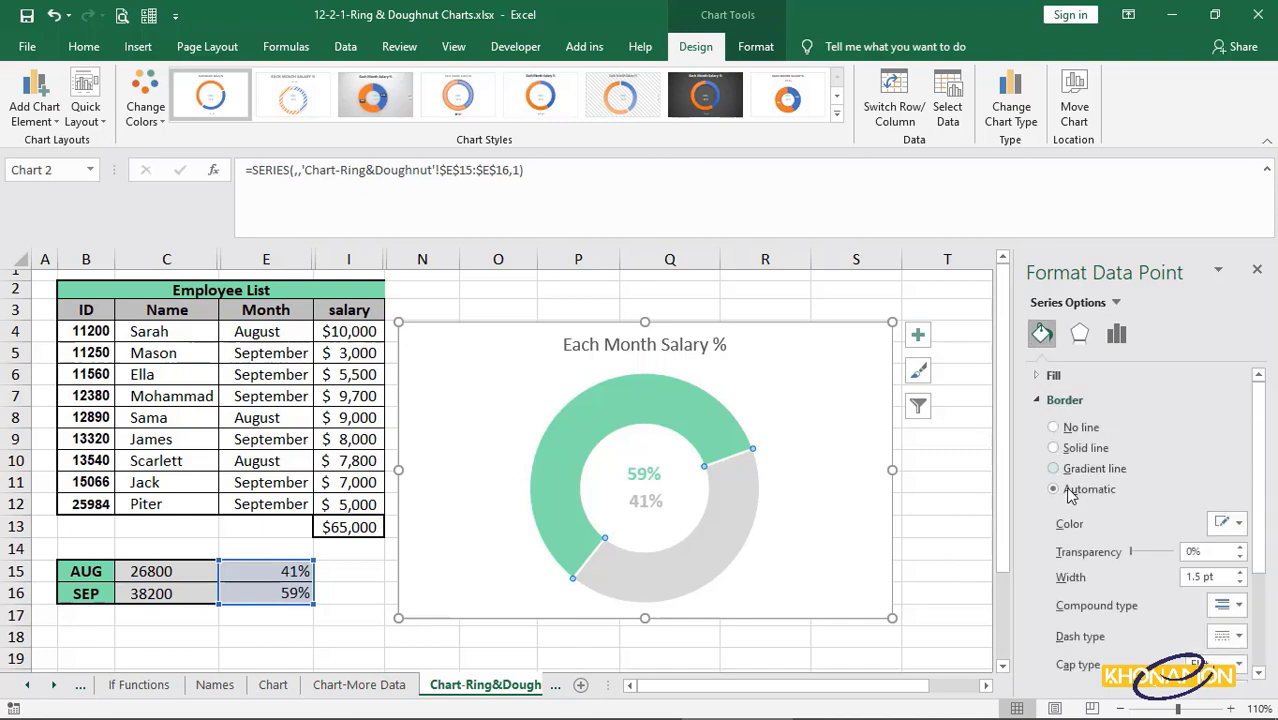
click(1052, 448)
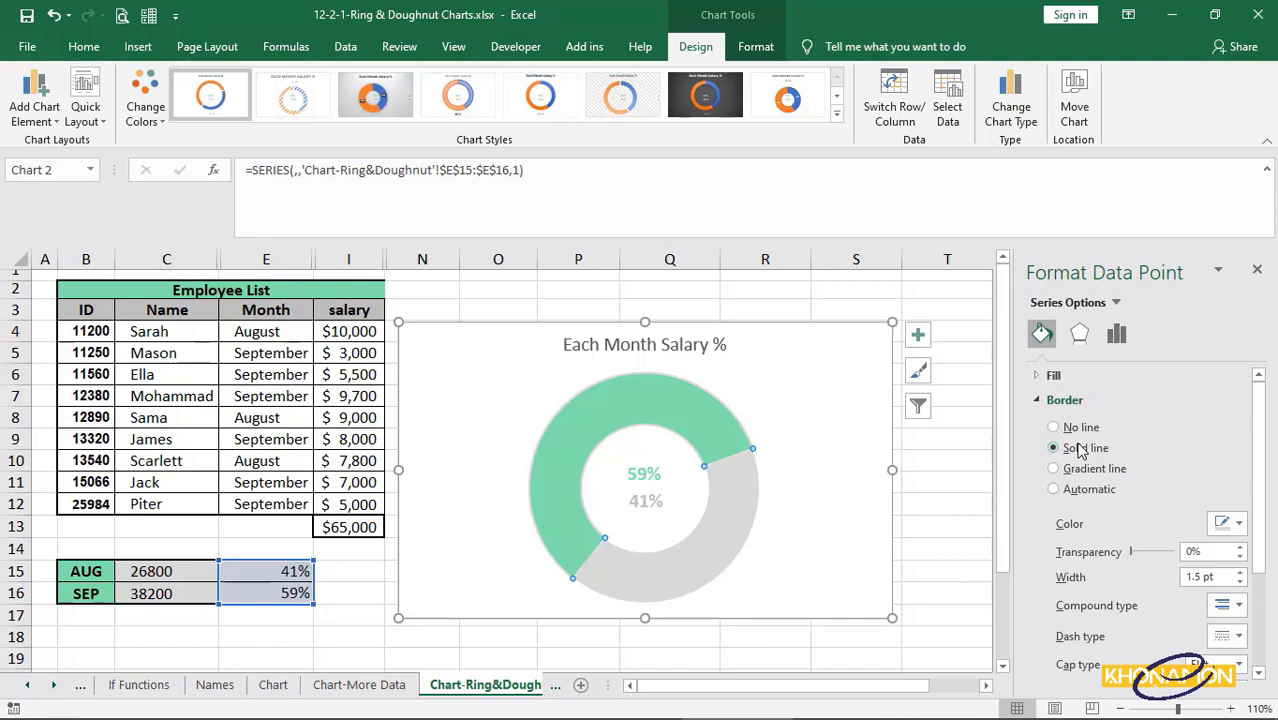
click(1238, 524)
text(15)
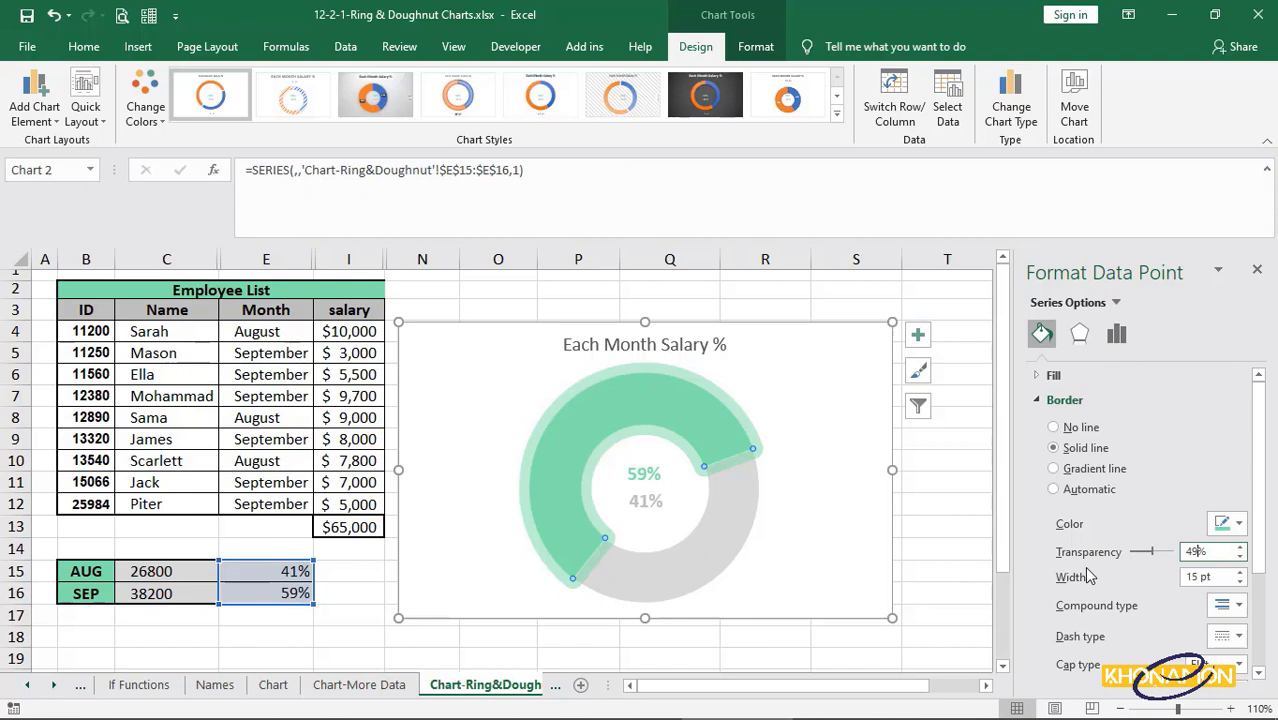
Step: Give the gray part of the ring a solid border, thickened slightly
click(816, 528)
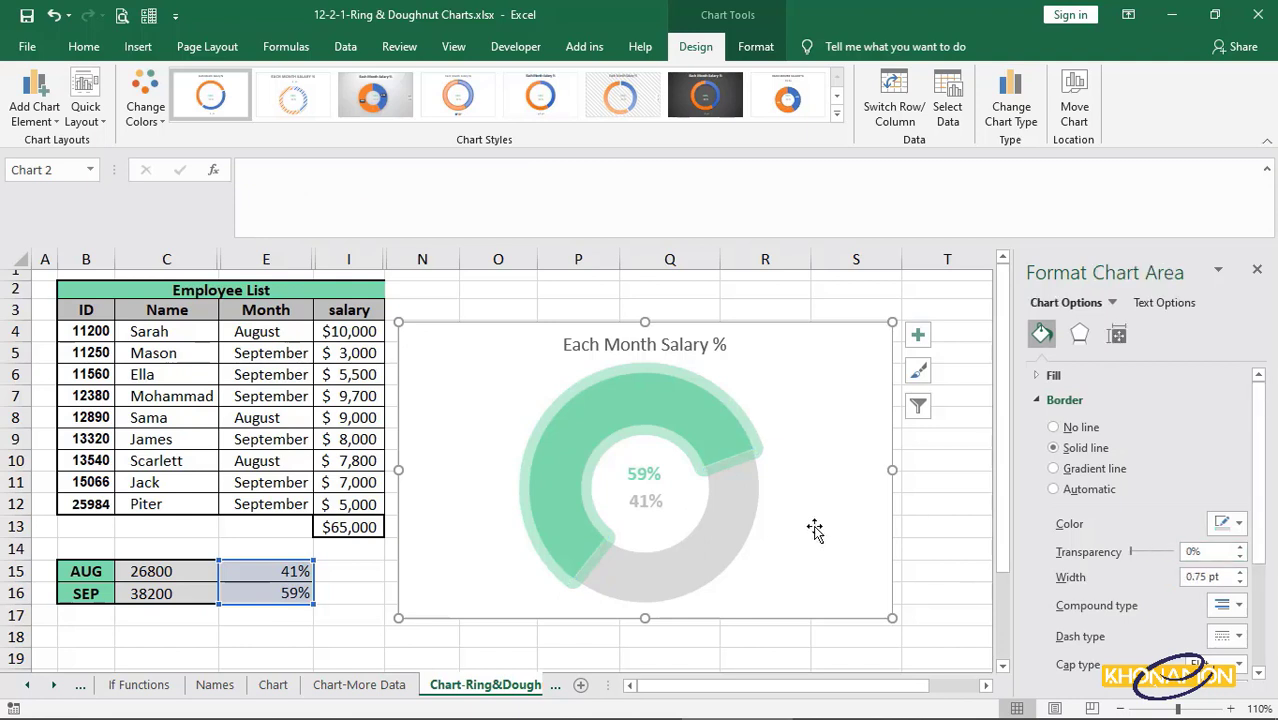
mouse_move(736, 504)
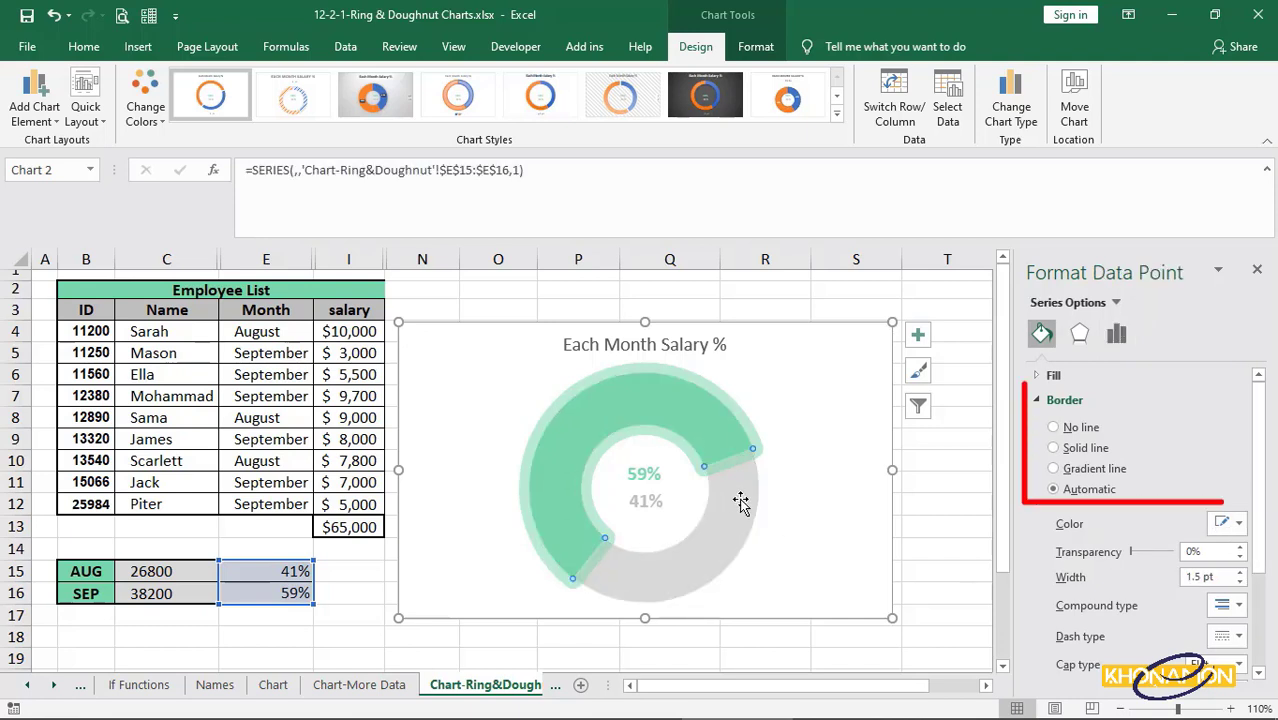
click(1052, 448)
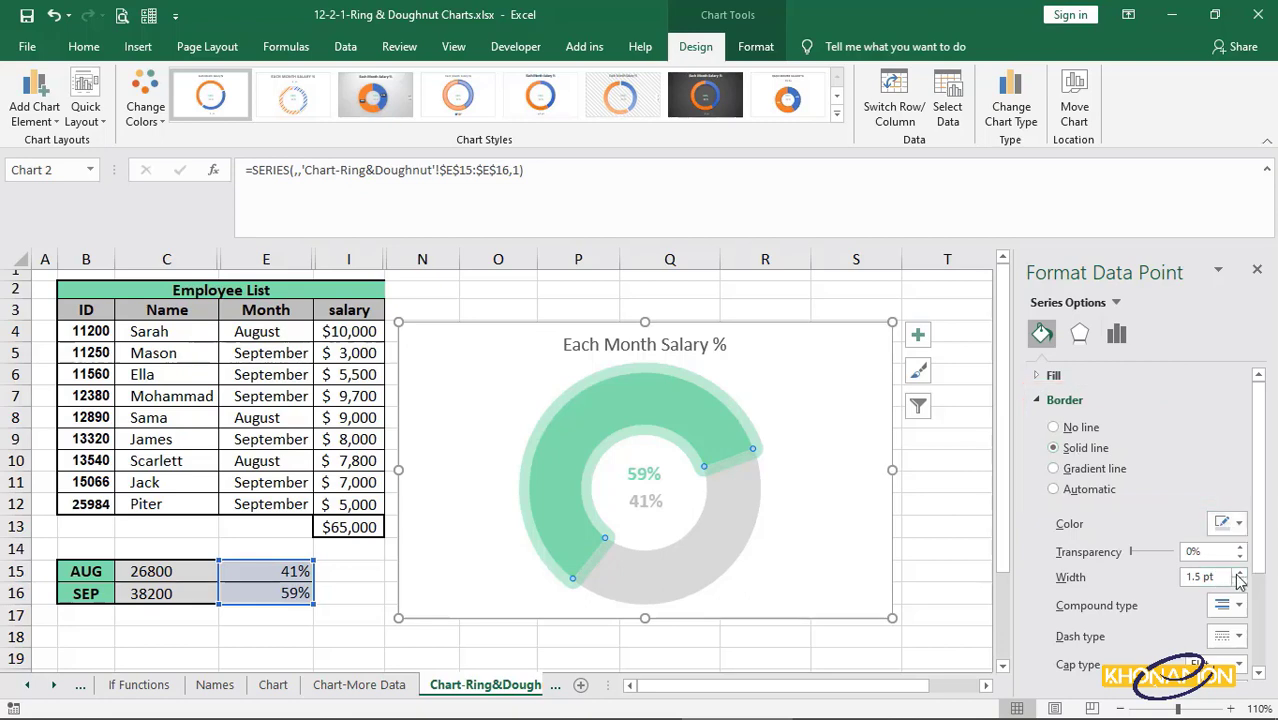
click(1240, 572)
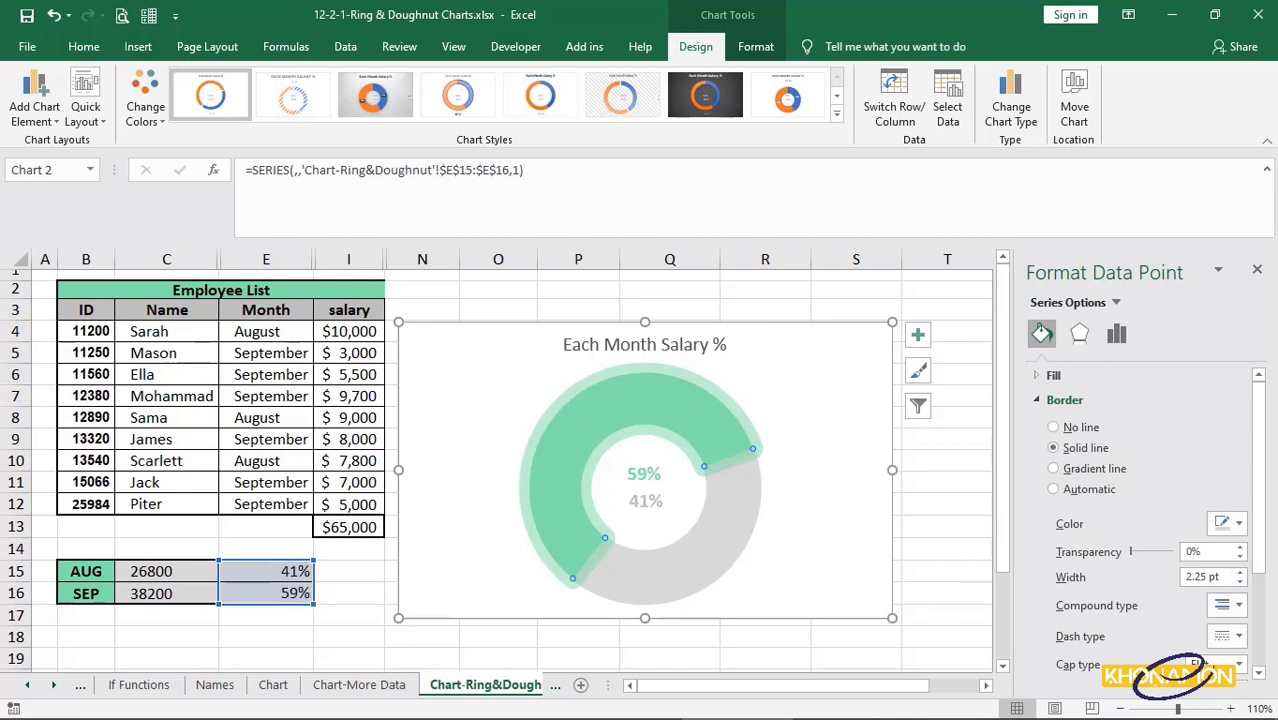
click(1116, 334)
text(200)
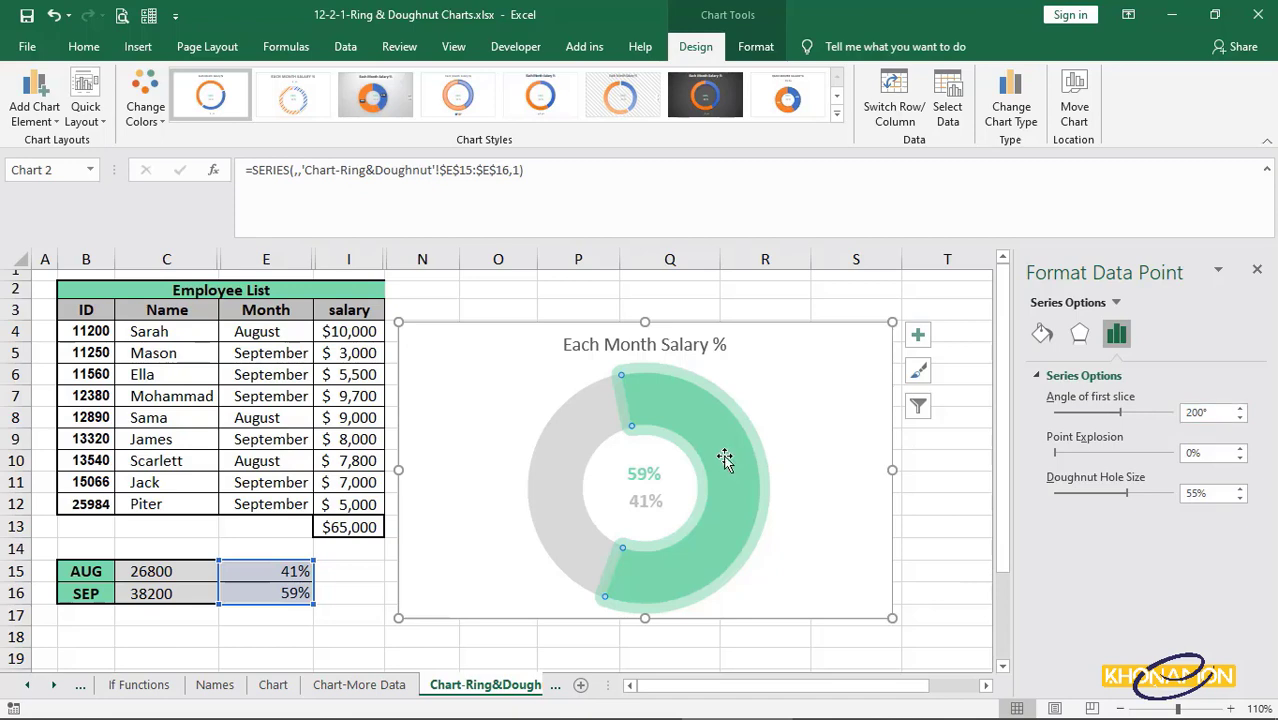
mouse_move(732, 460)
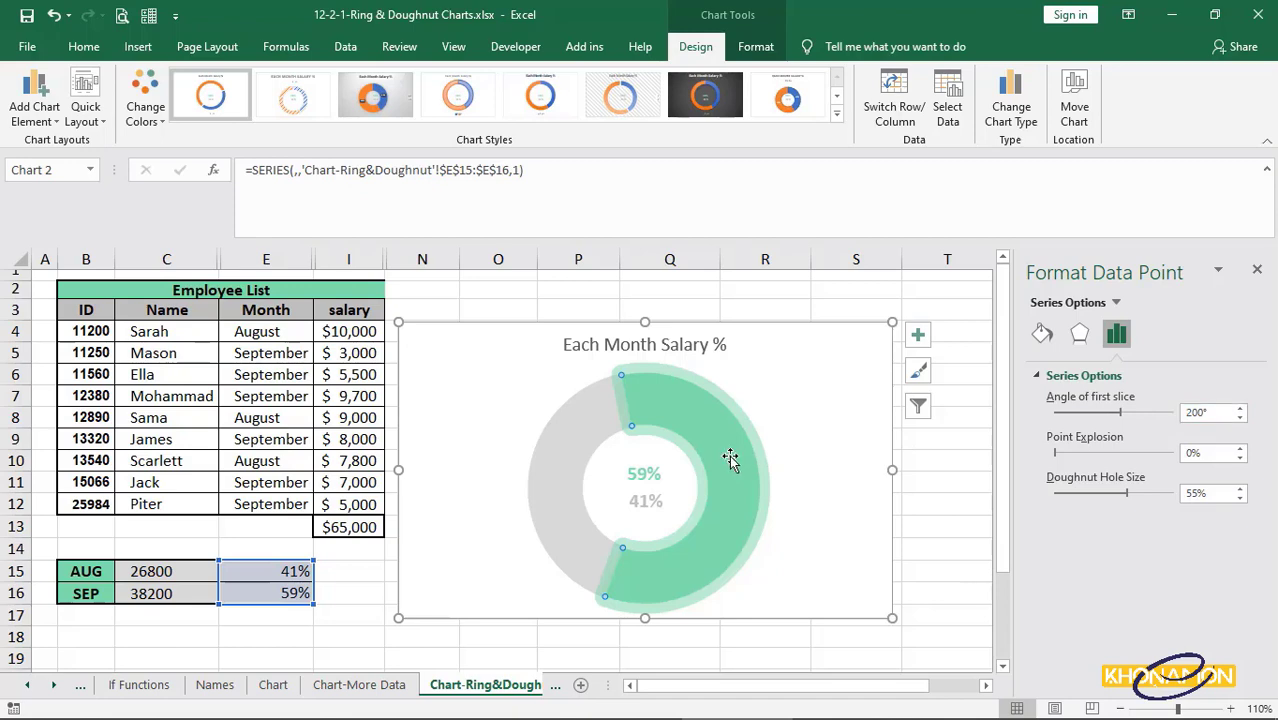
Step: Keep the green arc's border a solid line with a solid dash type and green colour
click(1040, 334)
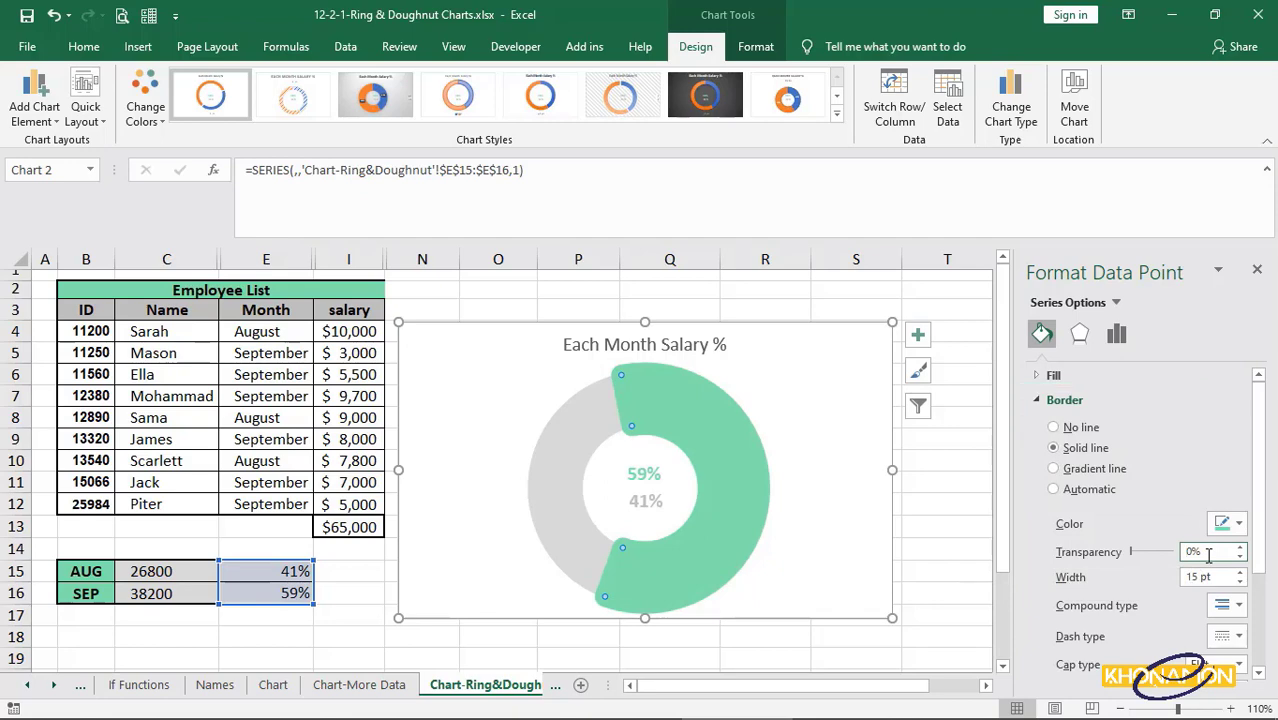
click(1240, 636)
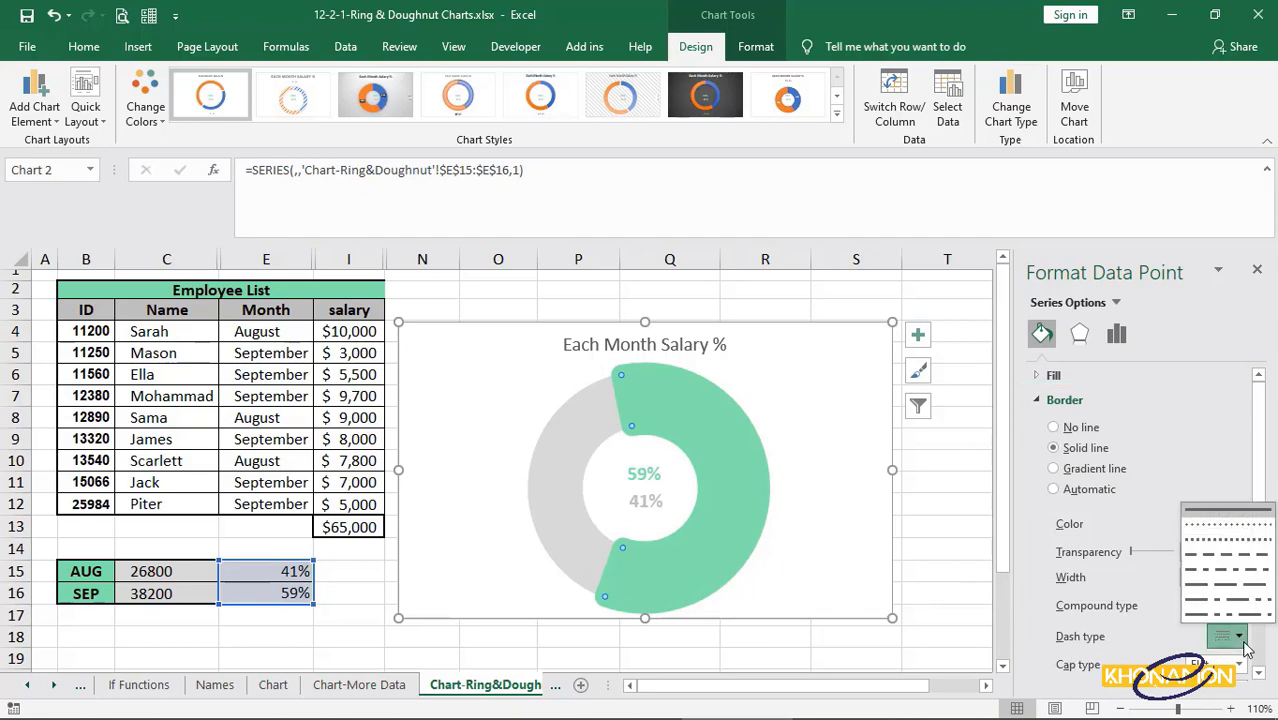
click(1240, 636)
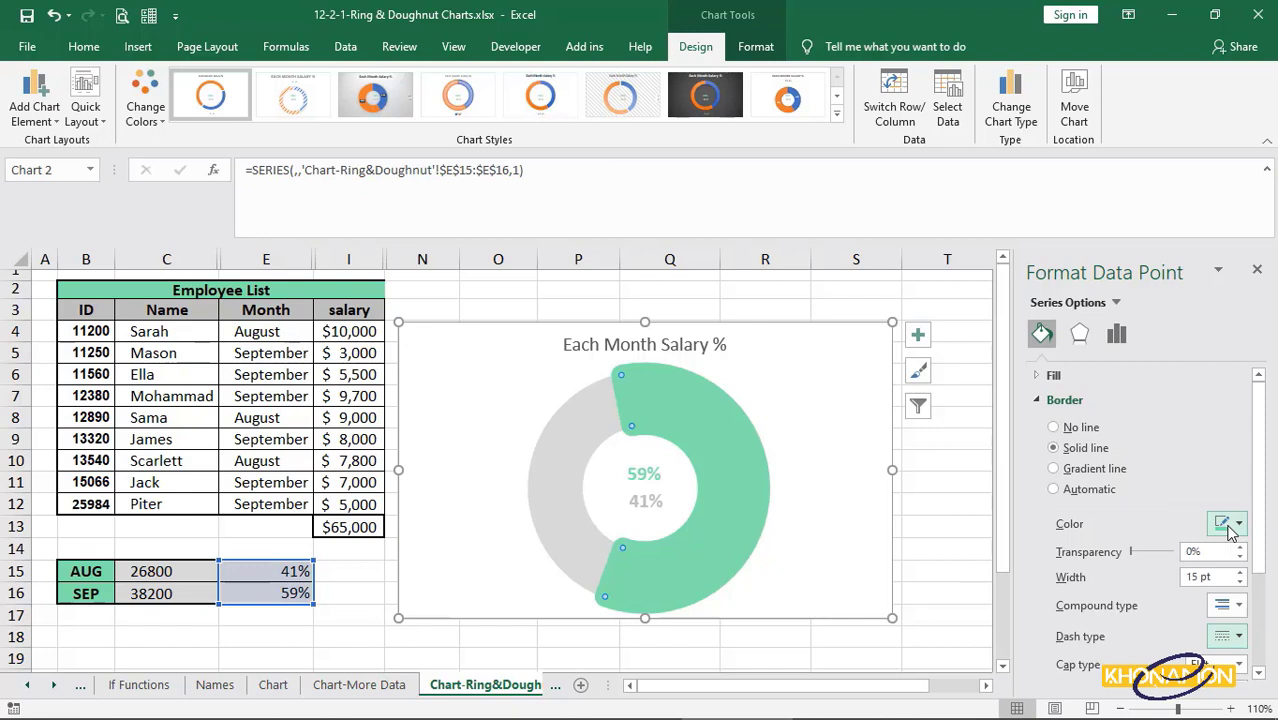
click(1240, 636)
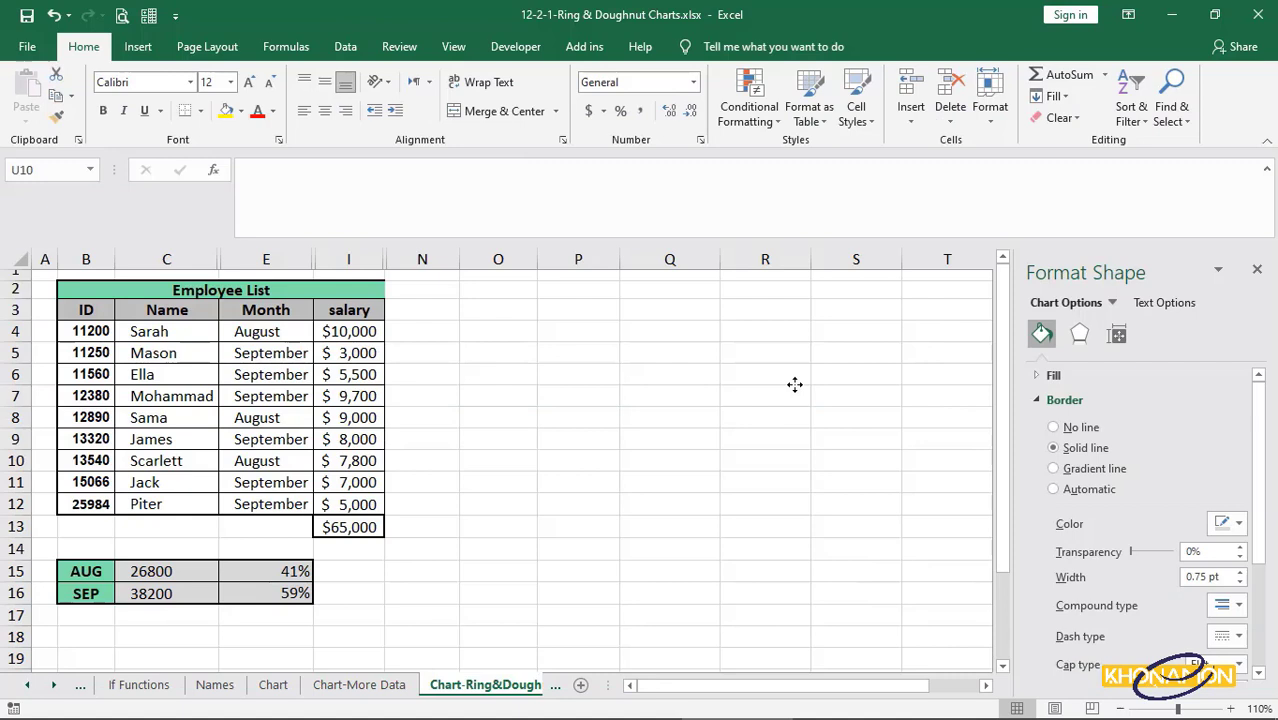
Step: Insert a doughnut chart from the 41%/59% cells and recolour its slices green and gray
click(498, 418)
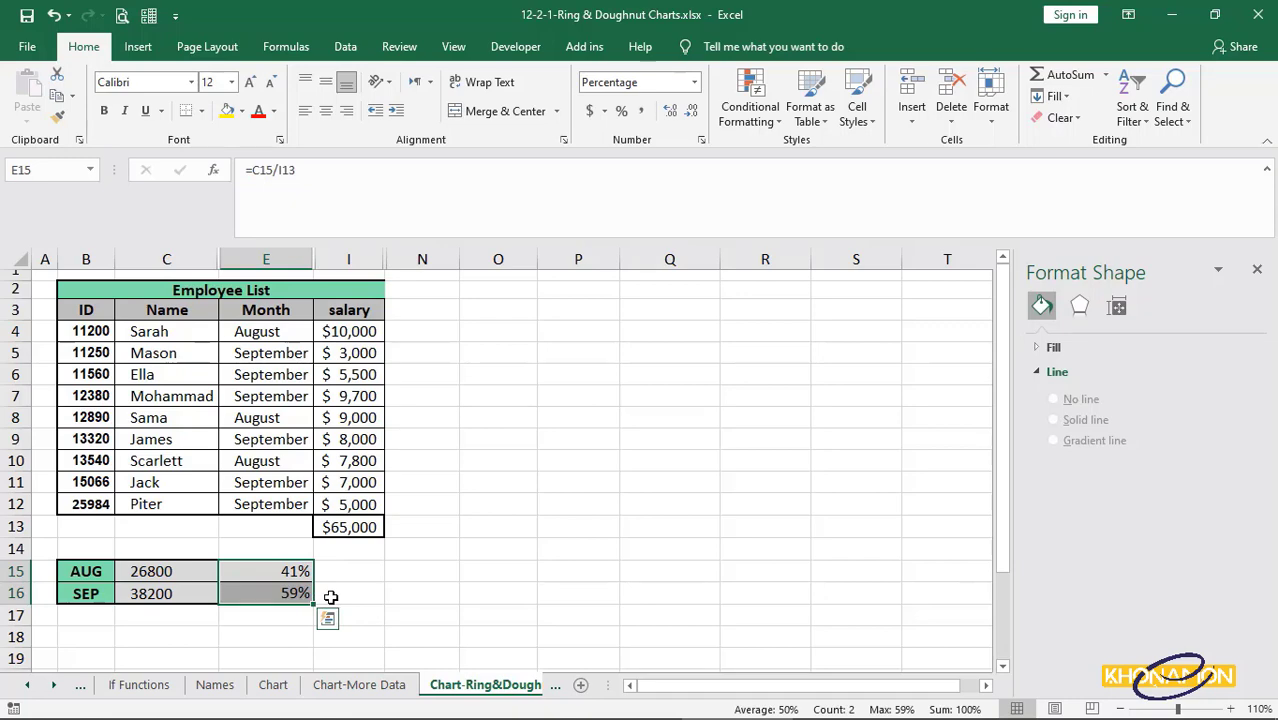
click(138, 46)
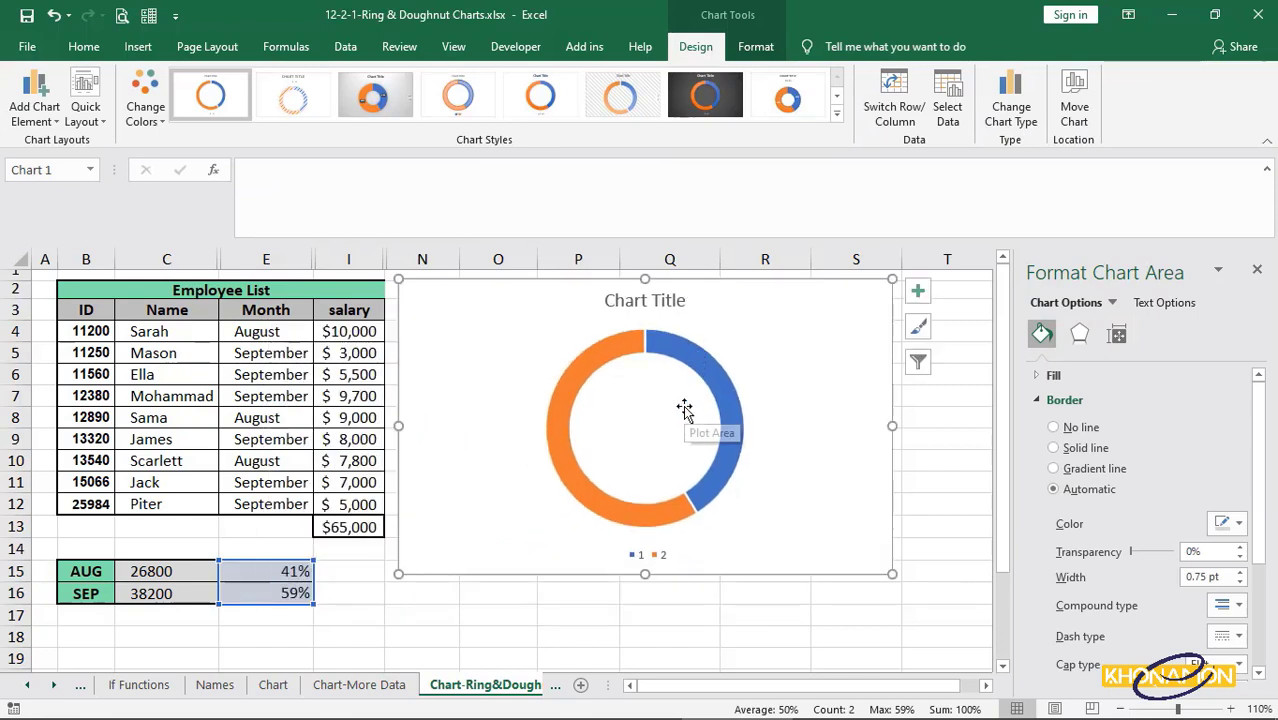
mouse_move(684, 412)
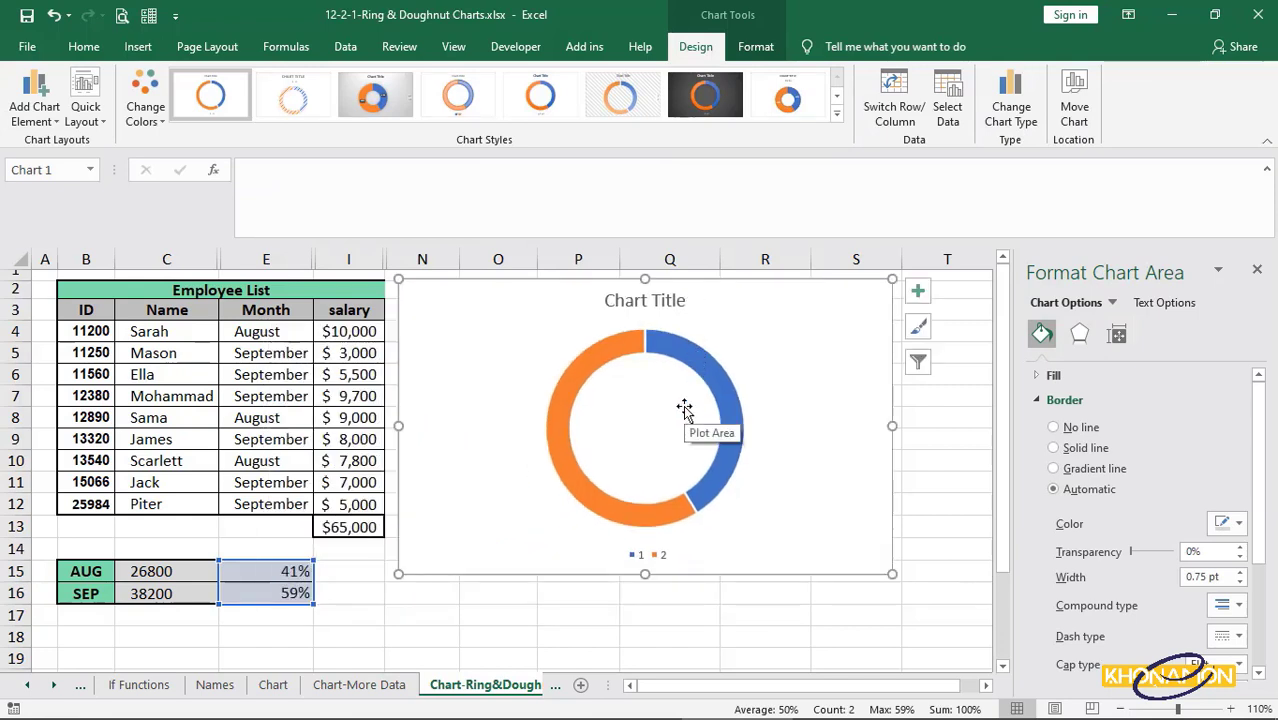
click(616, 356)
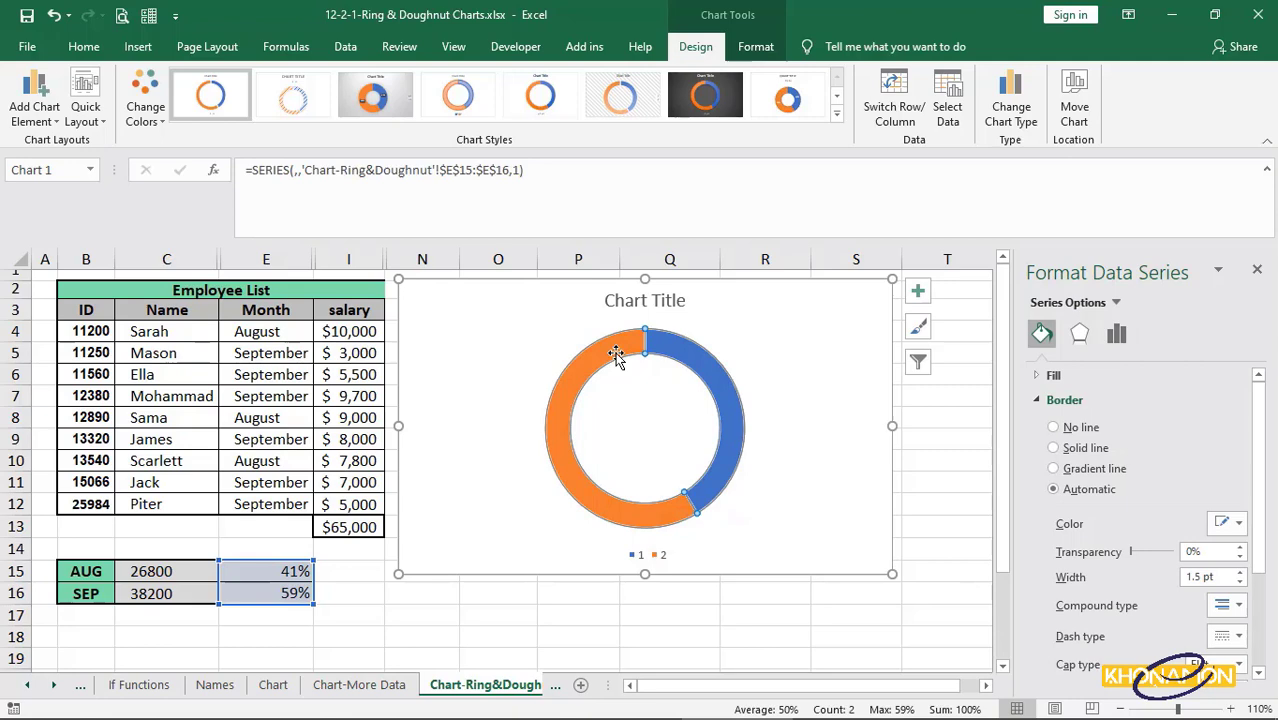
click(616, 352)
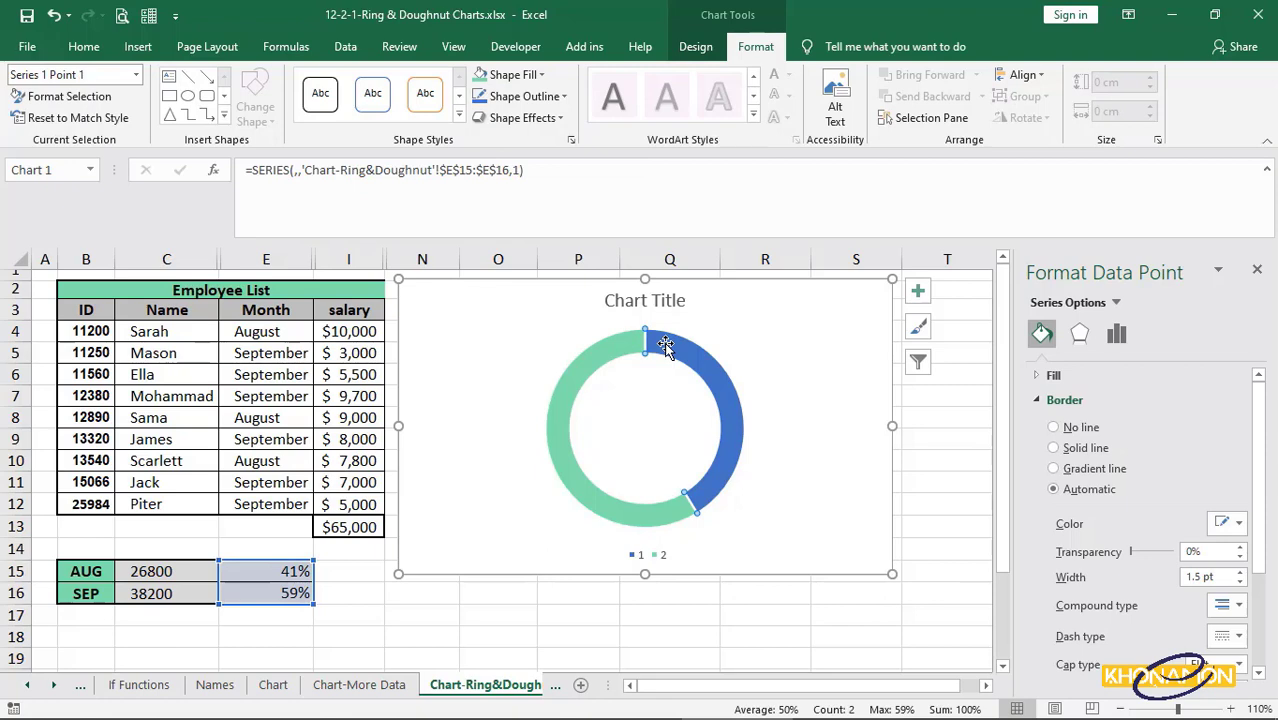
click(508, 74)
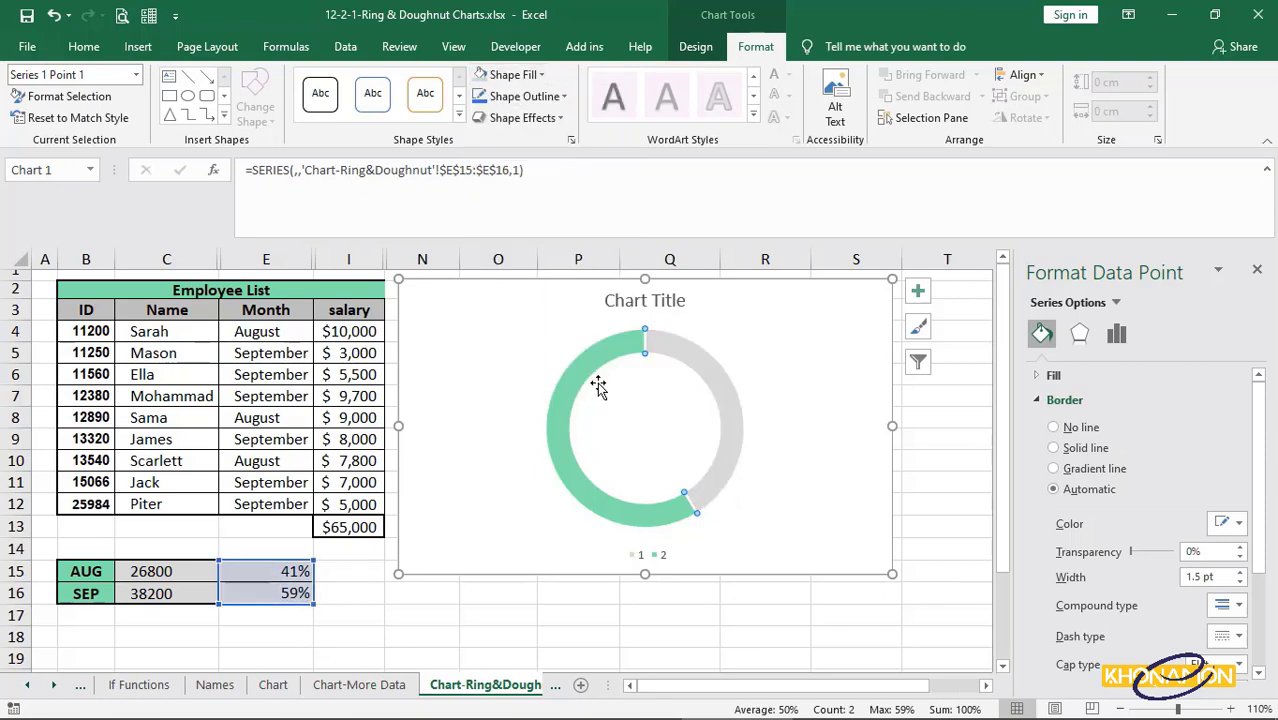
Step: Set the doughnut hole size to about 50% and paste a second identical ring inside it
click(1116, 334)
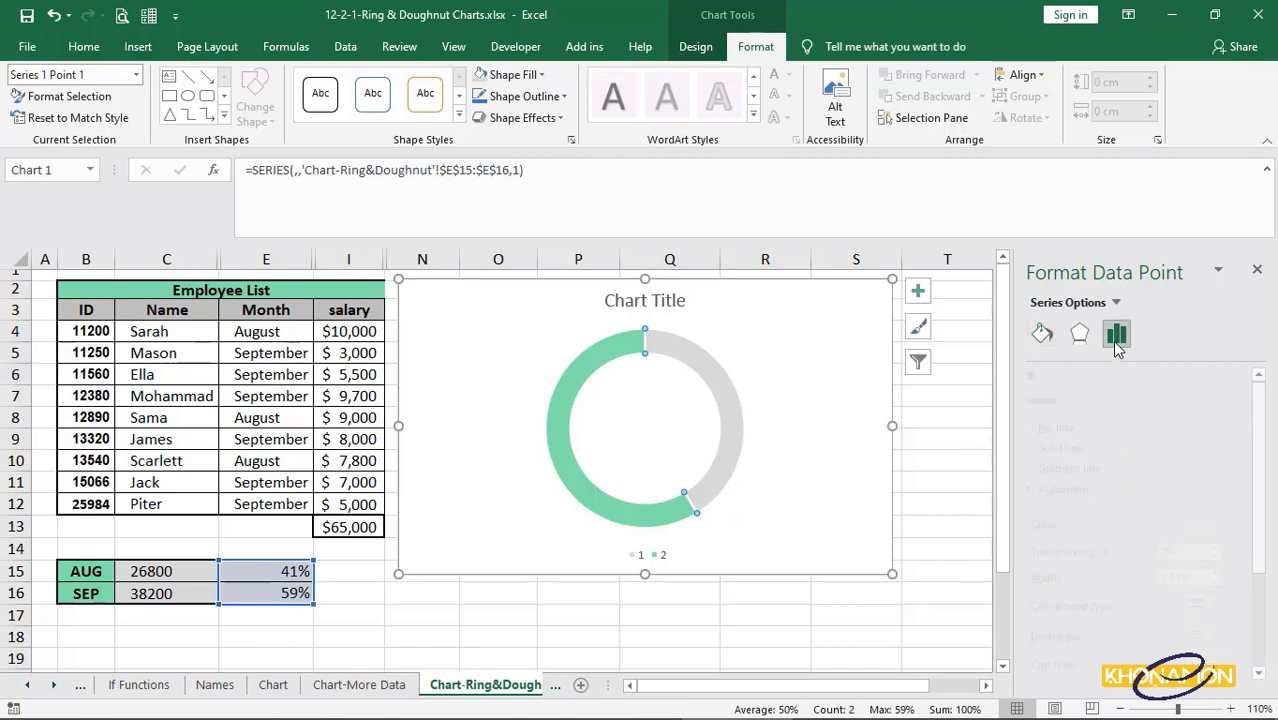
click(1116, 334)
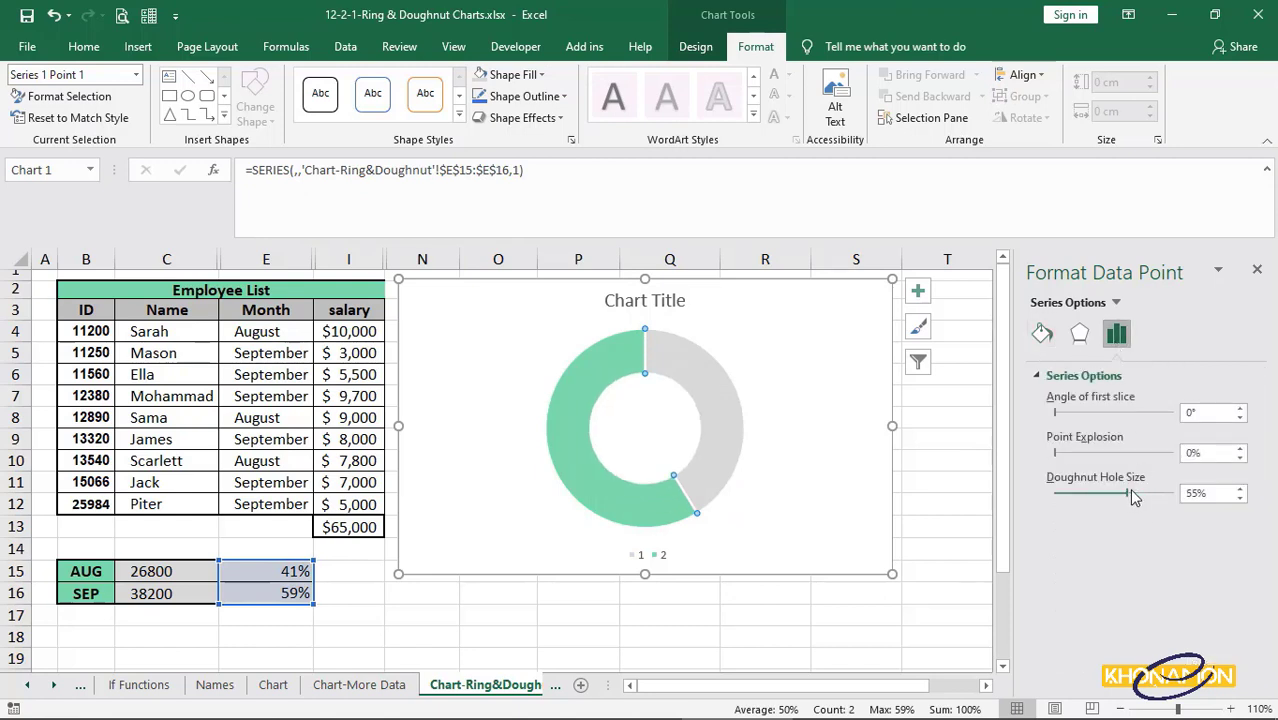
drag(1130, 492, 1090, 492)
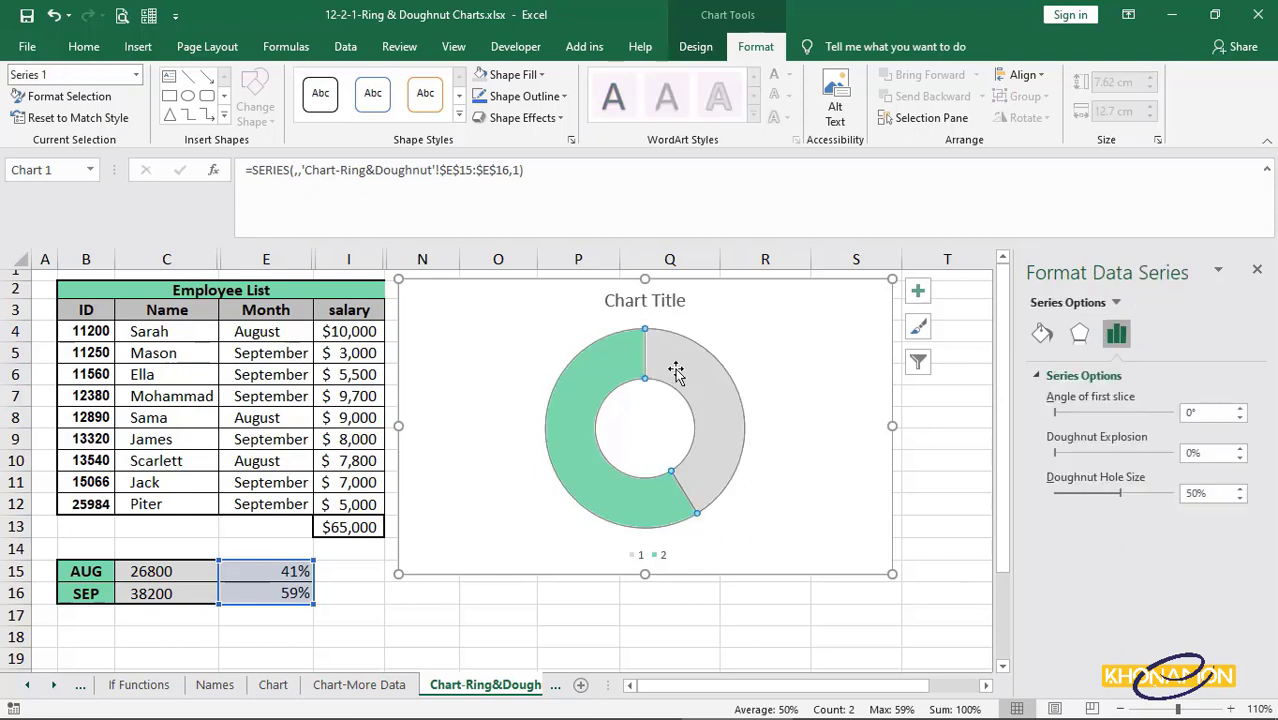
key(ctrl+c)
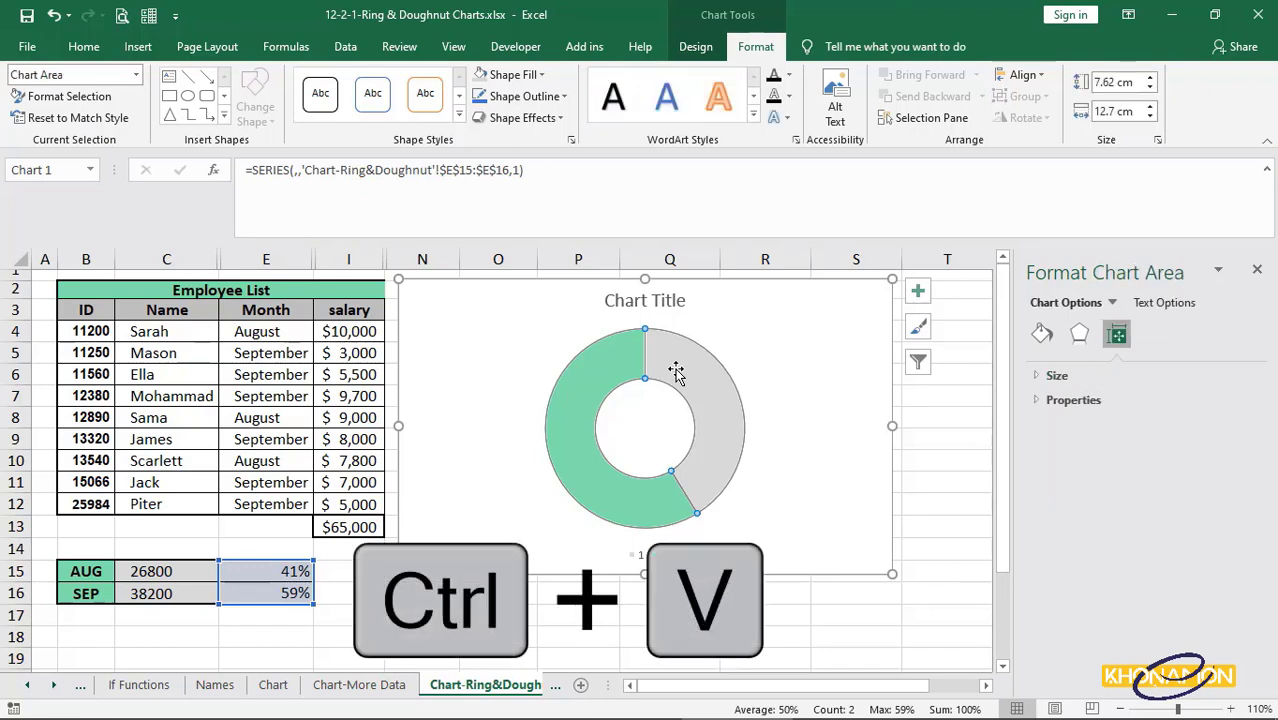
key(ctrl+v)
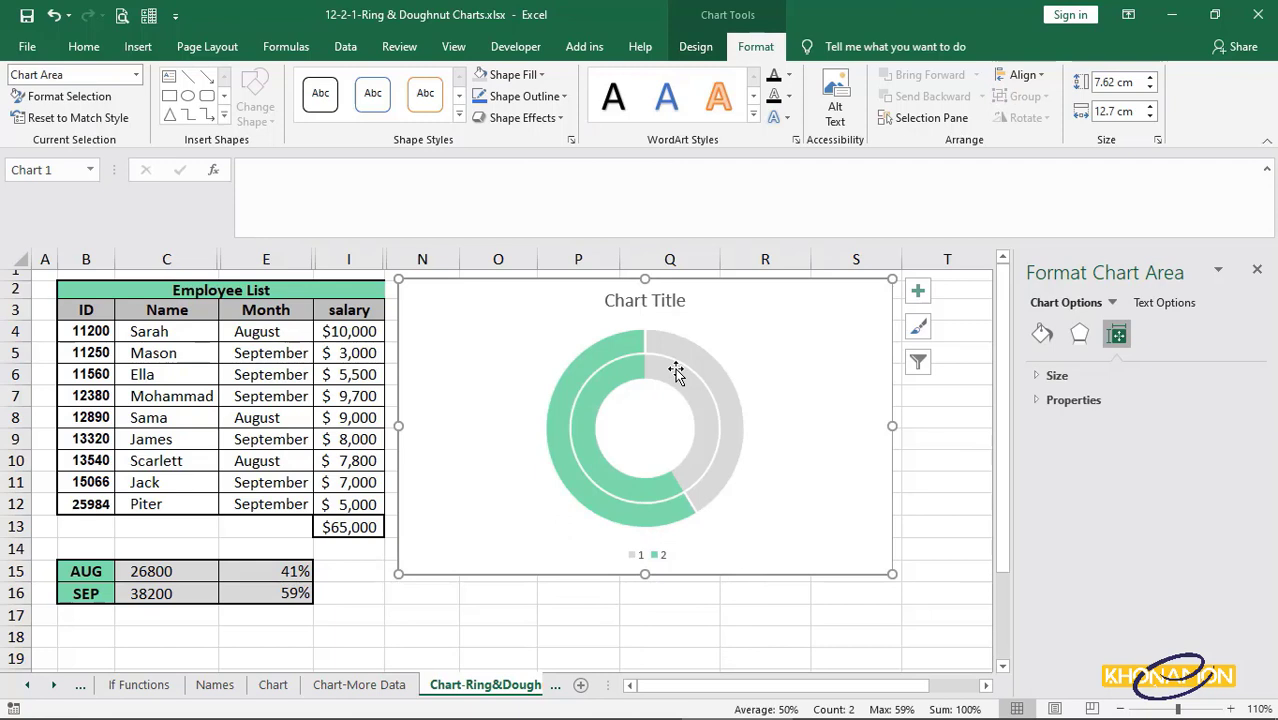
Step: Remove the fill from one ring's gray slice and adjust the fill of its green slice
click(644, 356)
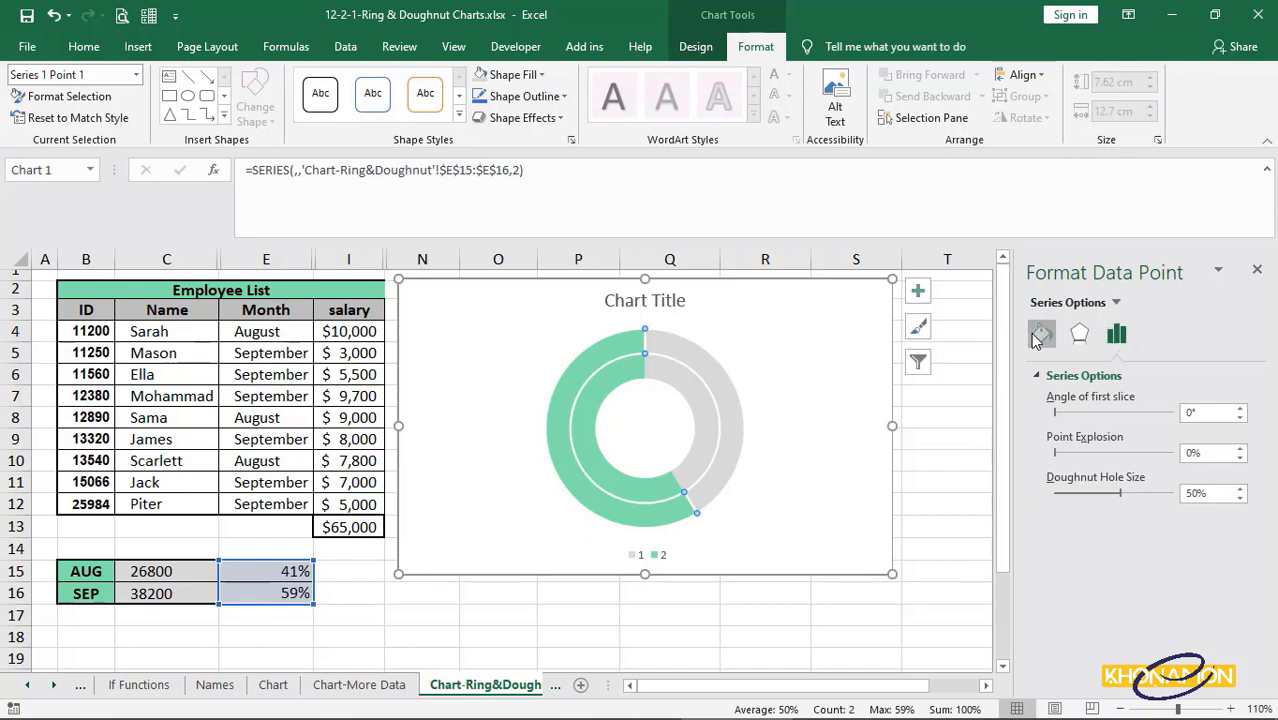
click(1040, 334)
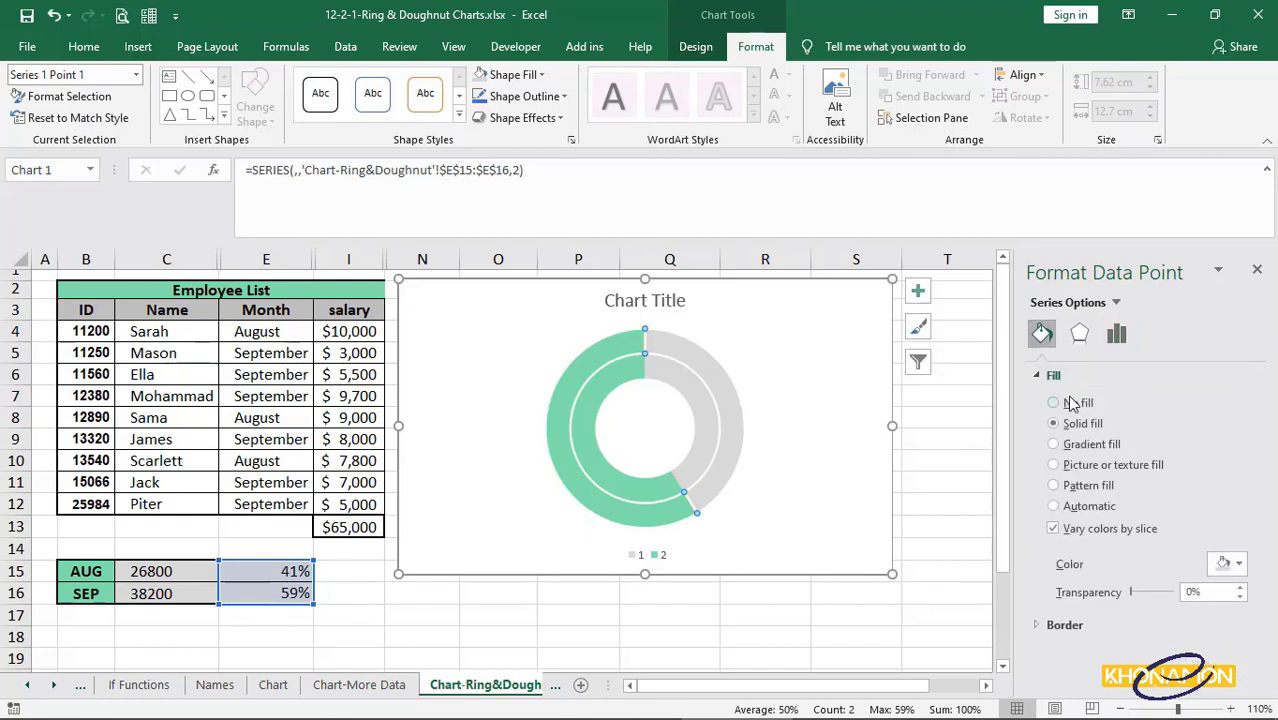
click(1052, 404)
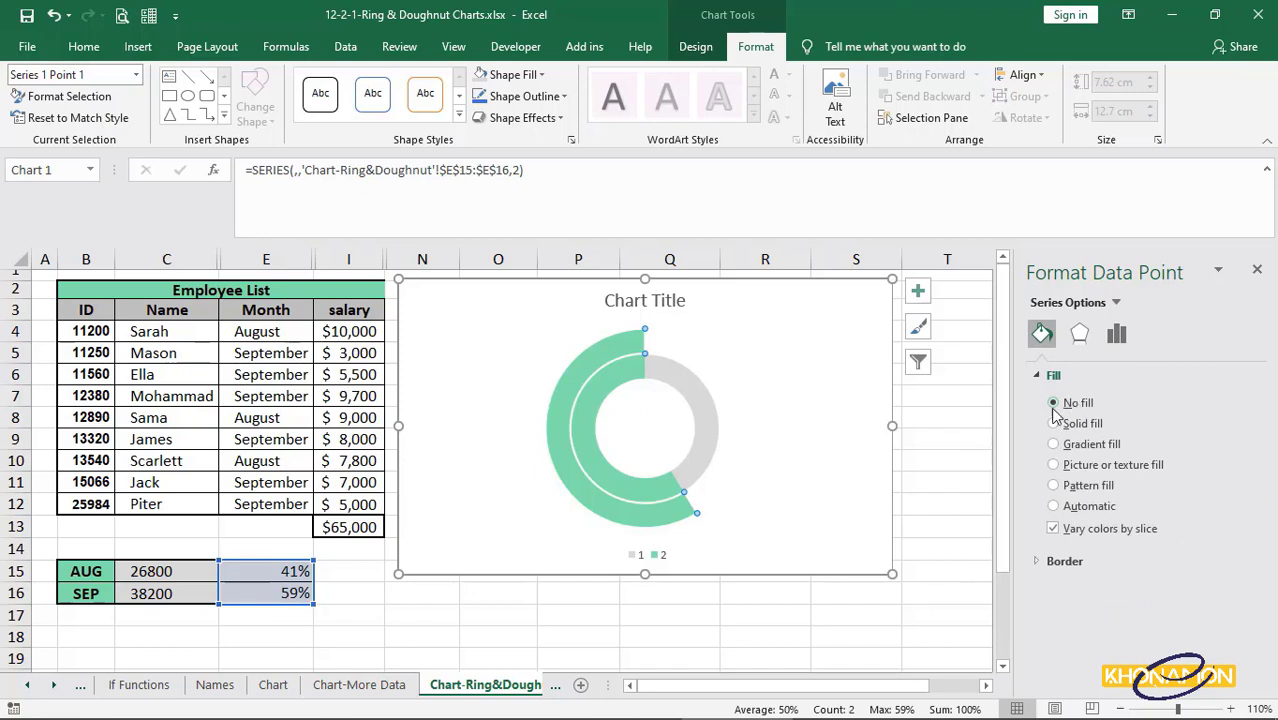
click(592, 408)
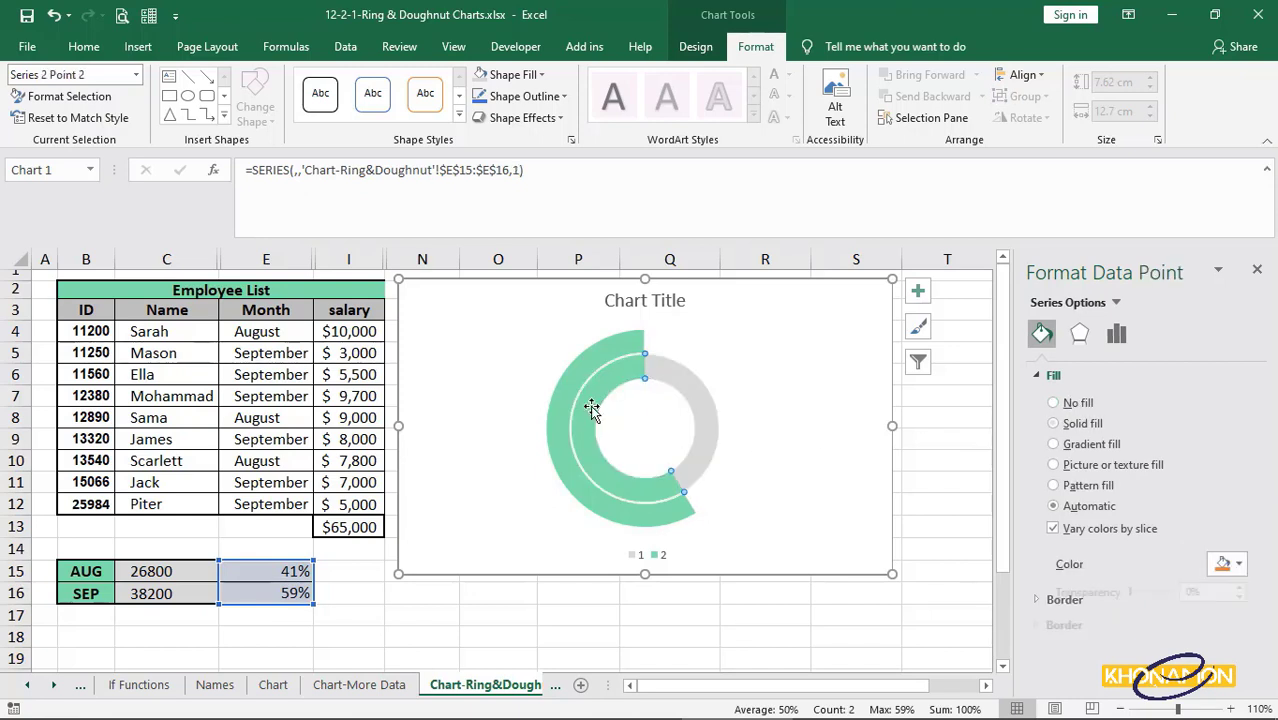
click(1052, 422)
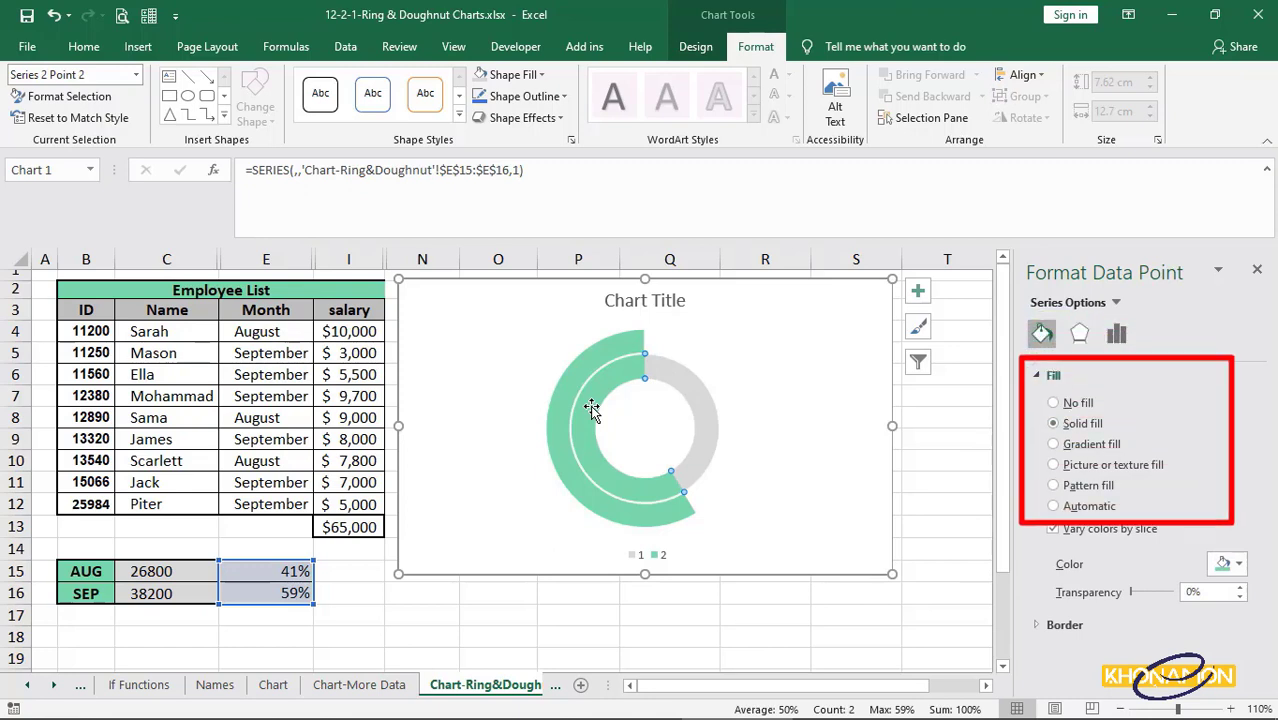
click(1052, 402)
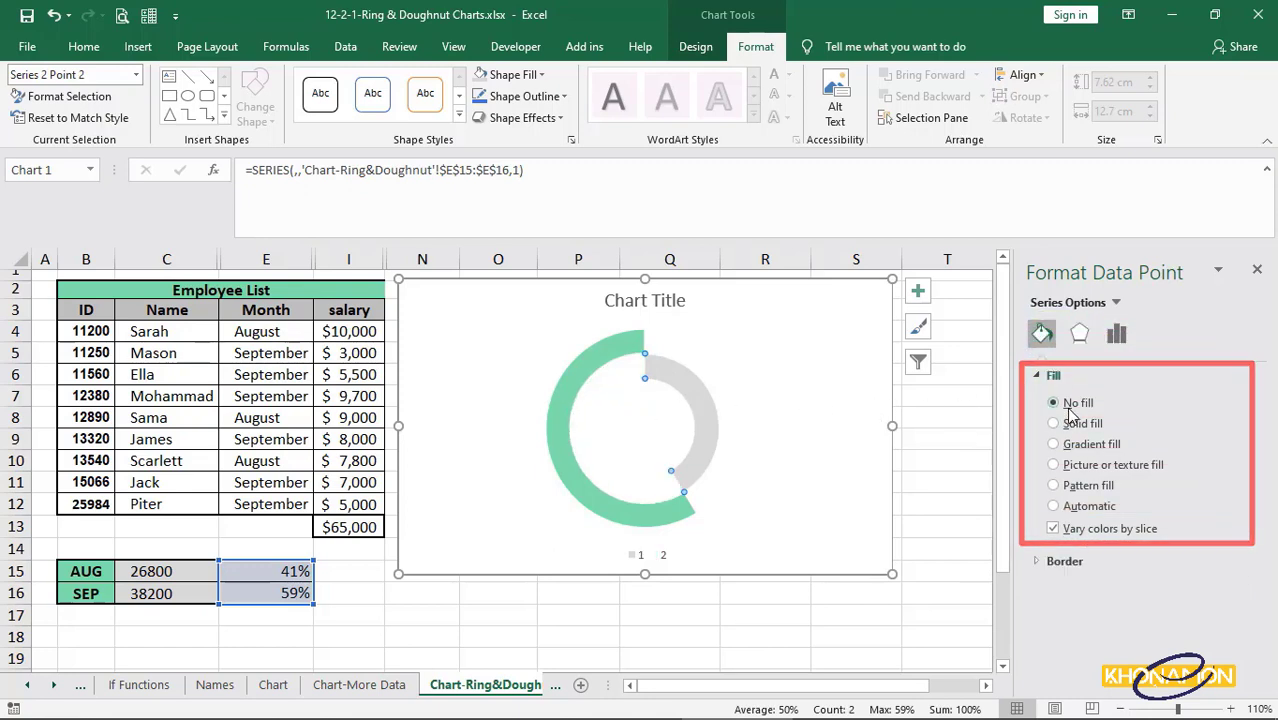
Step: Set the ring's angle of first slice to 220 degrees
click(1116, 332)
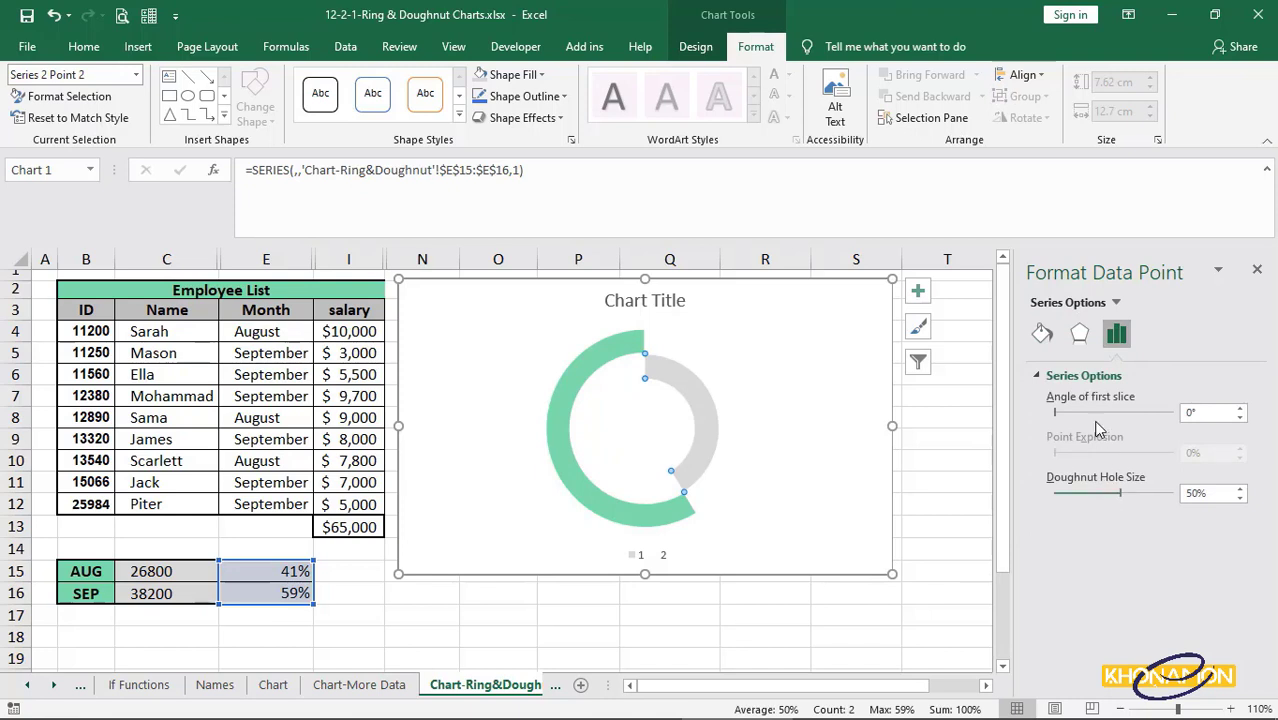
drag(1056, 412, 1116, 412)
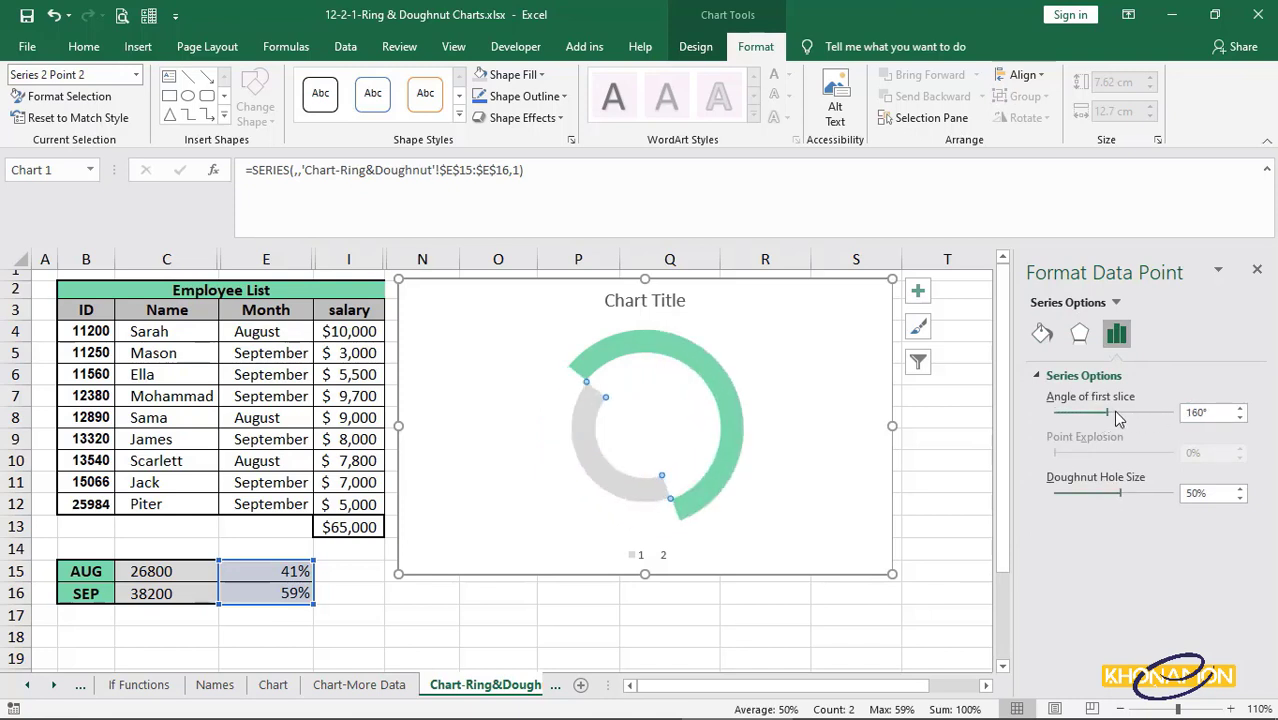
drag(1104, 412, 1136, 412)
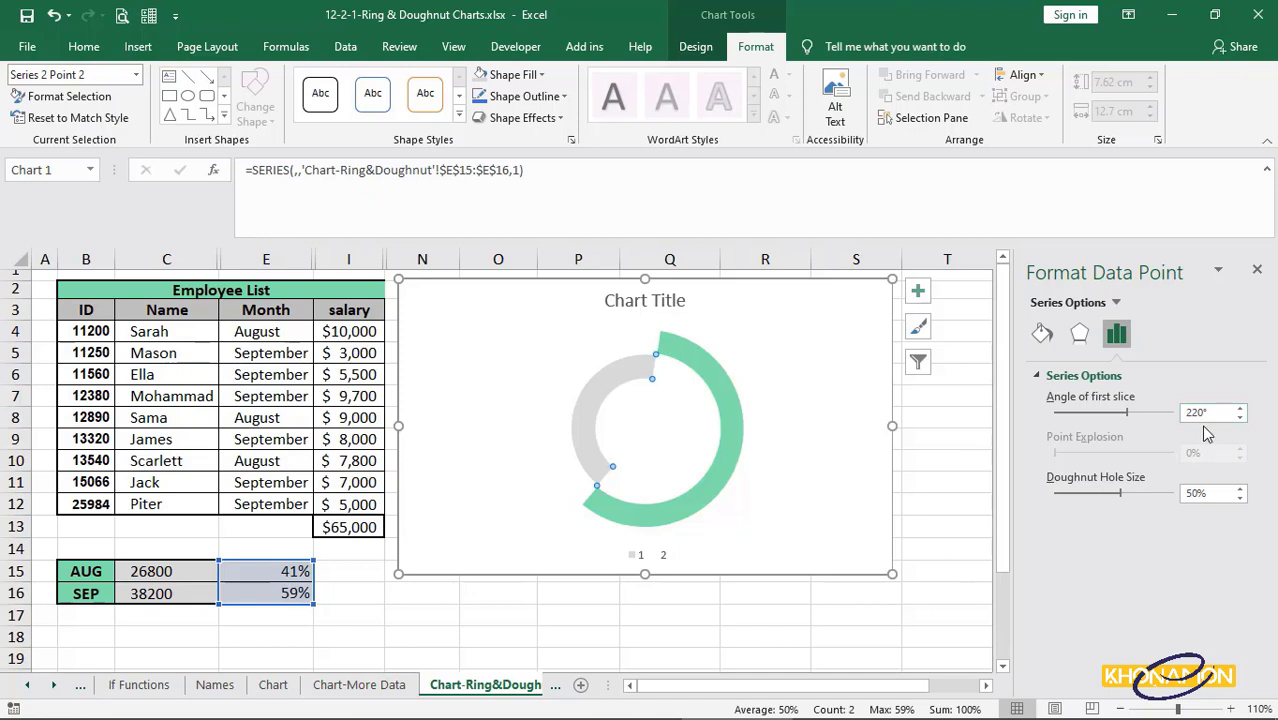
mouse_move(754, 58)
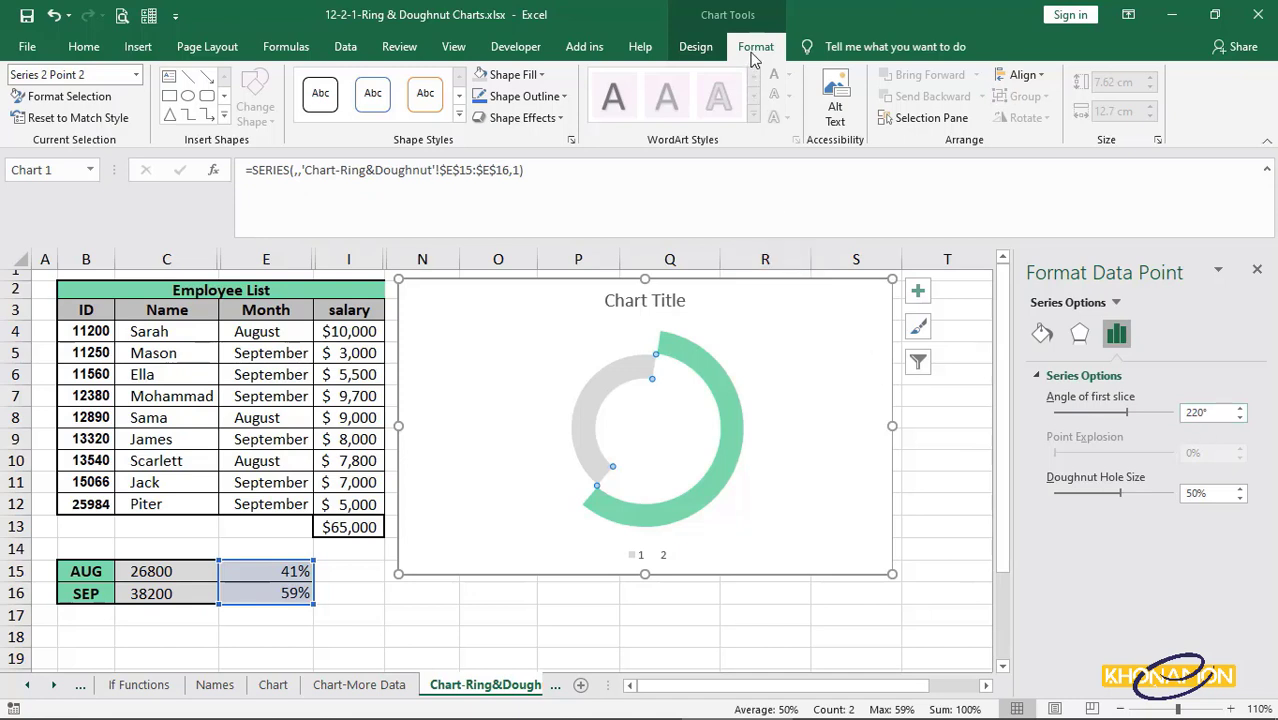
Step: Add a text box in the chart's upper left linked by formula to the September percentage cell
click(168, 78)
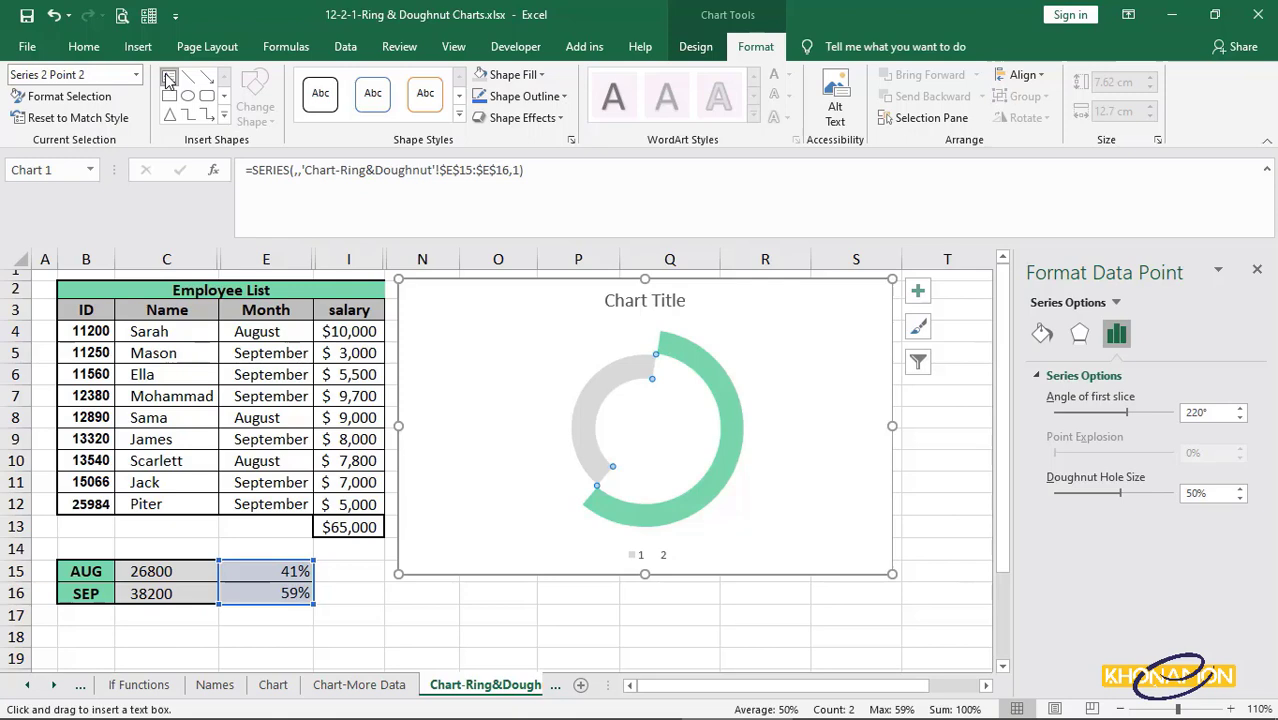
drag(448, 332, 550, 374)
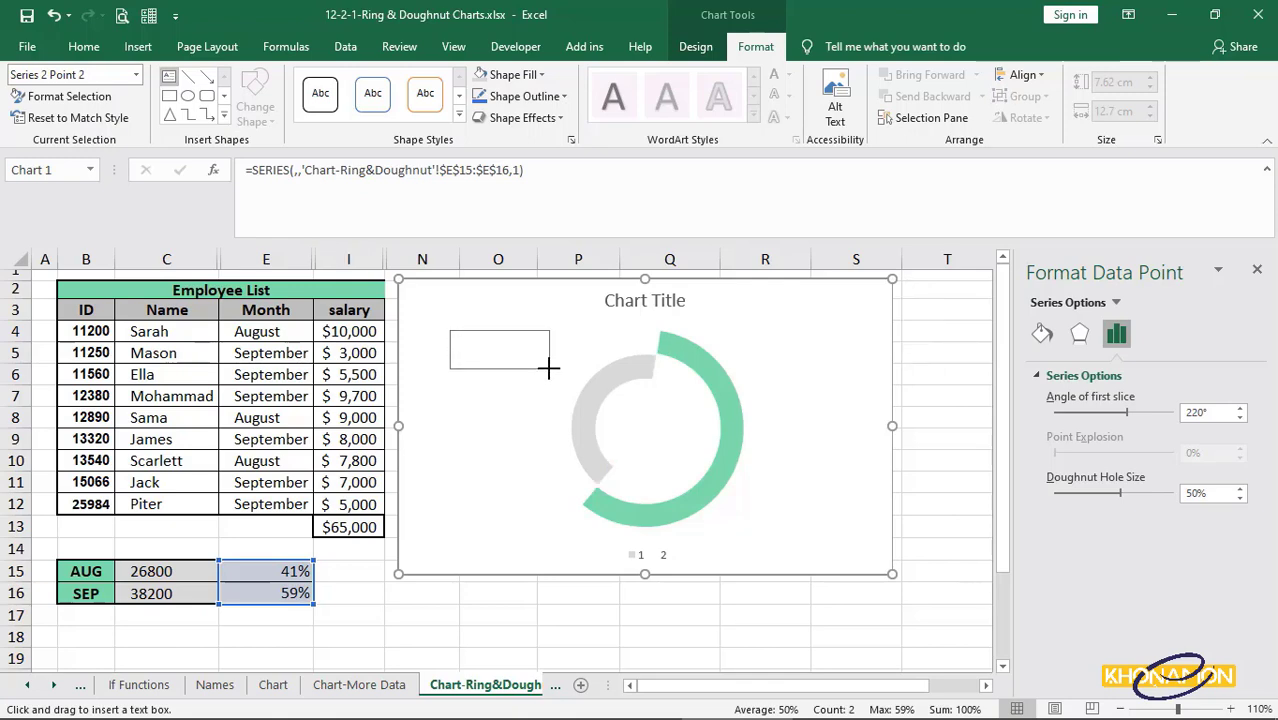
drag(450, 330, 550, 370)
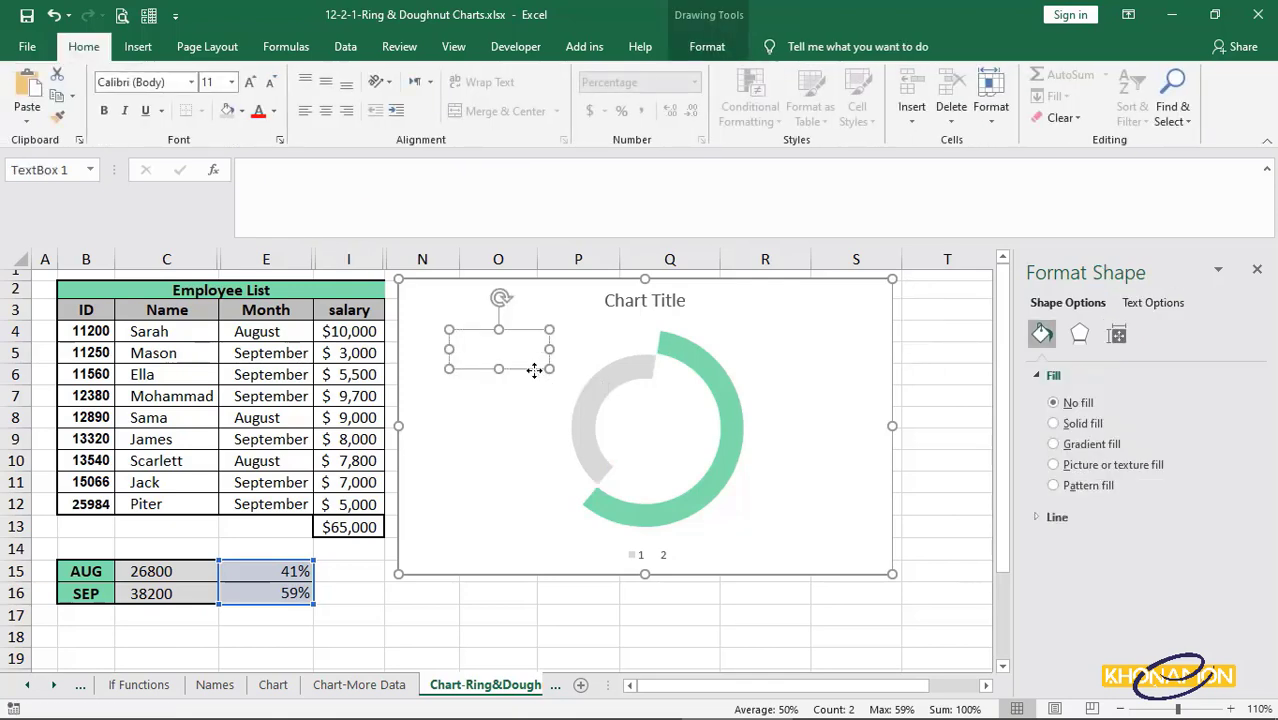
double_click(498, 348)
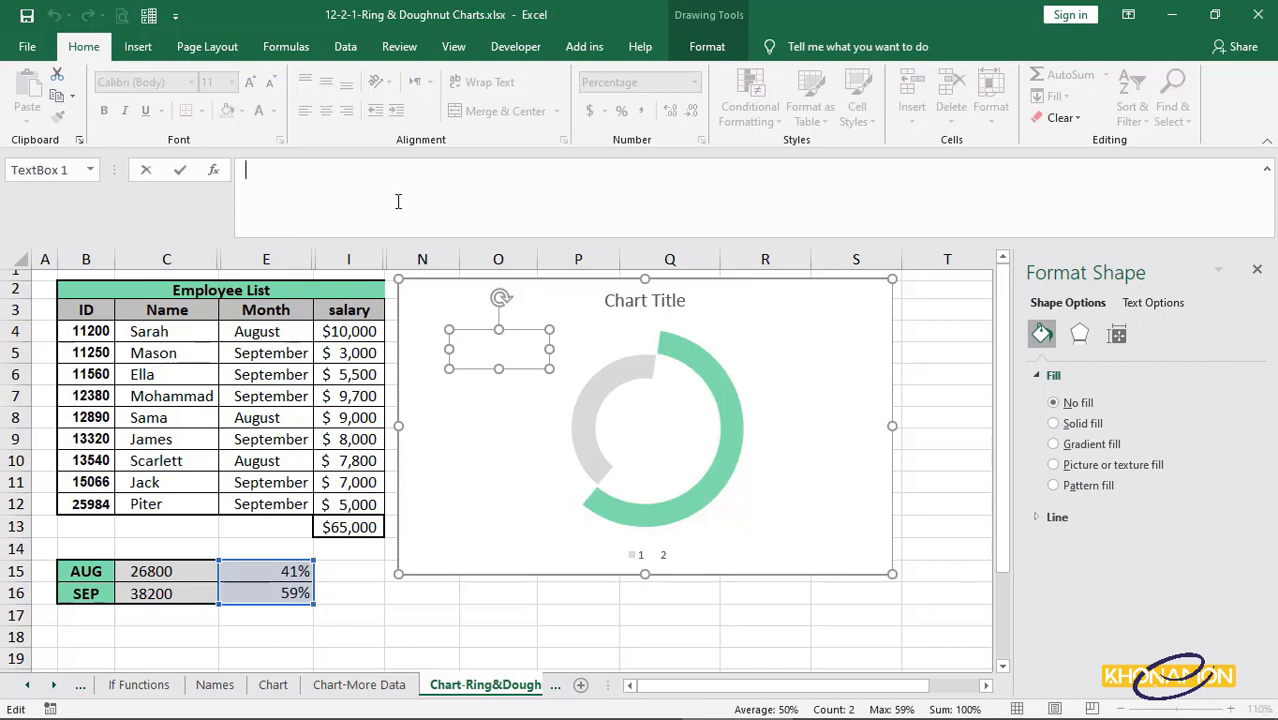
text(='Chart-Ring&Doughnut'!$E$16)
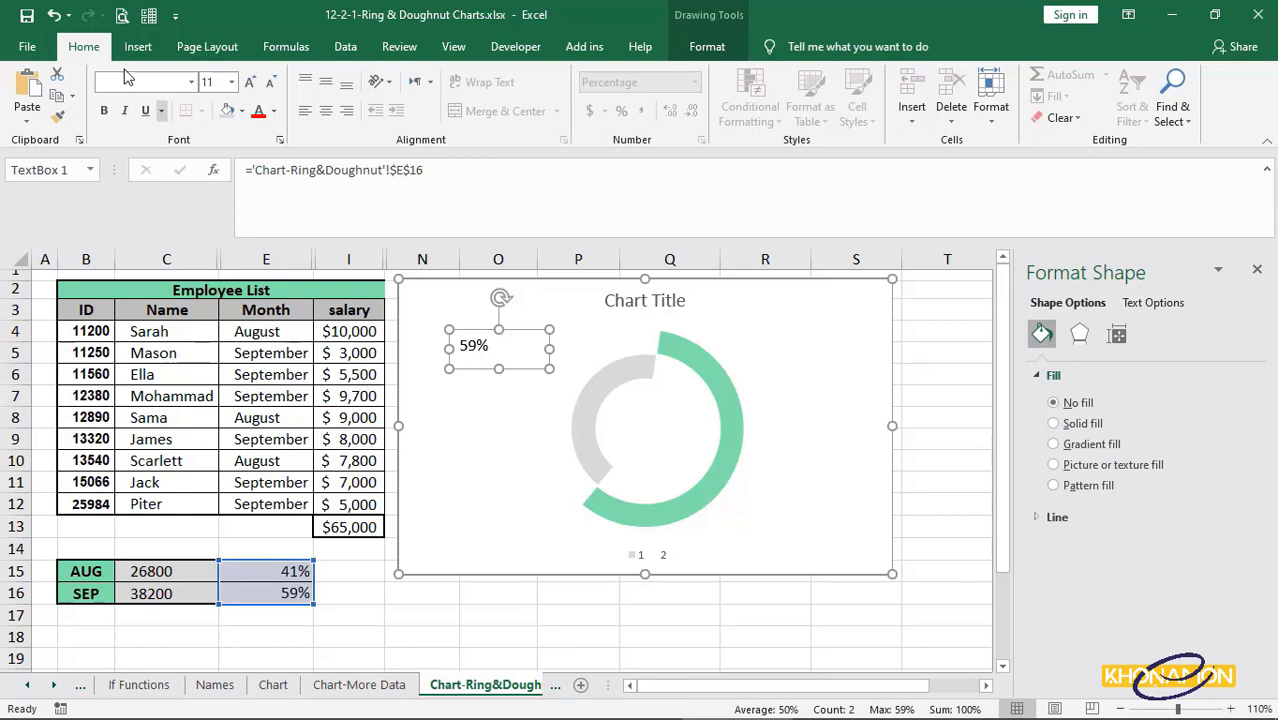
Step: Make the 59% label bold, green and a larger font size
click(242, 112)
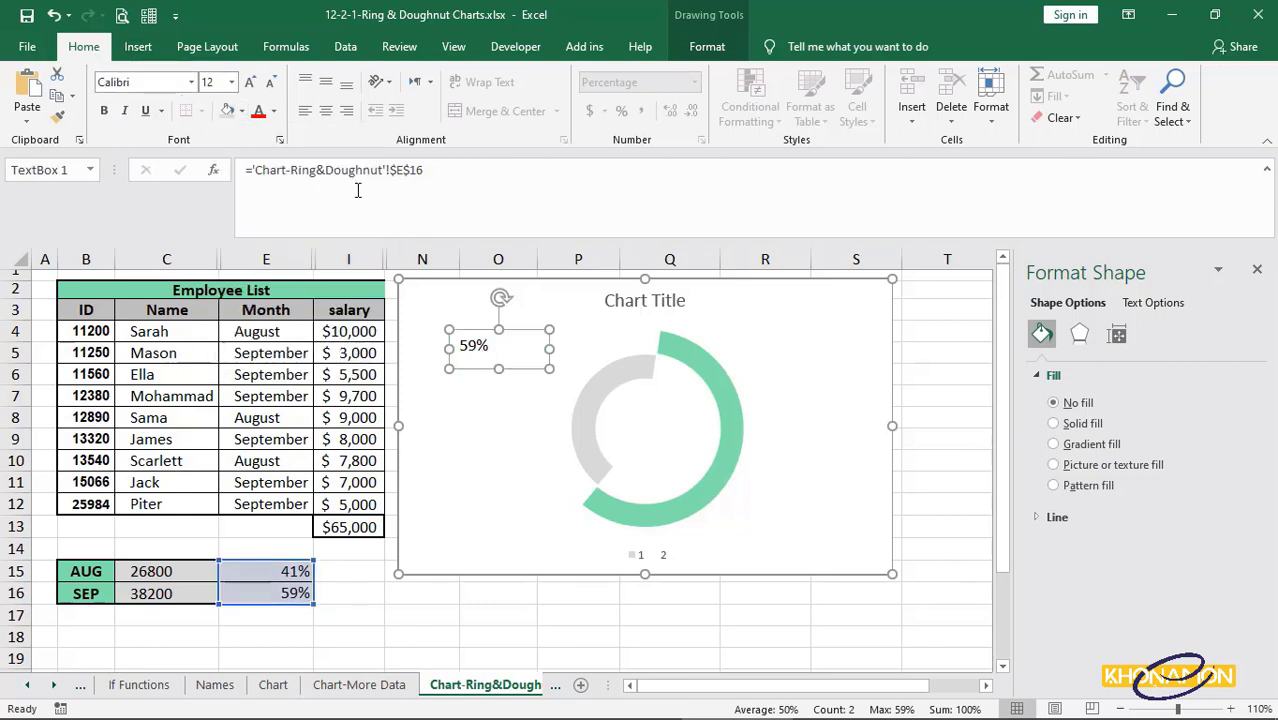
click(272, 112)
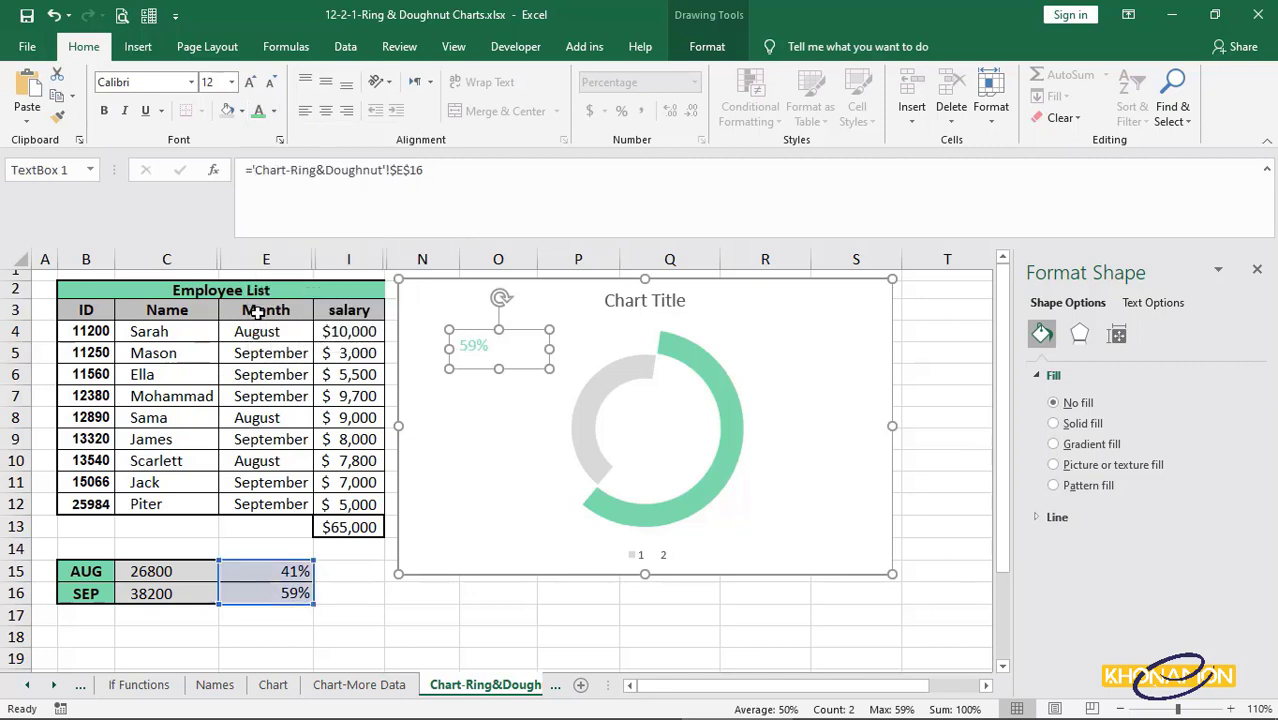
click(248, 82)
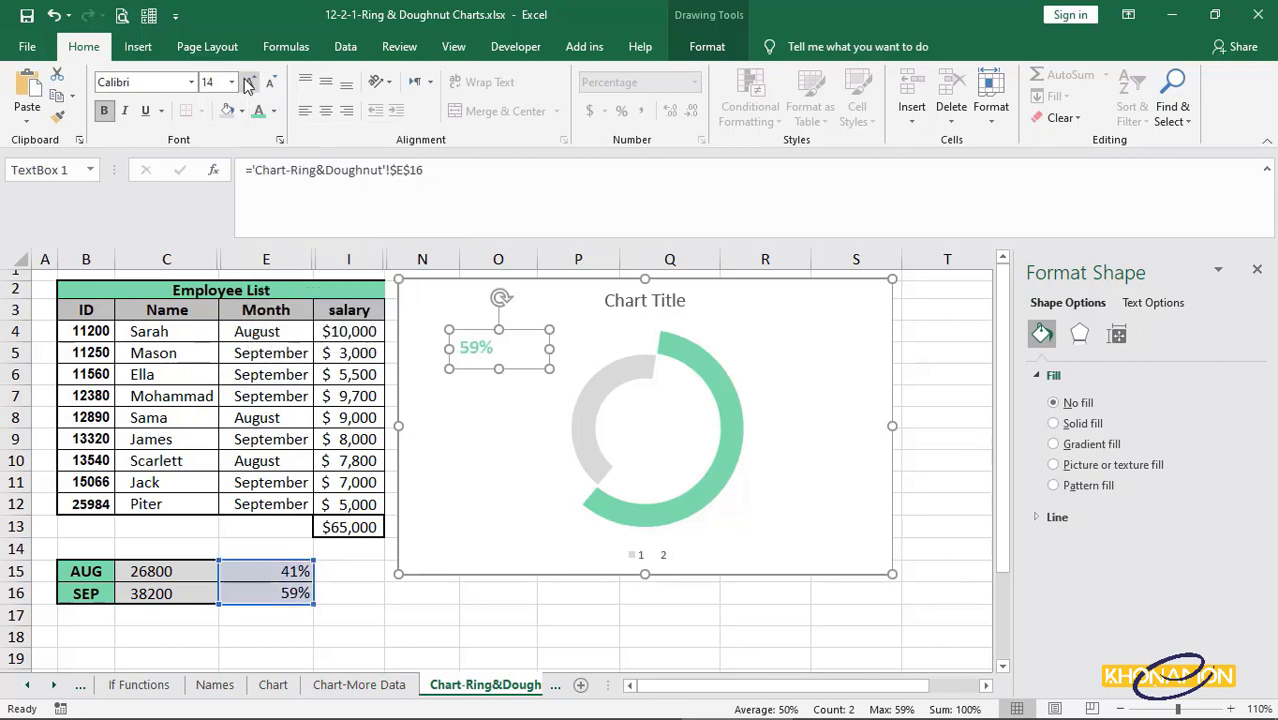
click(248, 82)
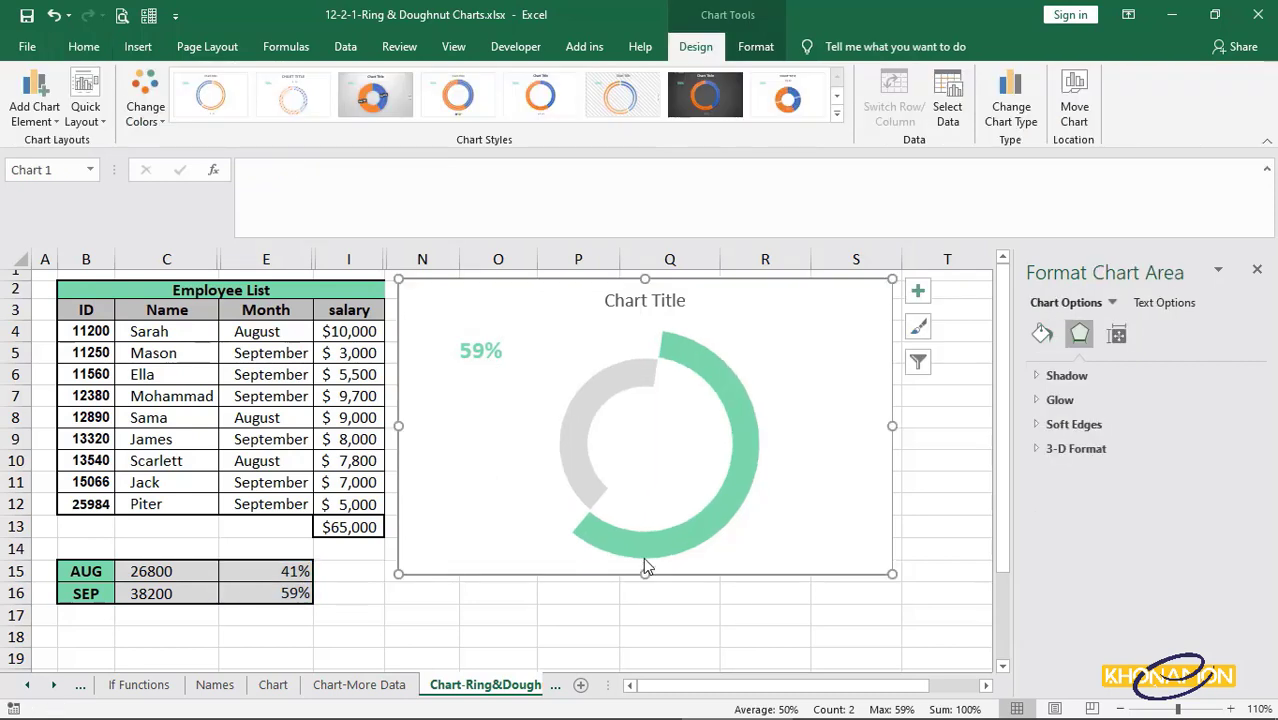
Step: Replace the chart title text with 'Each Month Salary %'
click(644, 300)
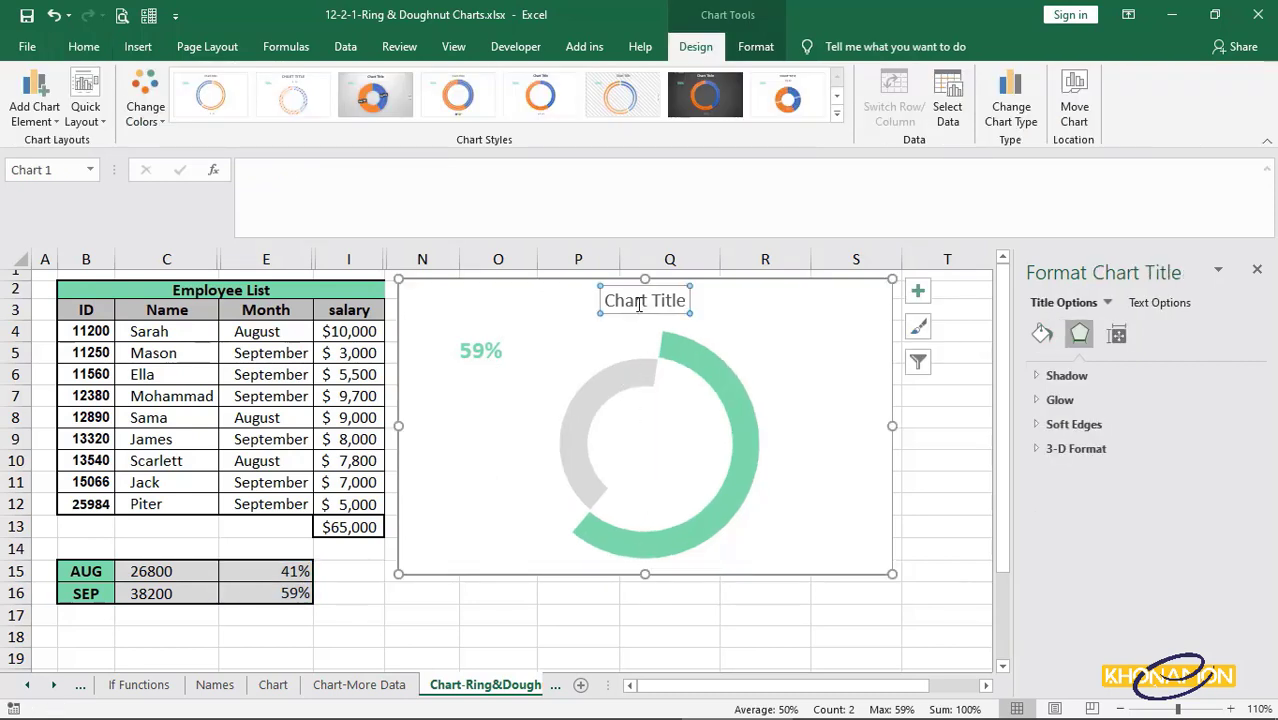
double_click(644, 300)
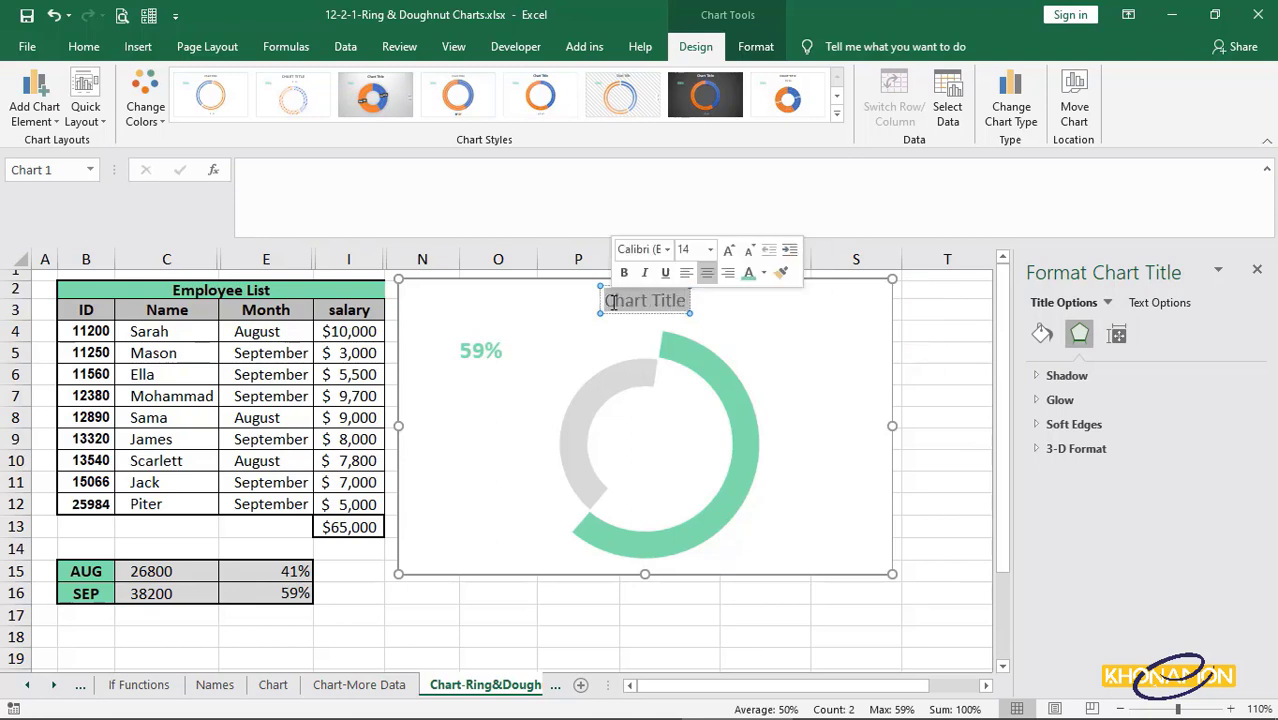
text(Each Mo)
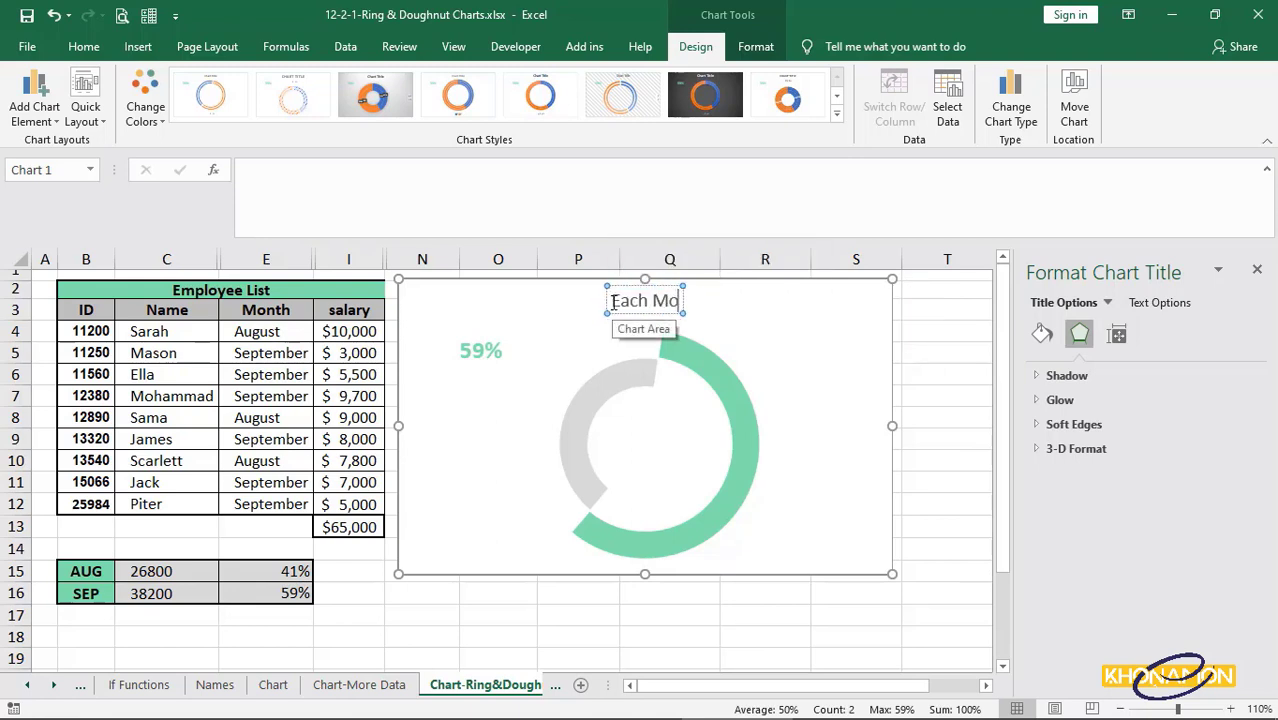
text(Each Month Salary %)
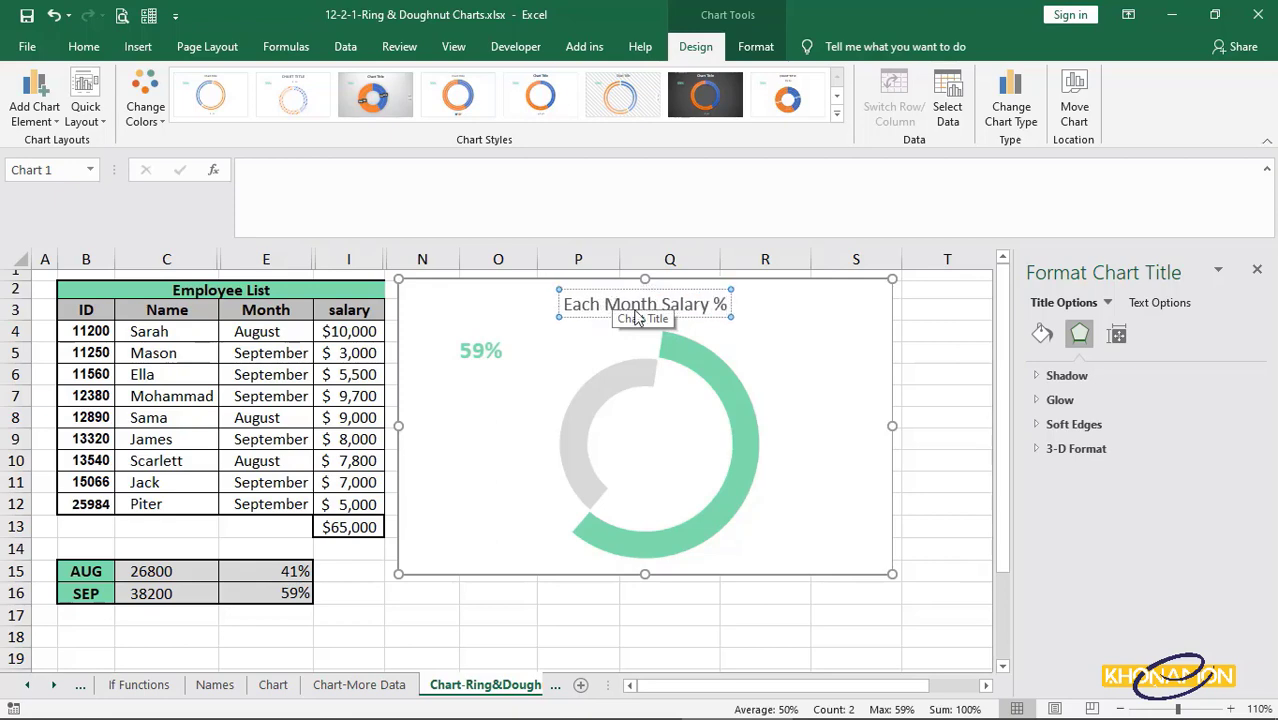
click(804, 324)
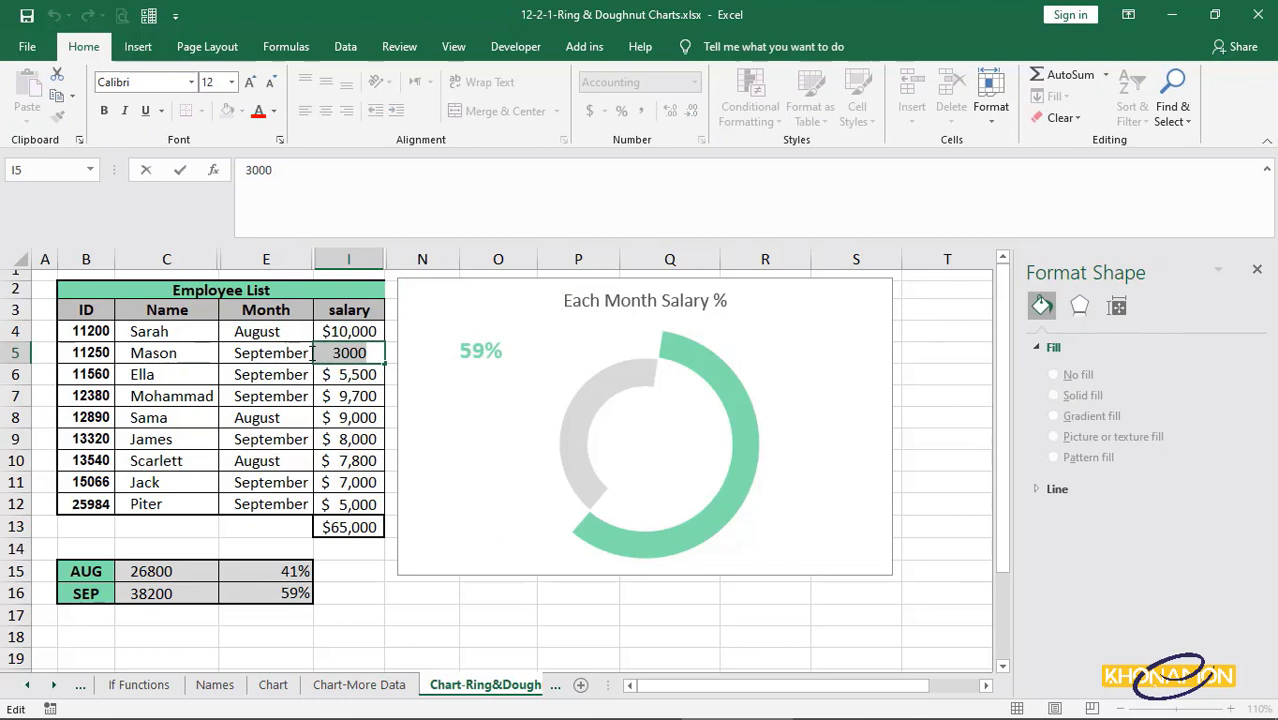
Step: Enter 20000 as Mason's salary so the totals show 33%/67% and the label reads 67%
text(20000)
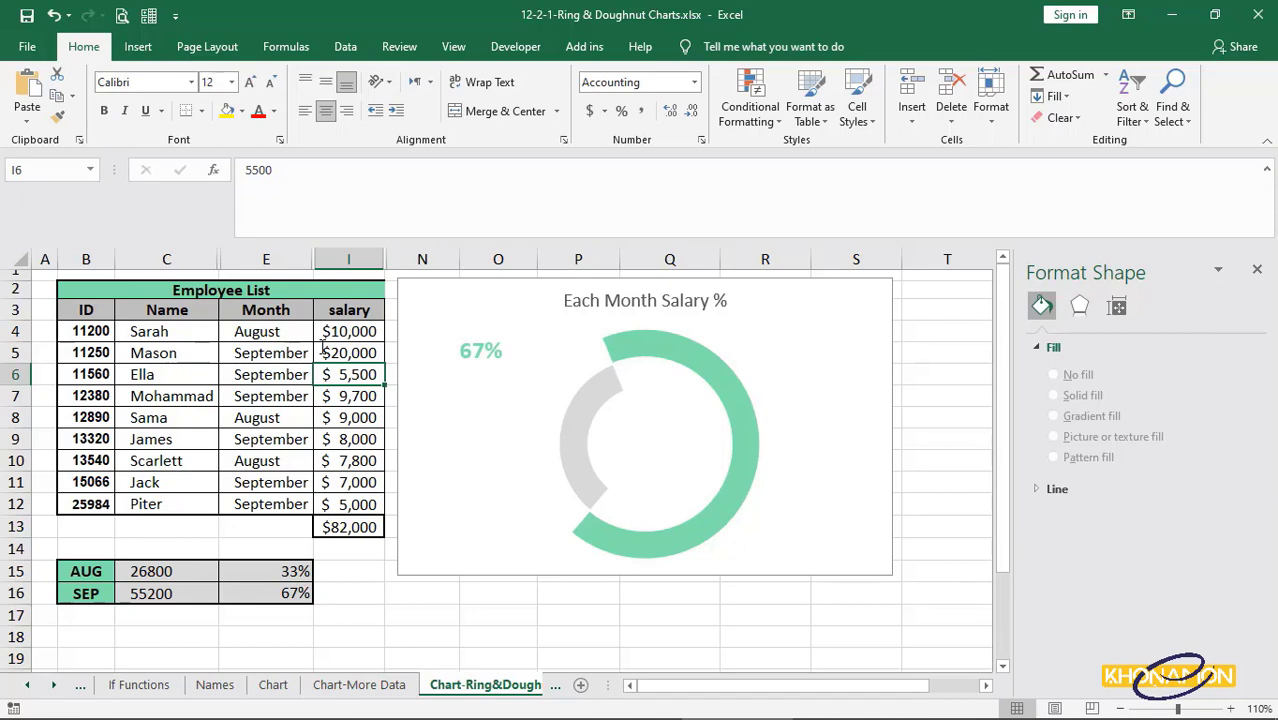
click(480, 352)
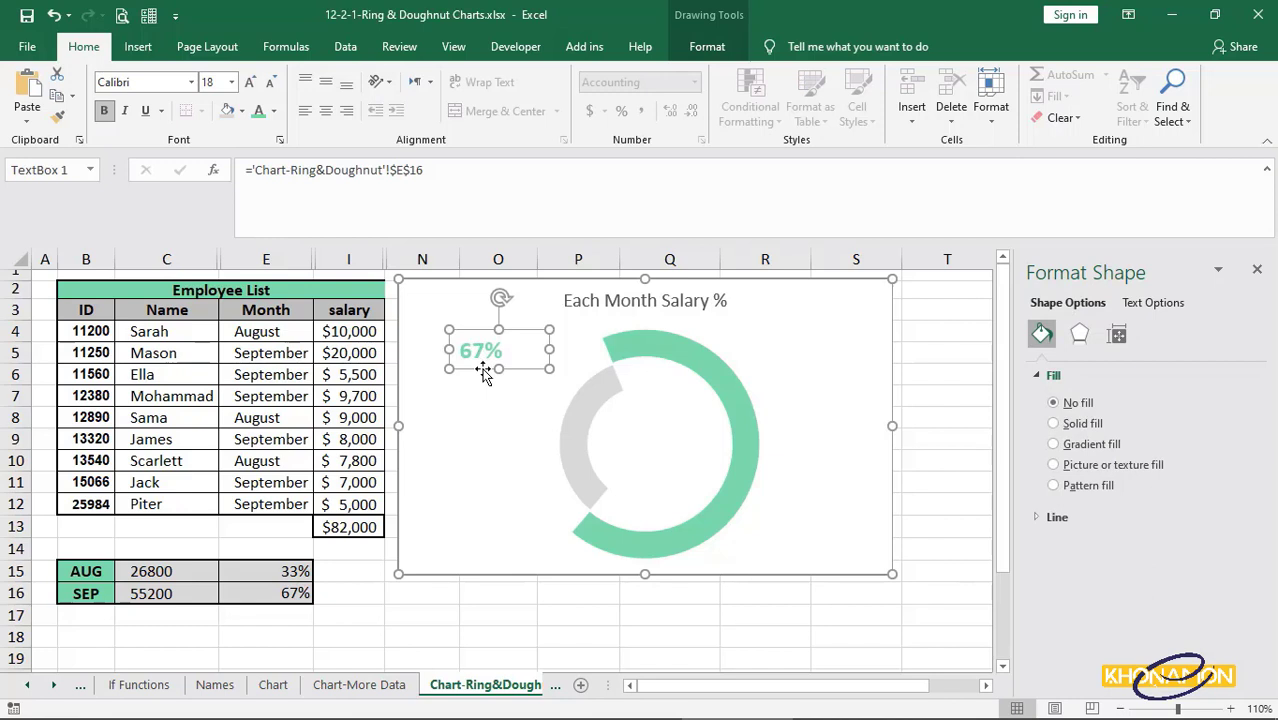
Step: Copy the 67% label and paste a duplicate just below it in the chart
key(ctrl+c)
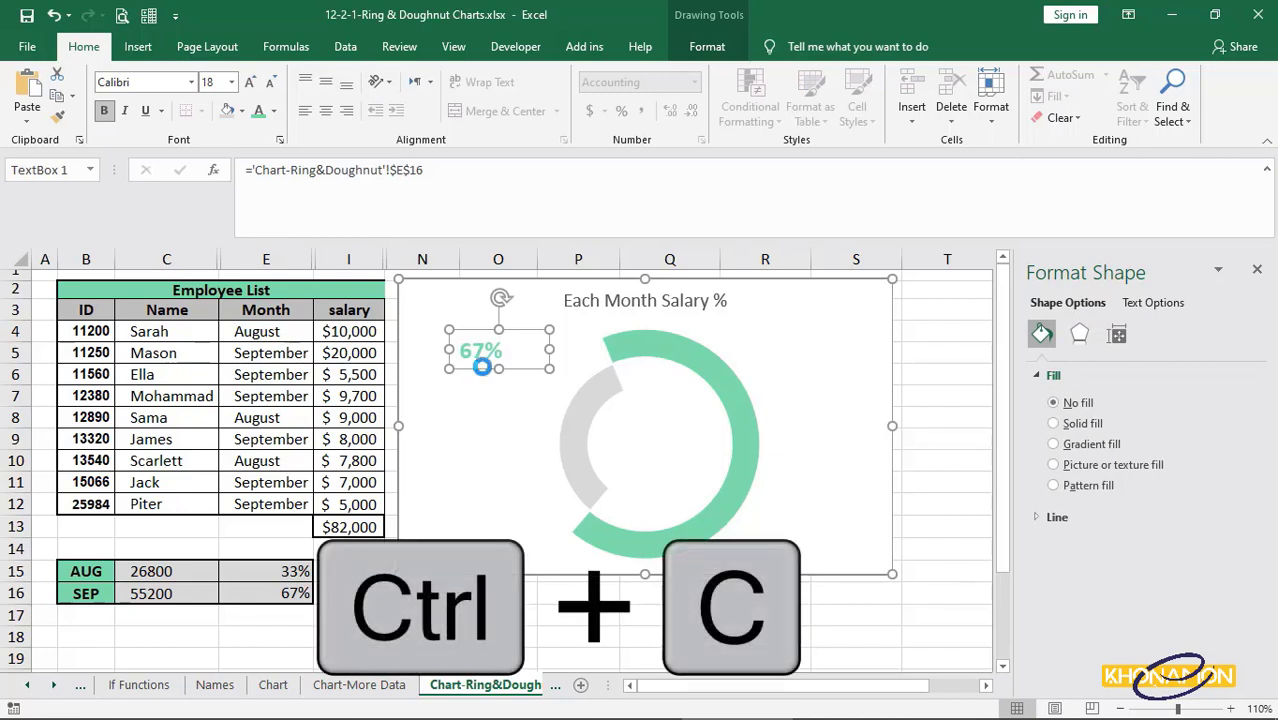
key(ctrl+v)
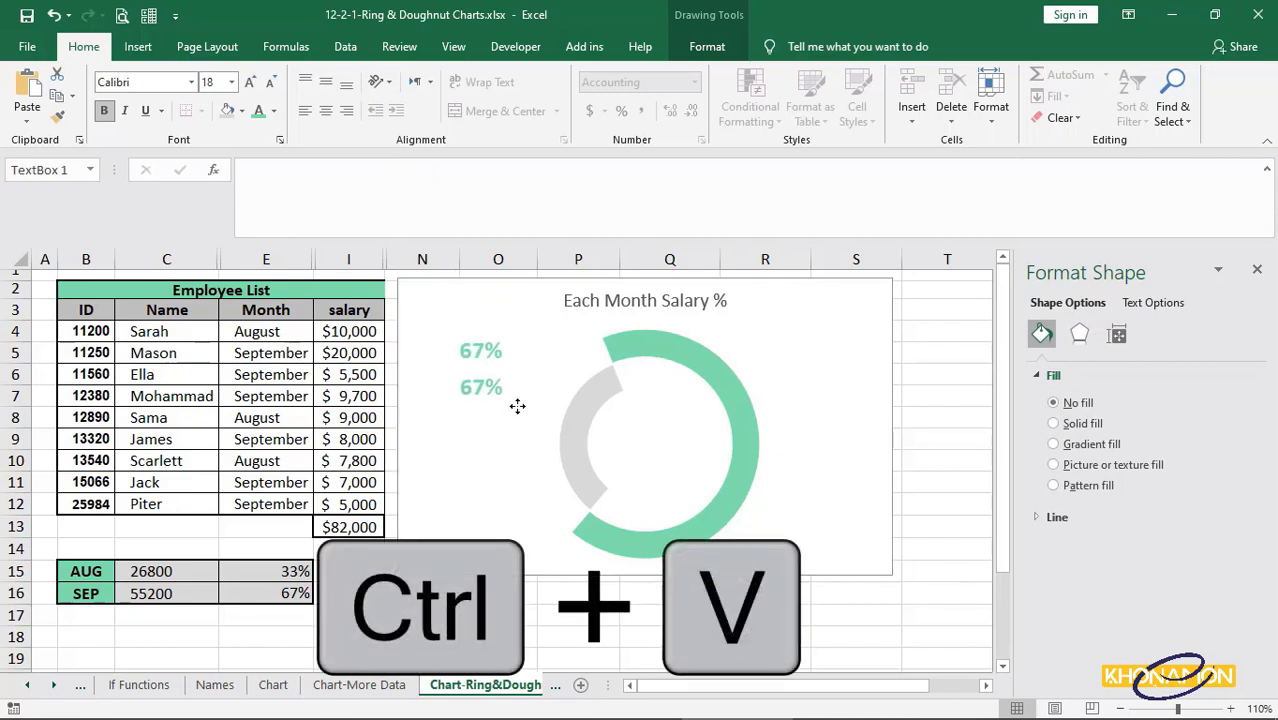
key(ctrl+v)
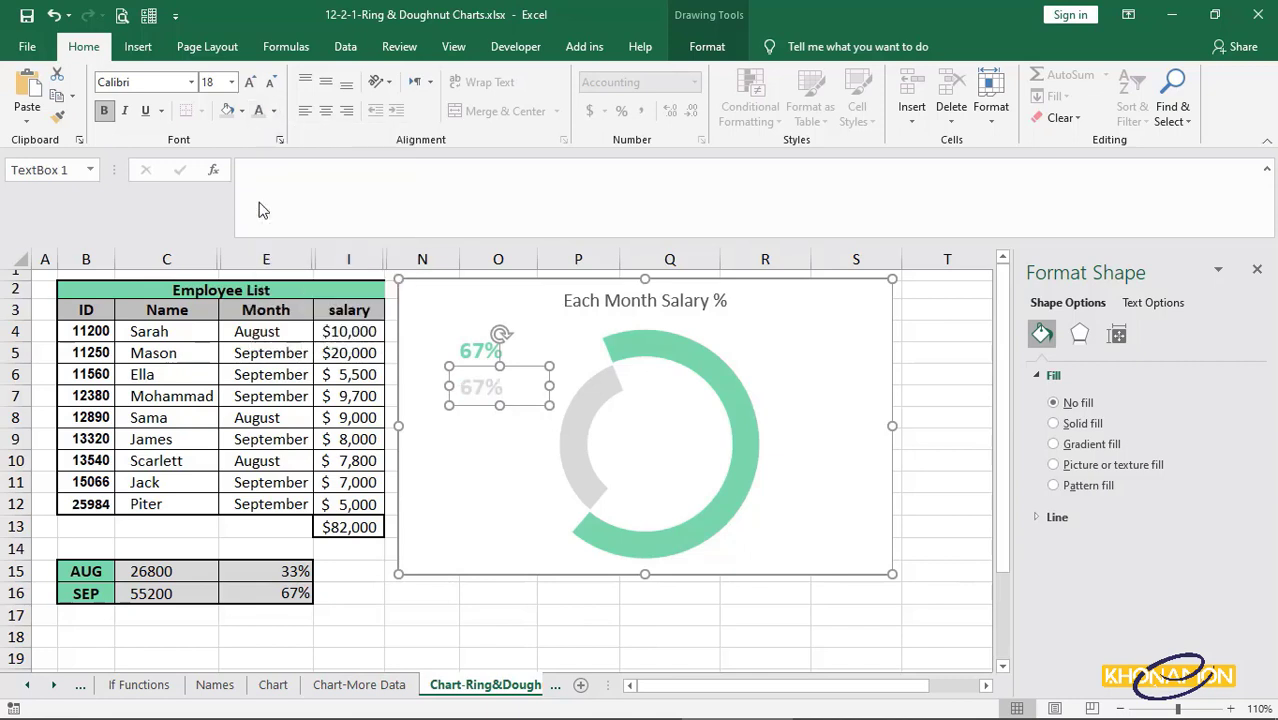
mouse_move(498, 388)
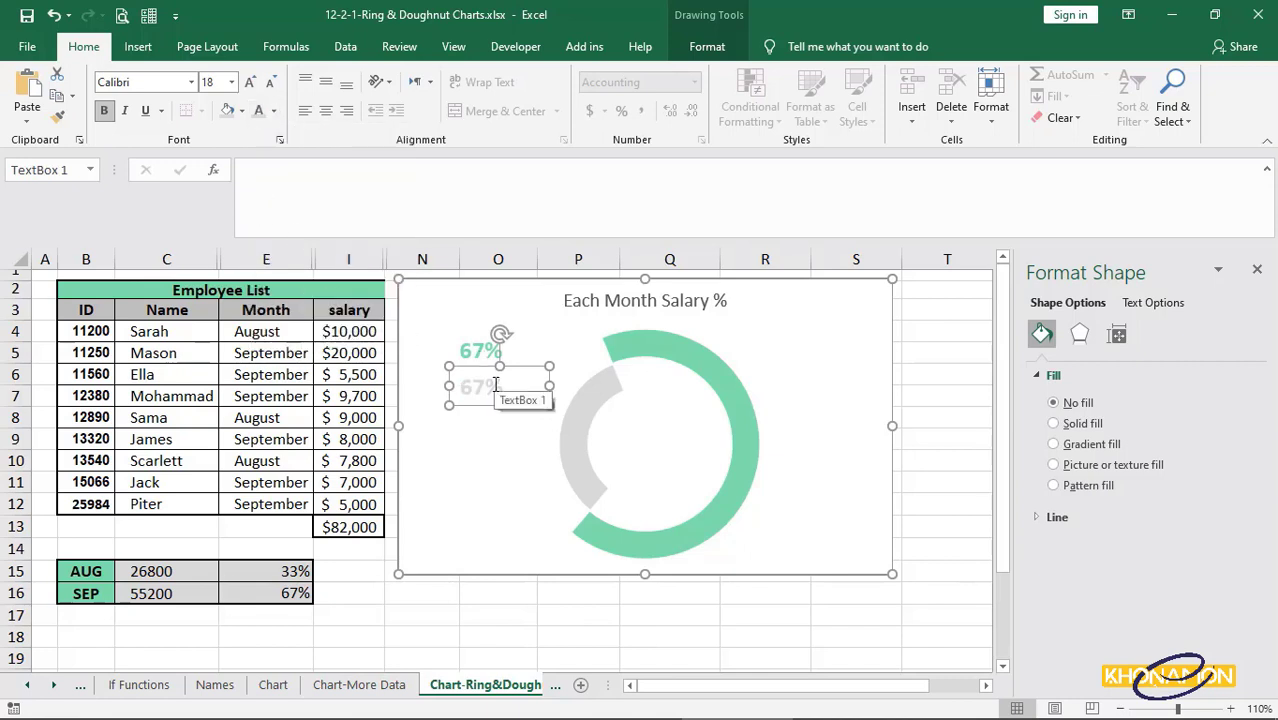